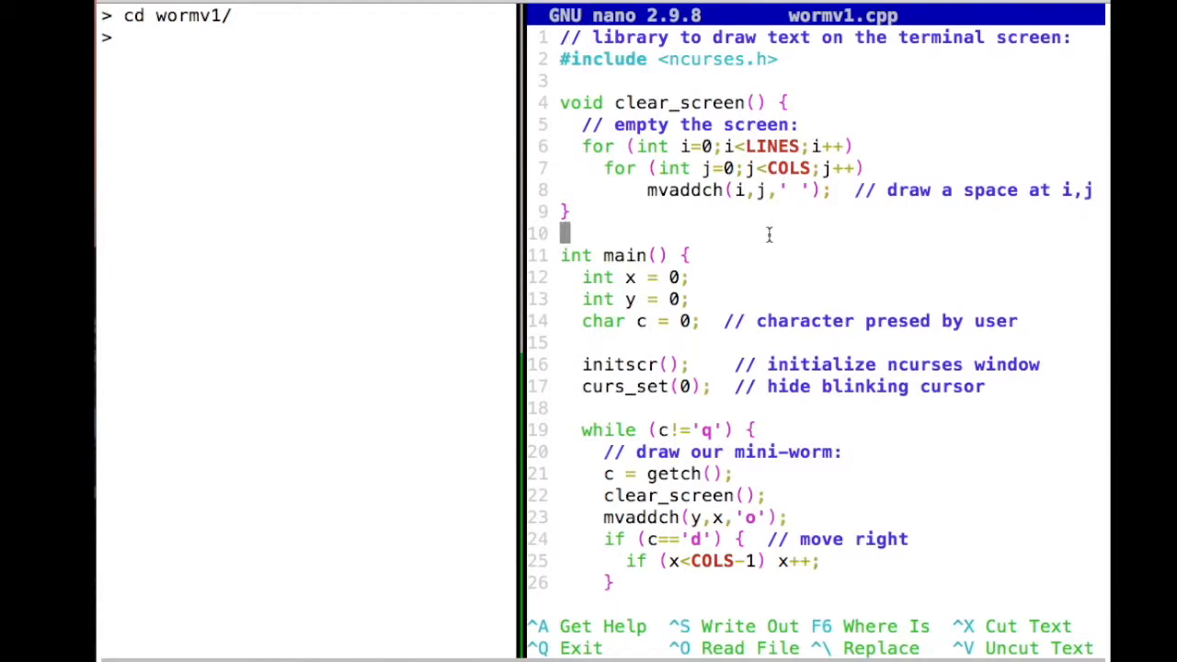
Step: Below the movement if-blocks, add mvaddch(y,x,'O'); to draw the worm's head
{"action": "scroll", "scroll_direction": "down", "scroll_amount": 3}
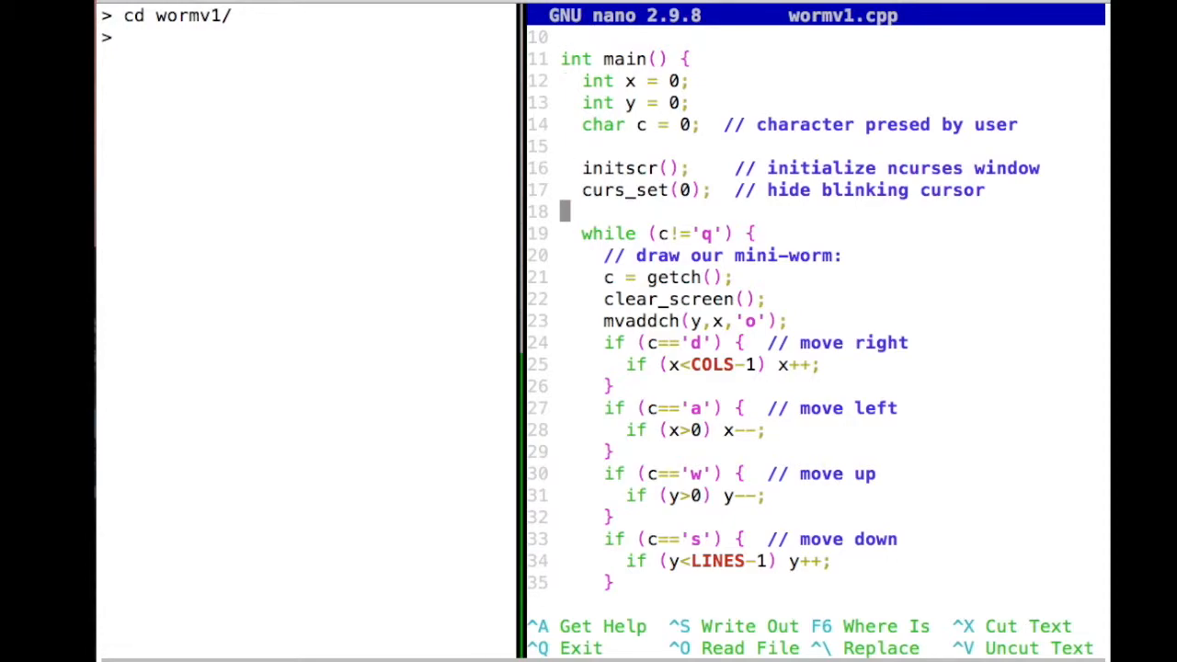
{"action": "key", "text": "Down"}
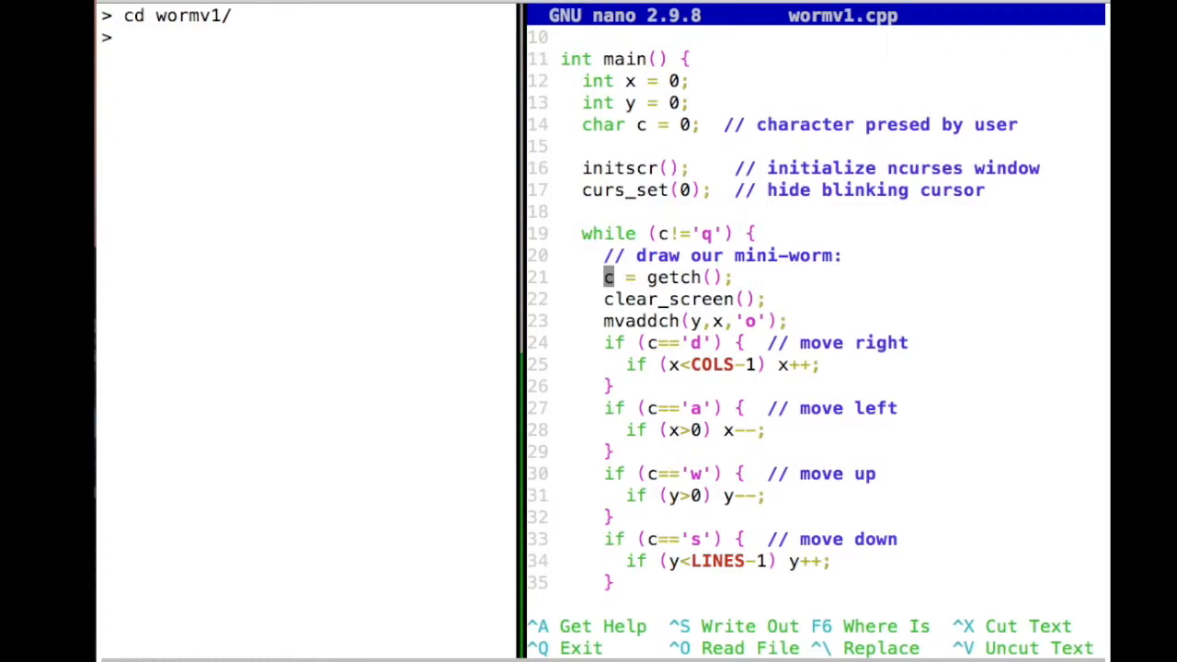
{"action": "key", "text": "Down"}
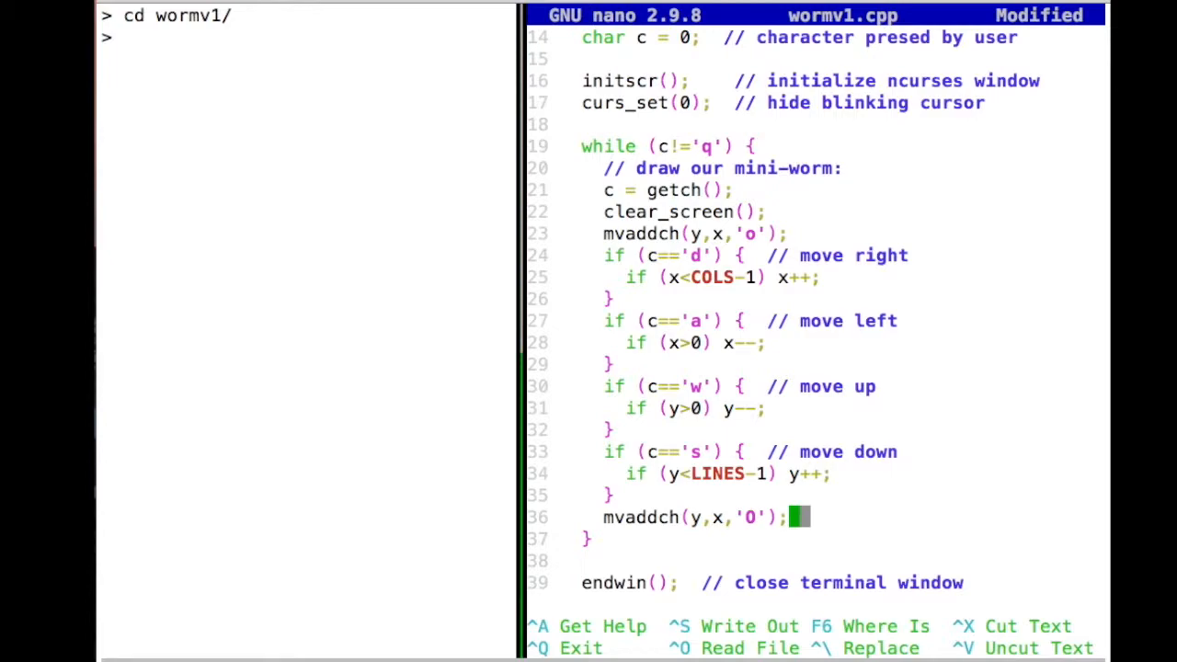
Step: Comment the 'O' line as head and 'o' line as body, fix 'pressed', and save
{"action": "type", "text": "//"}
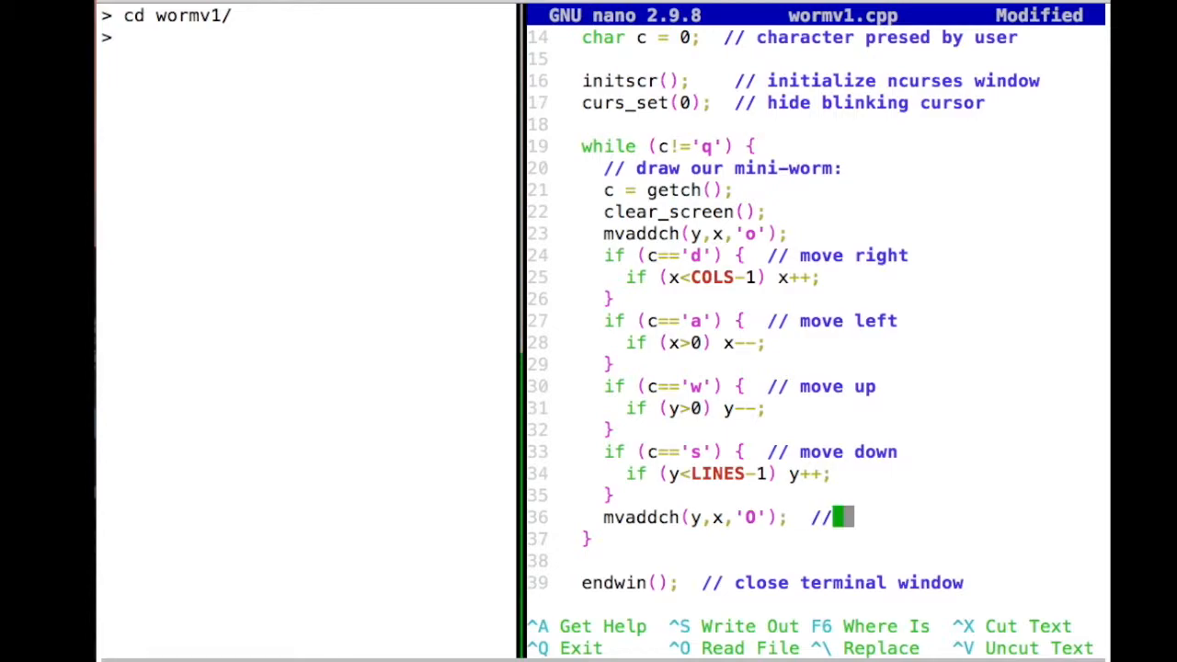
{"action": "type", "text": "head"}
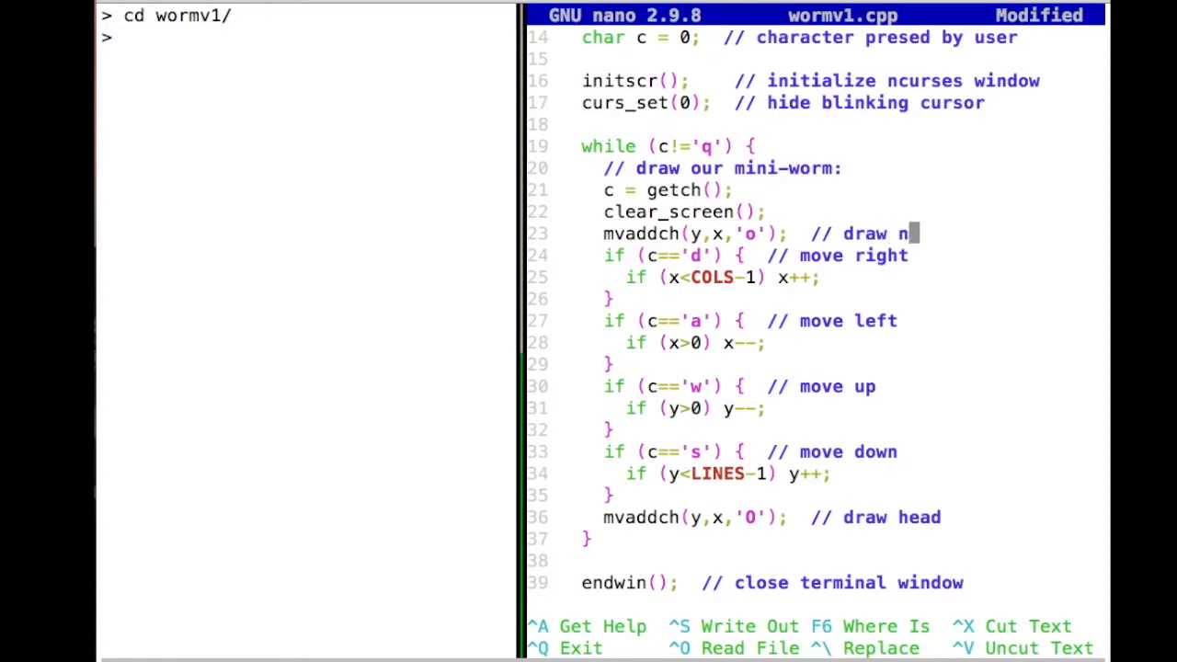
{"action": "type", "text": "body"}
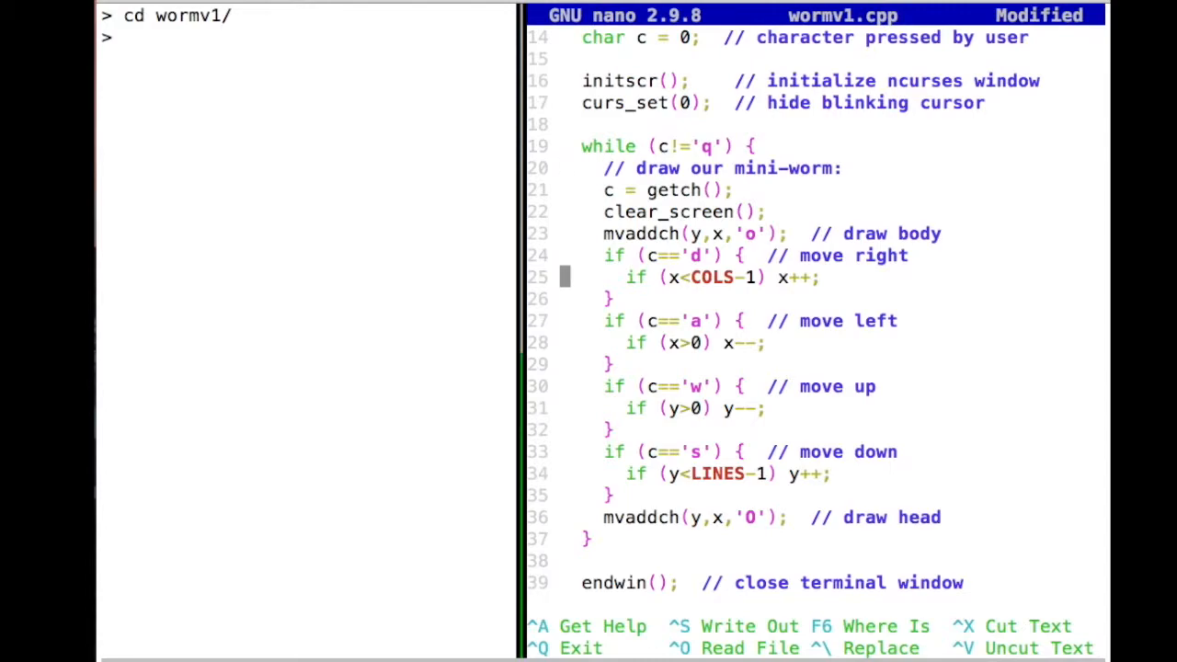
{"action": "key", "text": "ctrl+o"}
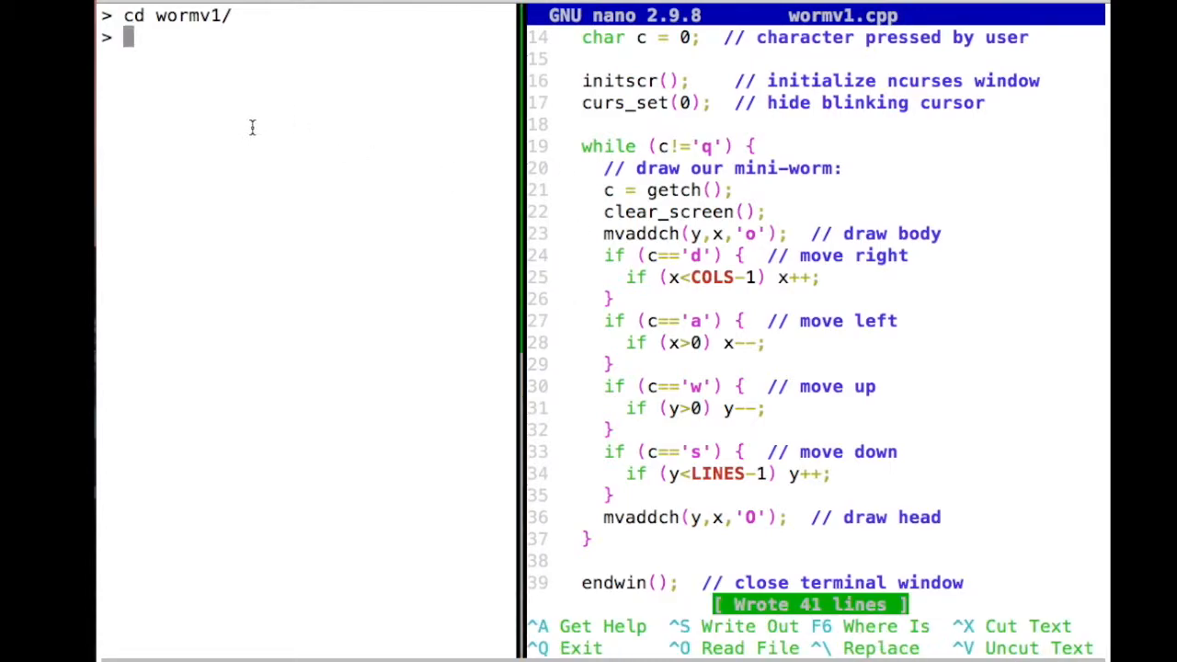
Step: Build wormv1.cpp into w1 using g++ wormv1.cpp -o w1 -lncurses
{"action": "type", "text": "g_"}
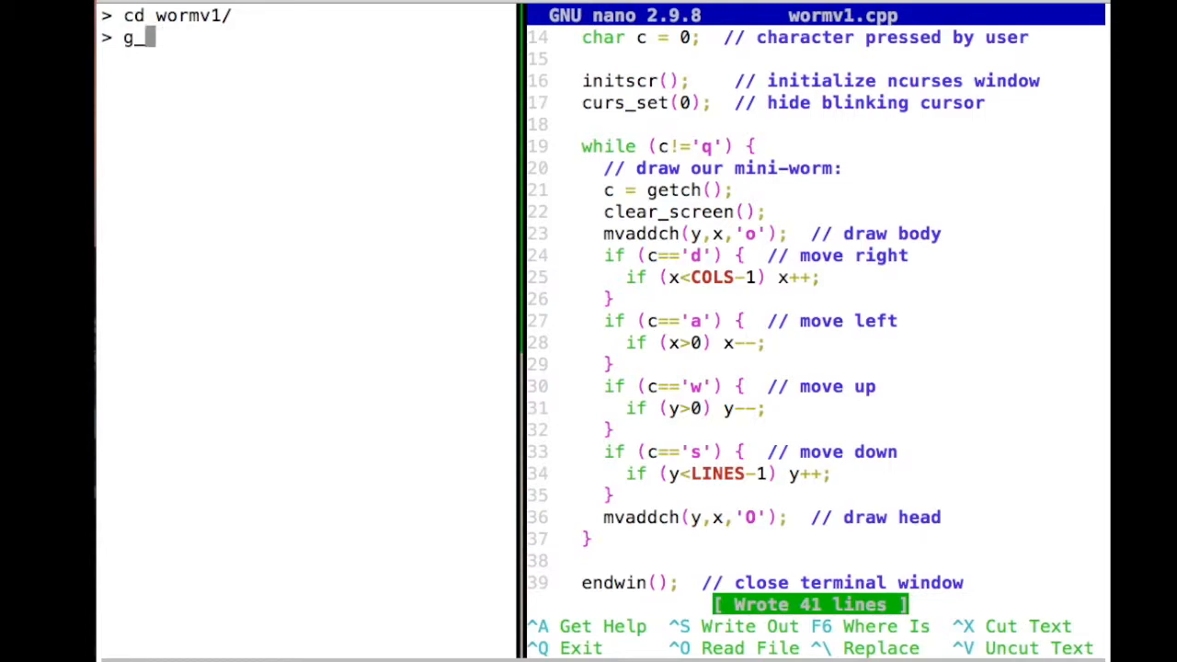
{"action": "type", "text": "++"}
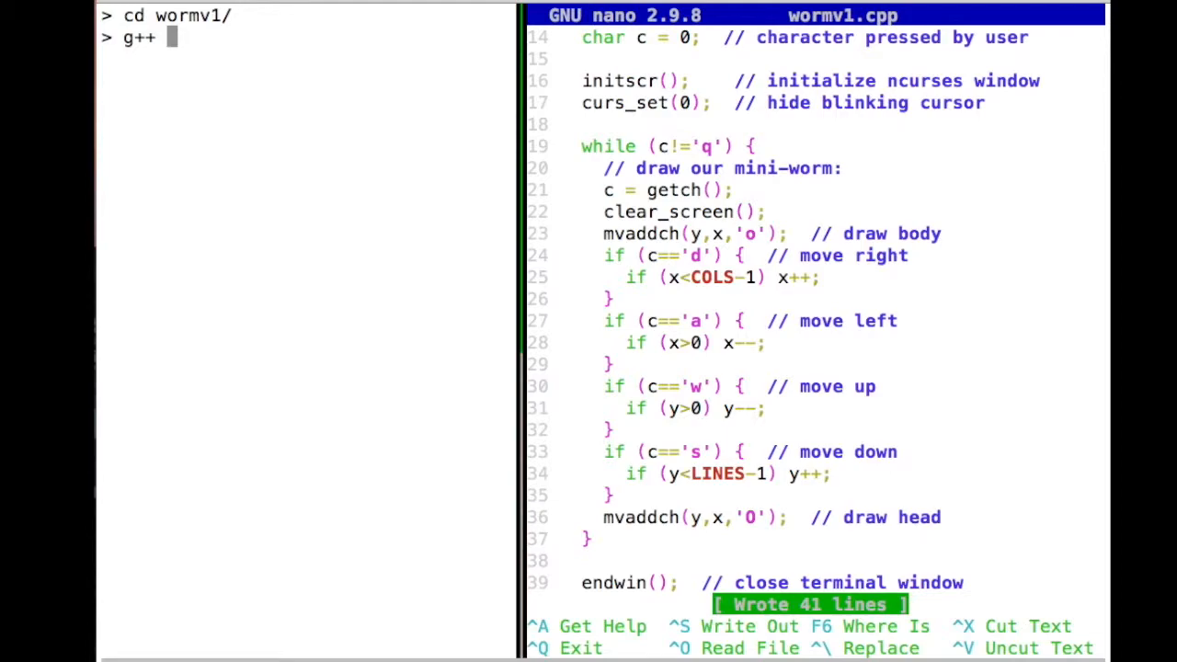
{"action": "type", "text": "w"}
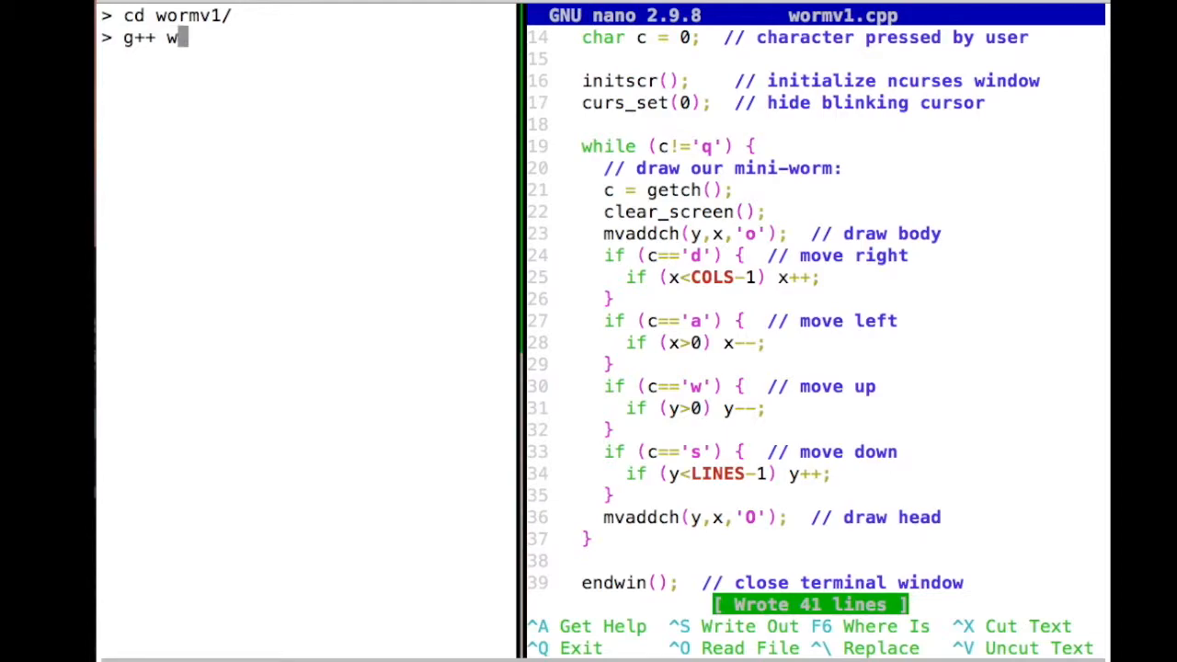
{"action": "type", "text": "ormv1.cpp -"}
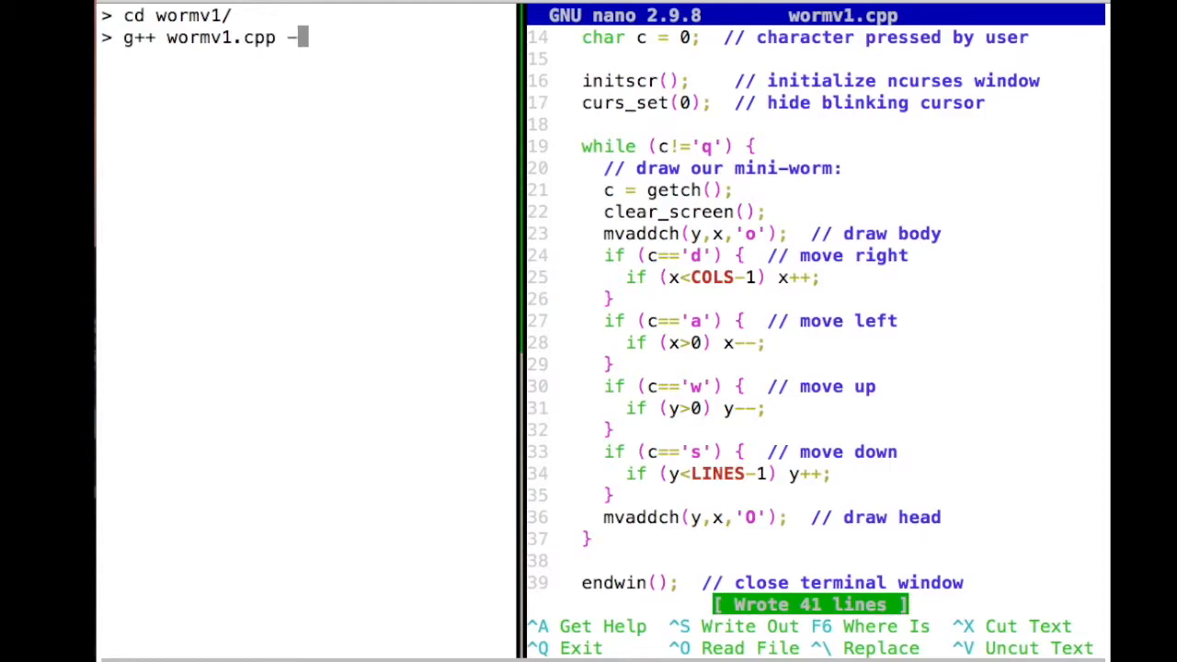
{"action": "type", "text": "o"}
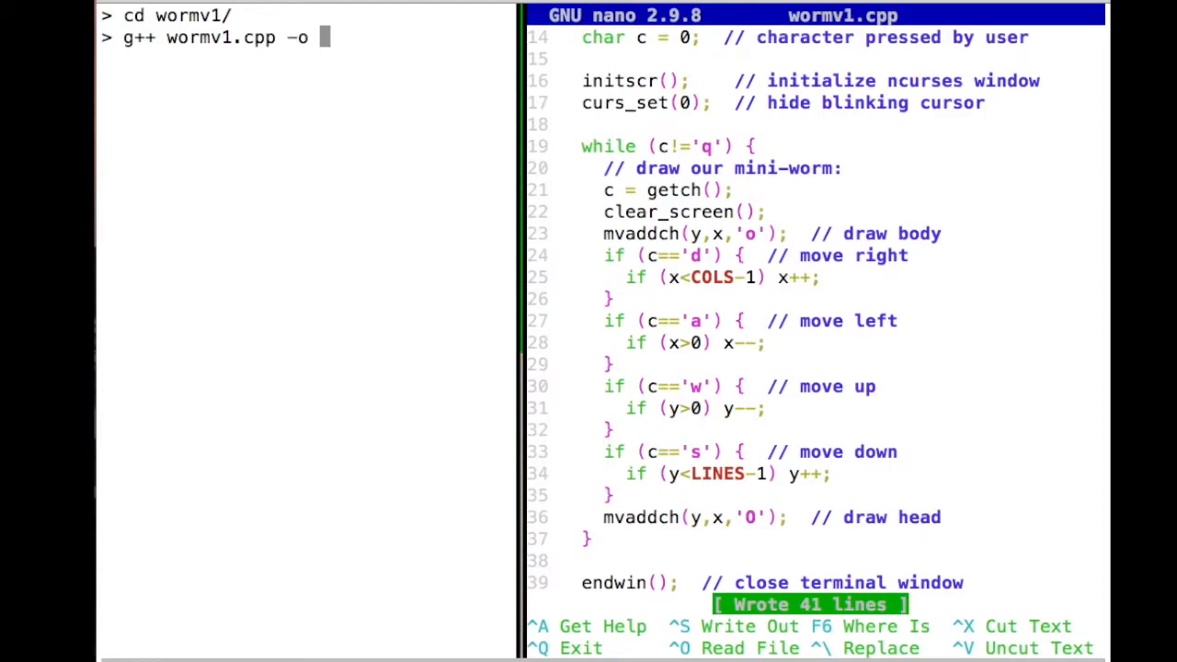
{"action": "type", "text": "w1 -"}
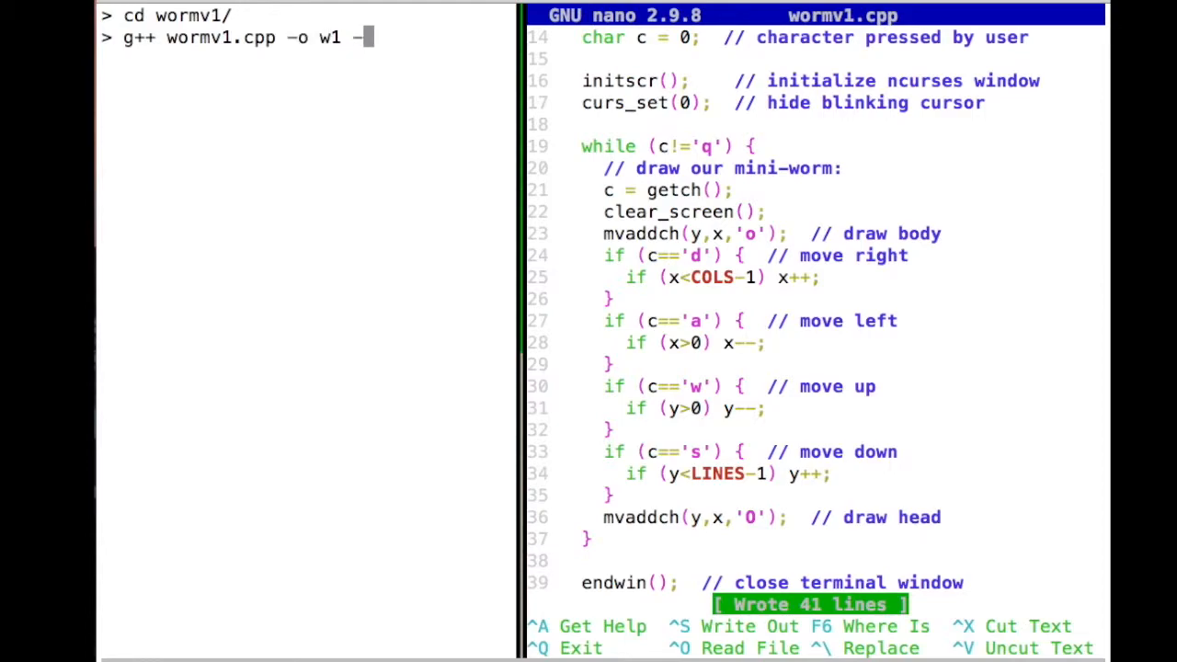
{"action": "type", "text": "l"}
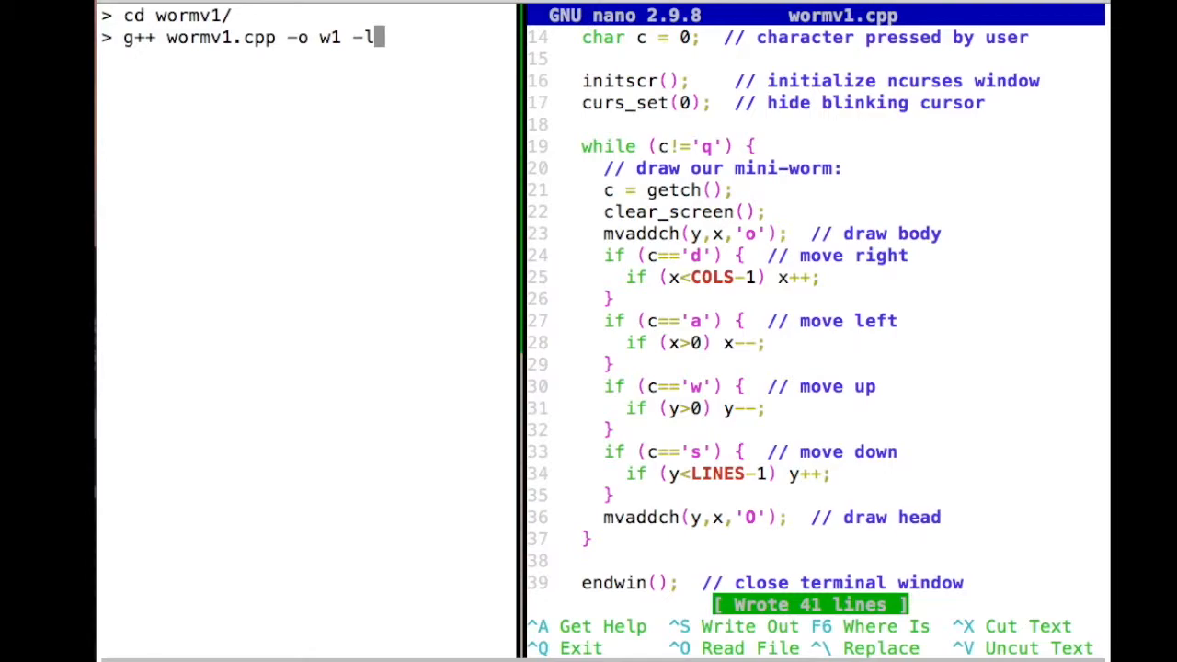
{"action": "type", "text": "ncurses"}
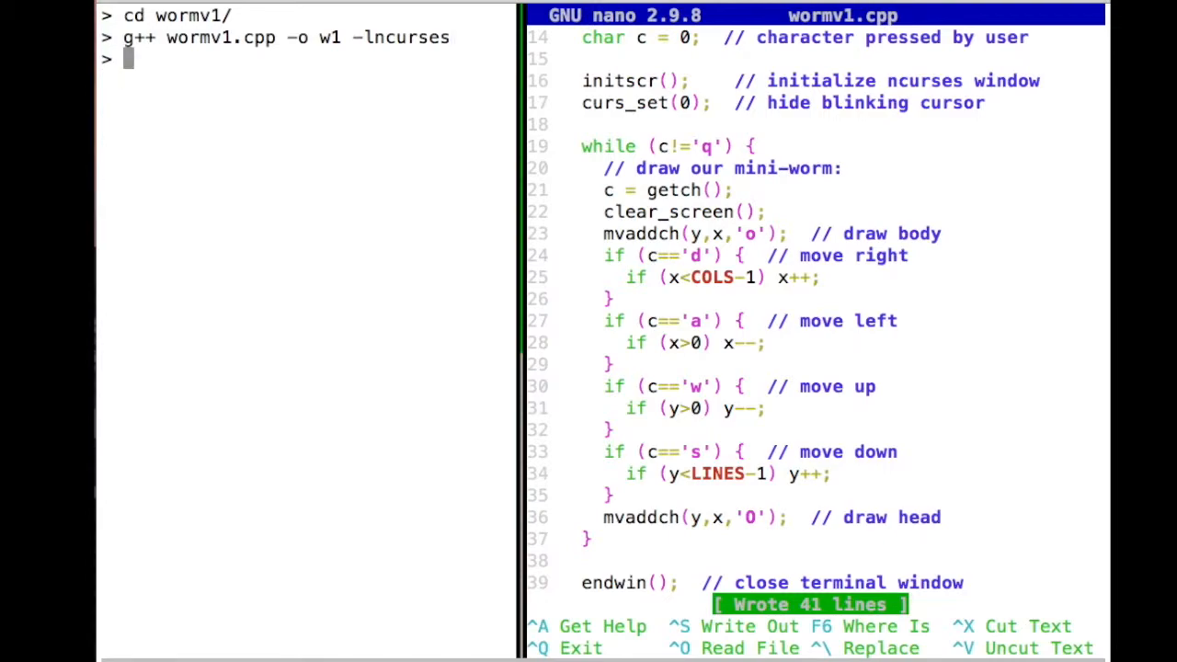
{"action": "type", "text": "./.w1"}
{"action": "type", "text": "./w1"}
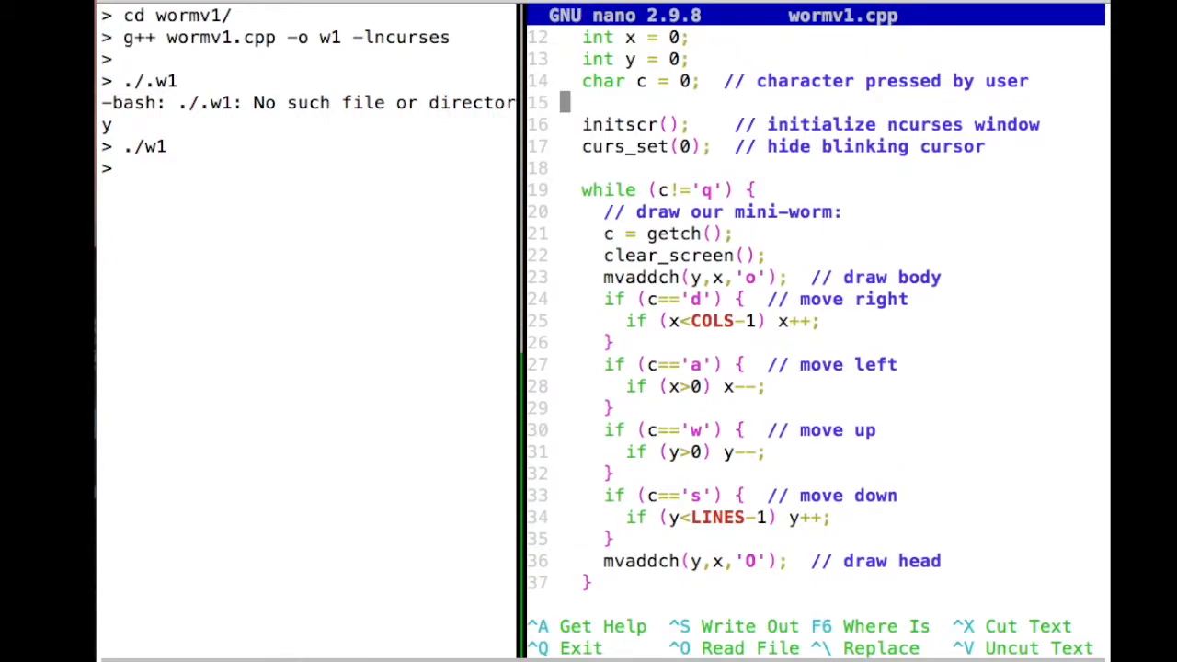
Step: Return to wormv1.cpp in nano and move the caret to the top of the file
{"action": "left_click", "coordinate": [1035, 81]}
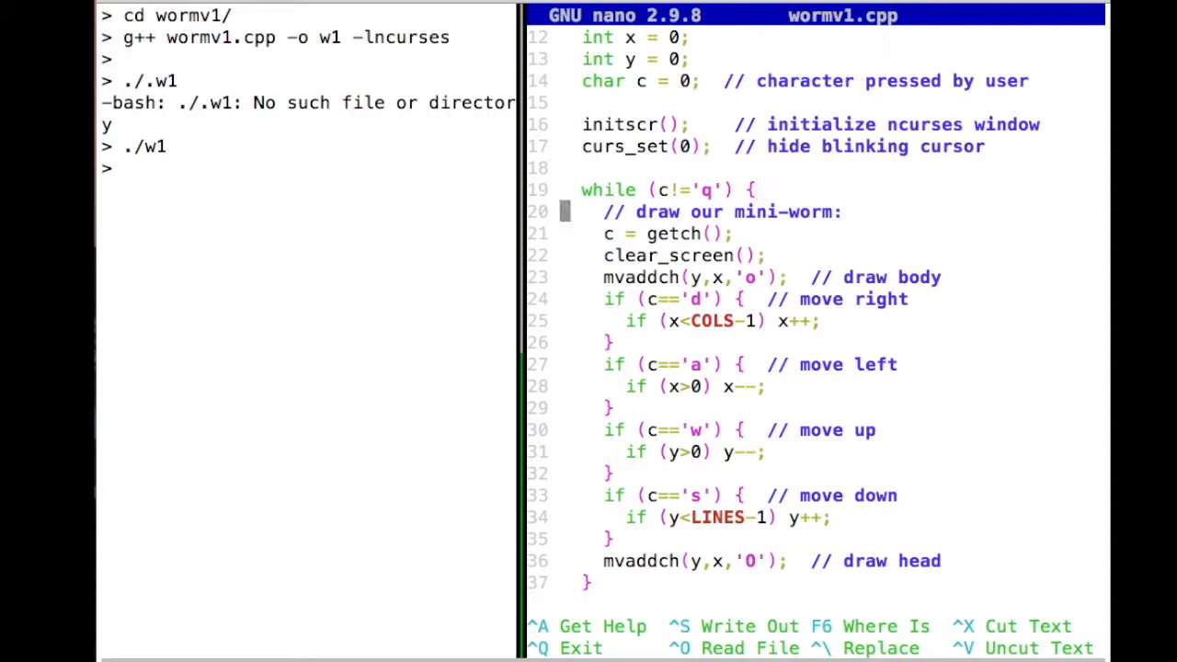
{"action": "key", "text": "Down"}
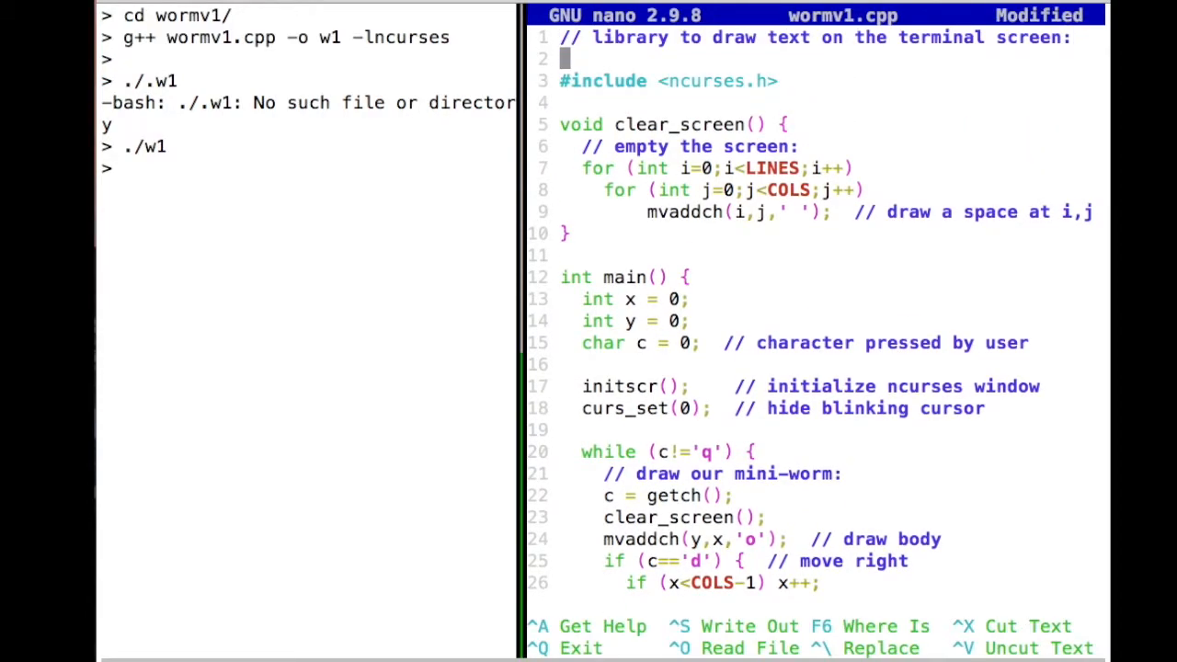
Step: After the ncurses include, add '#include <cstdlib> // for the rand function'
{"action": "key", "text": "Backspace"}
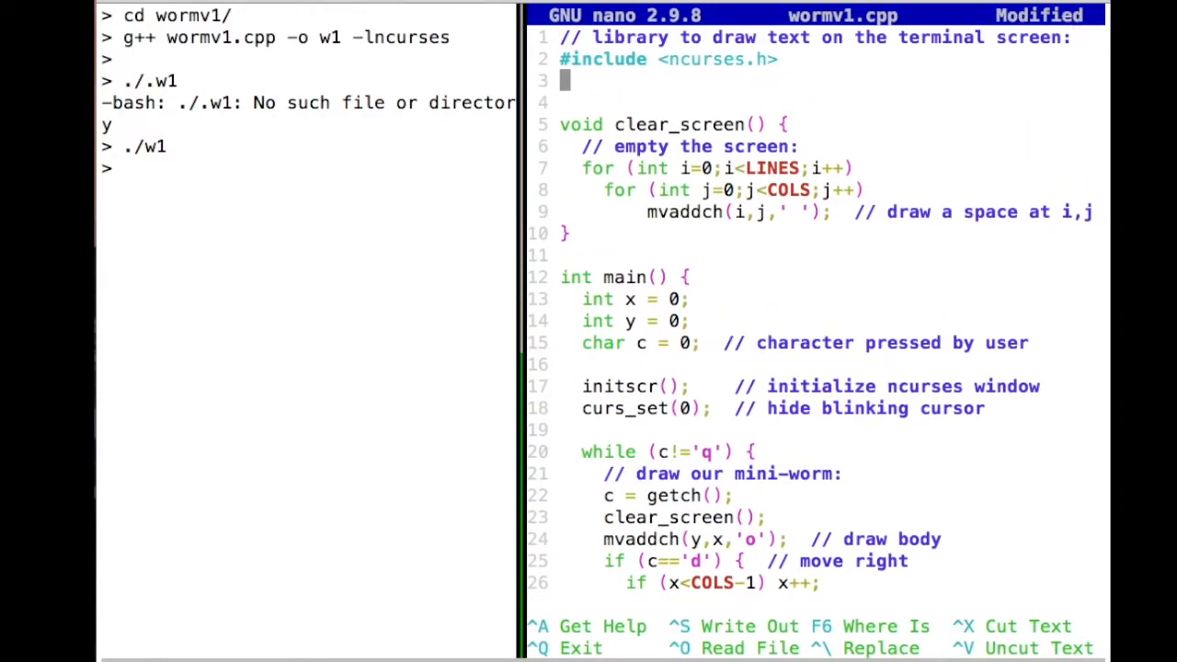
{"action": "type", "text": "#include <"}
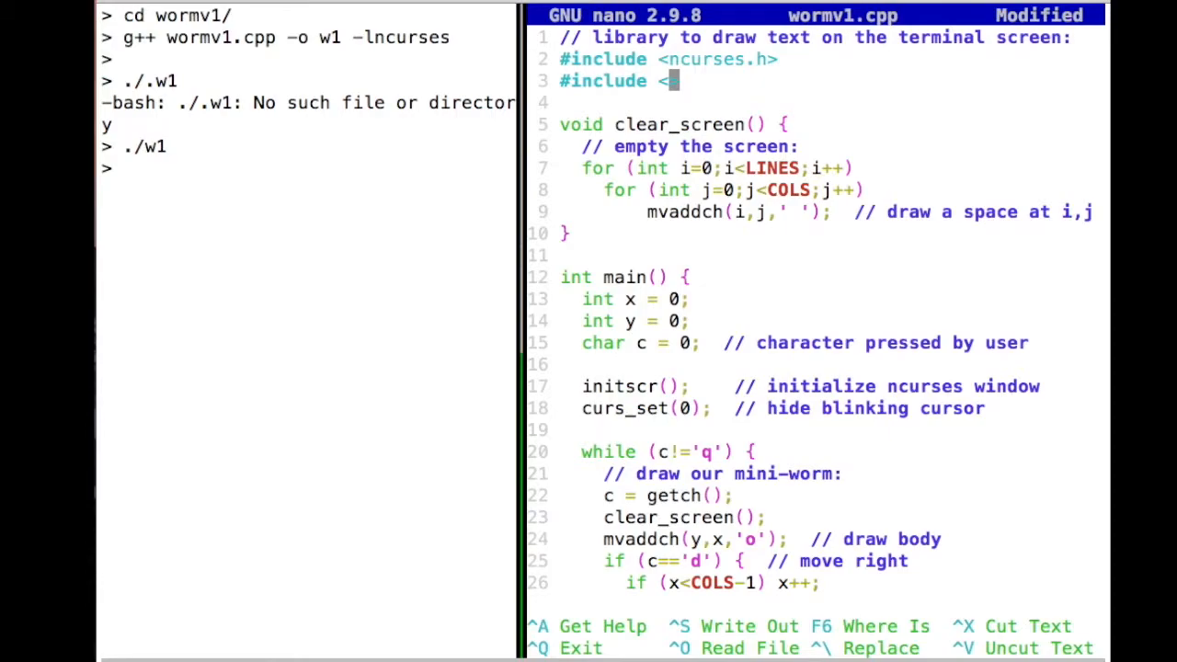
{"action": "type", "text": "c"}
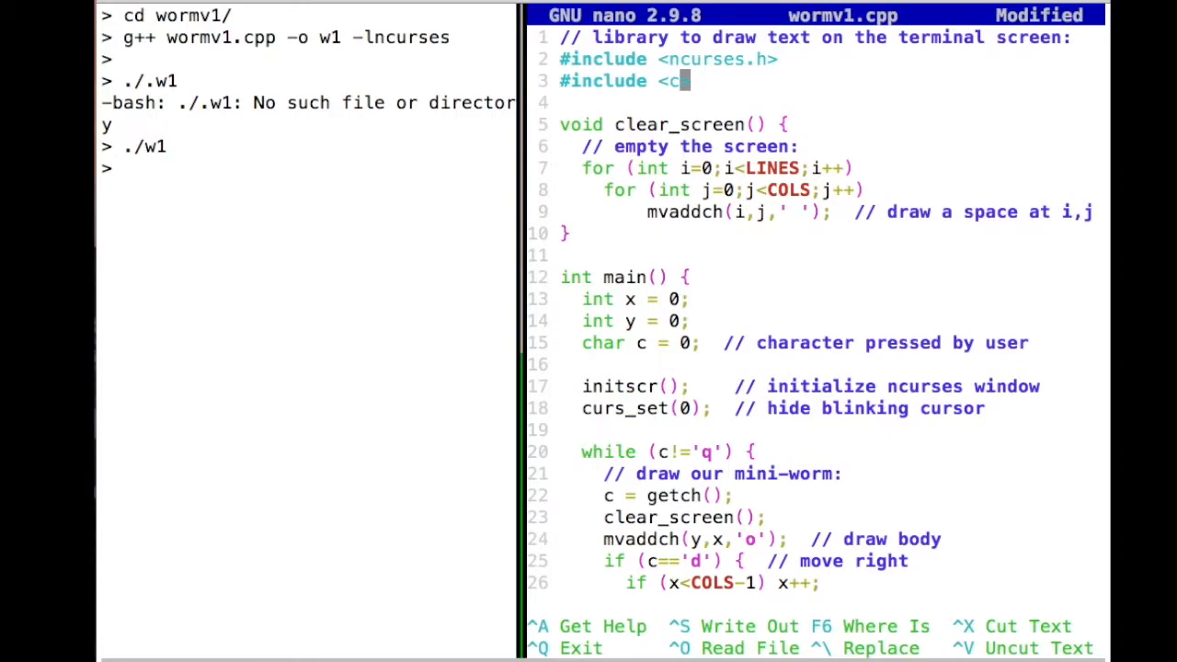
{"action": "type", "text": "st"}
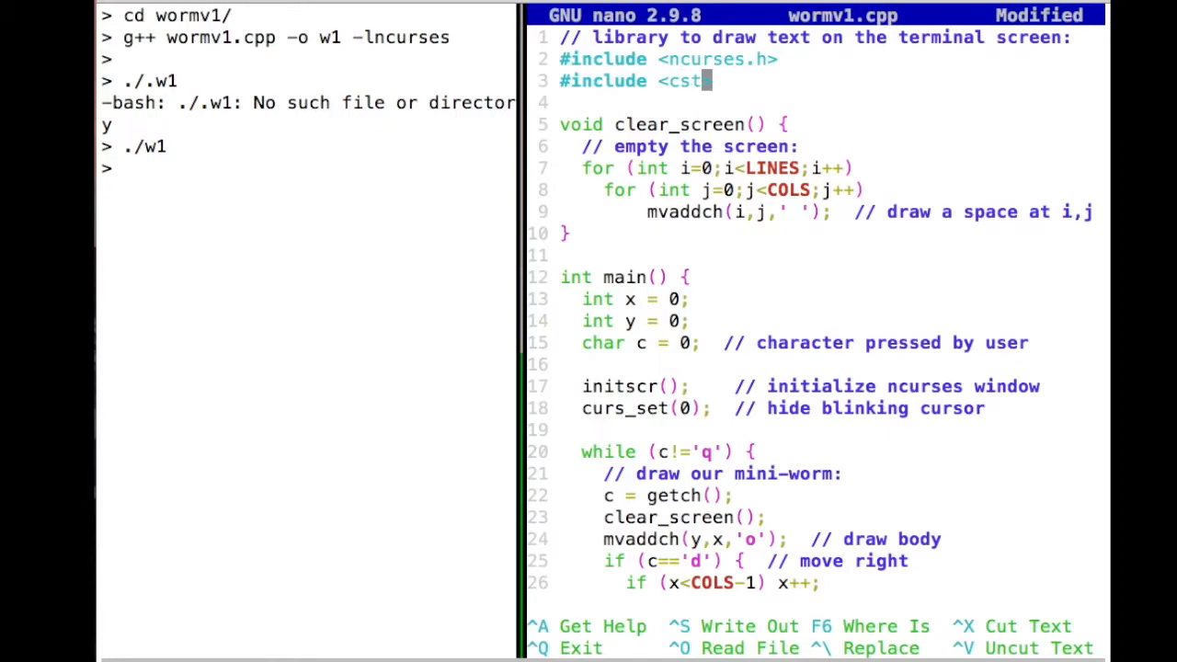
{"action": "type", "text": "dlio"}
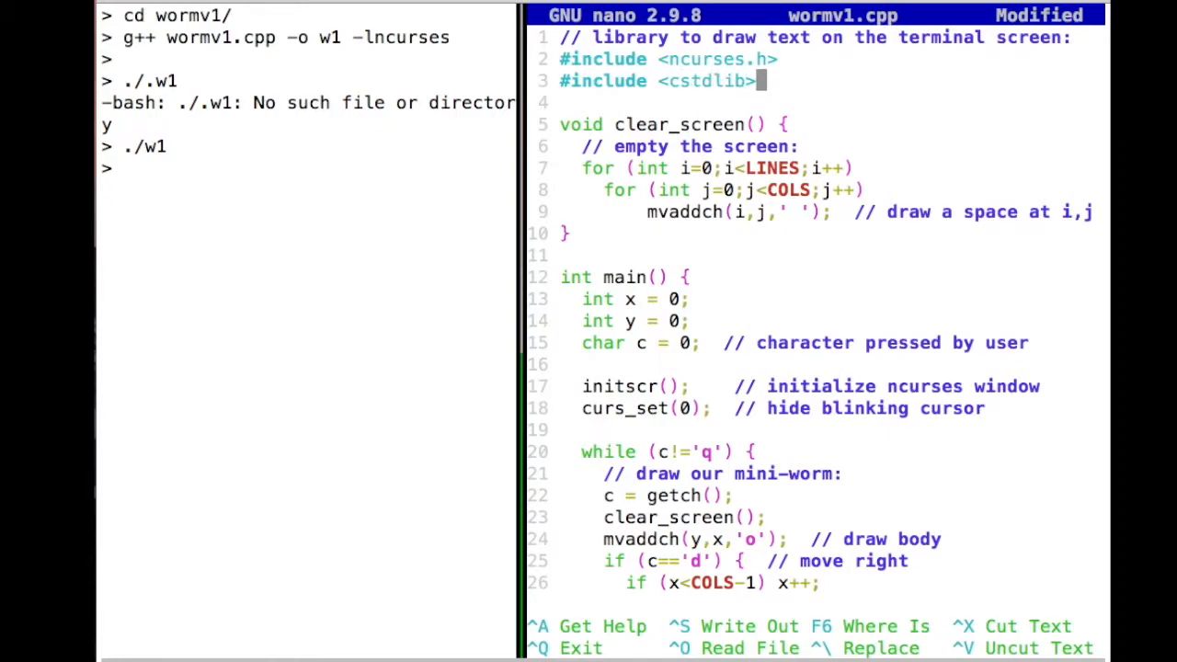
{"action": "type", "text": "//"}
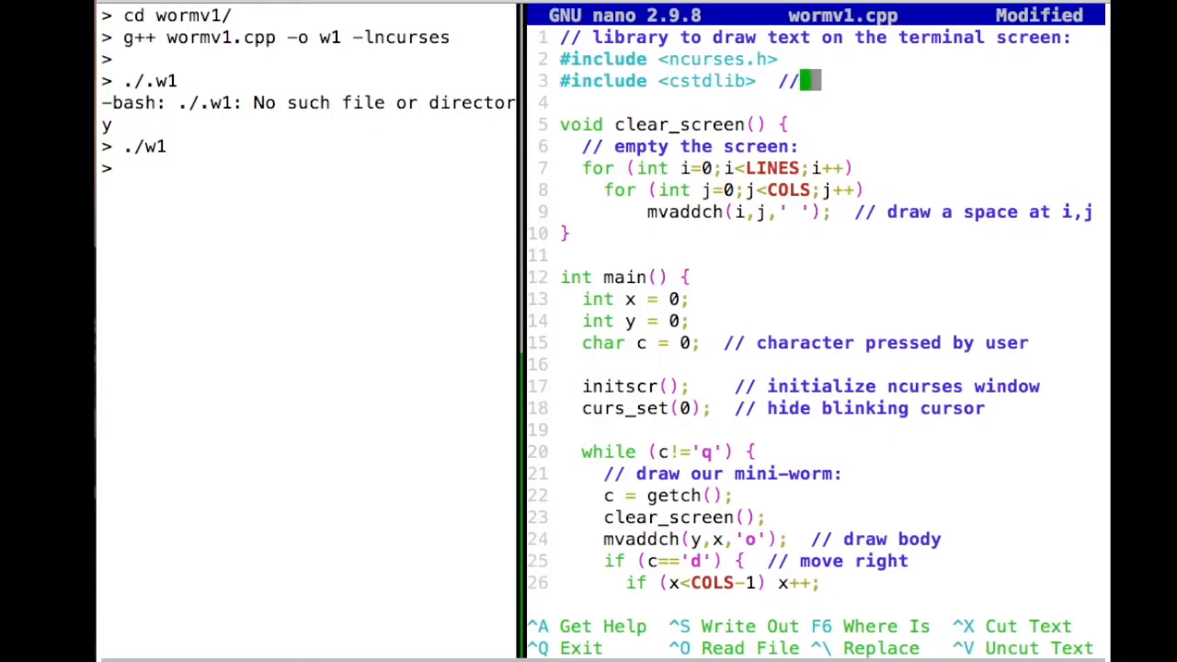
{"action": "type", "text": "for the"}
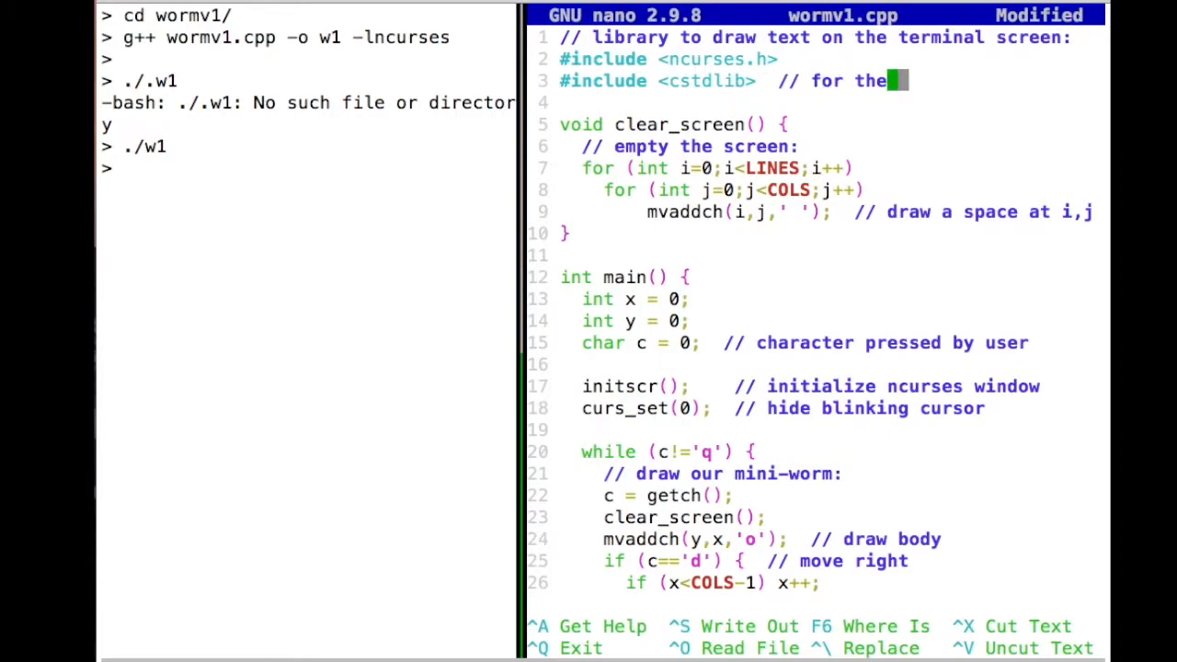
{"action": "type", "text": "rand fi"}
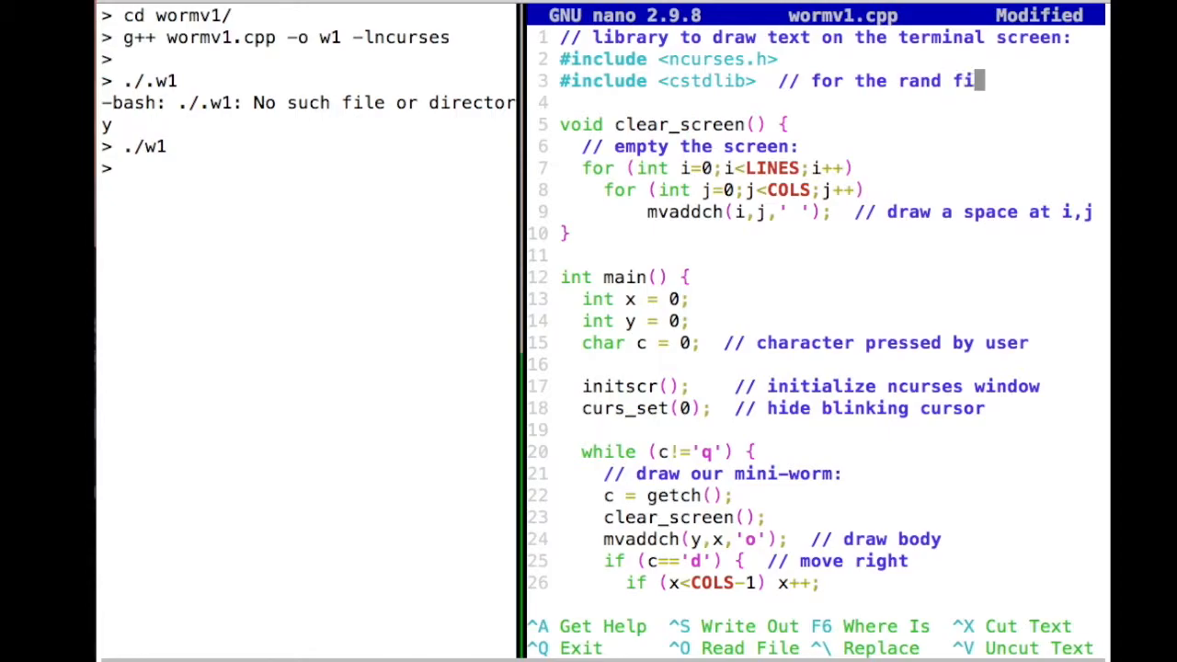
{"action": "type", "text": "ction"}
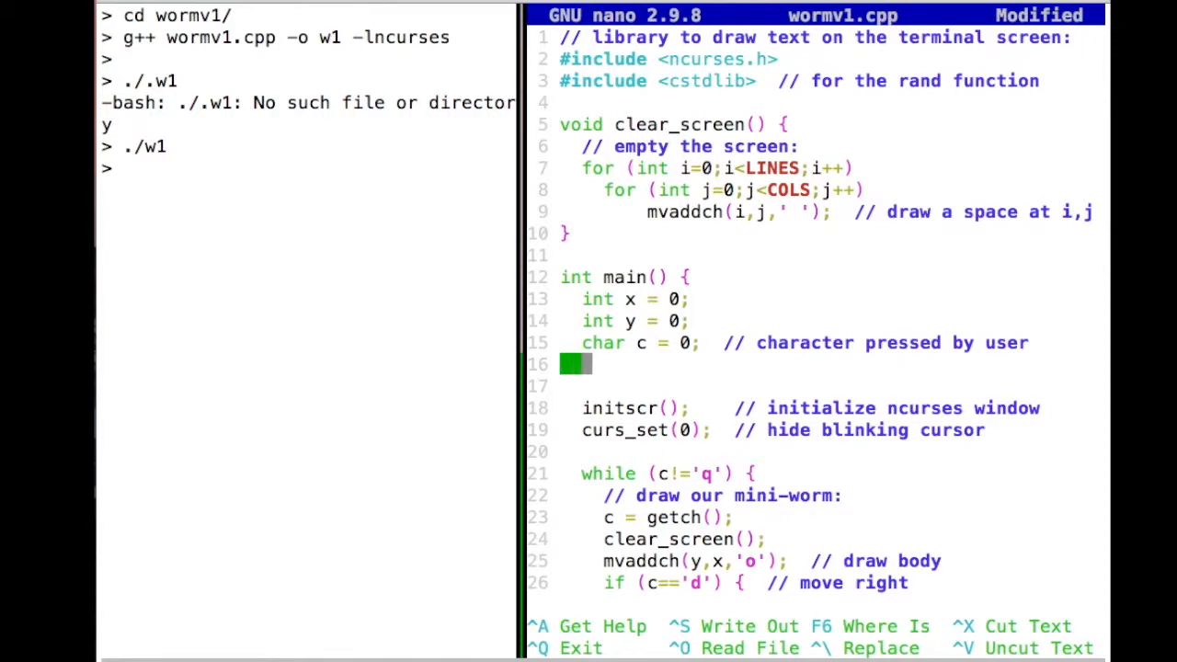
{"action": "mouse_move", "coordinate": [644, 313]}
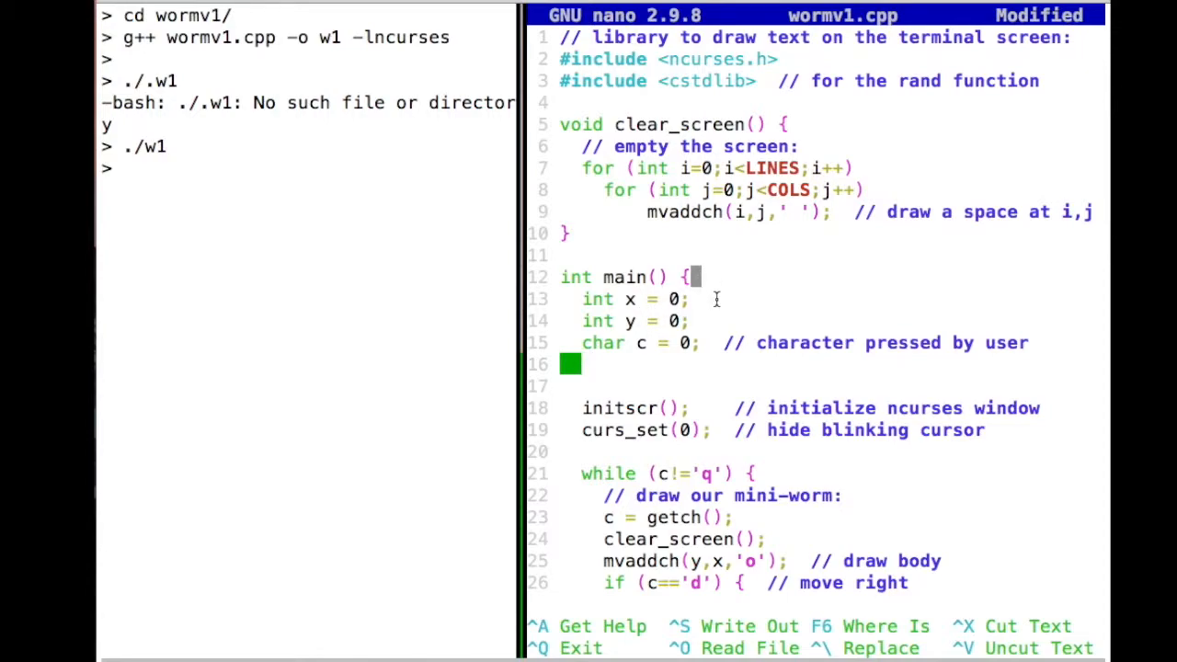
Step: Comment the x/y declaration as '// coordinates of the worm'
{"action": "type", "text": "//"}
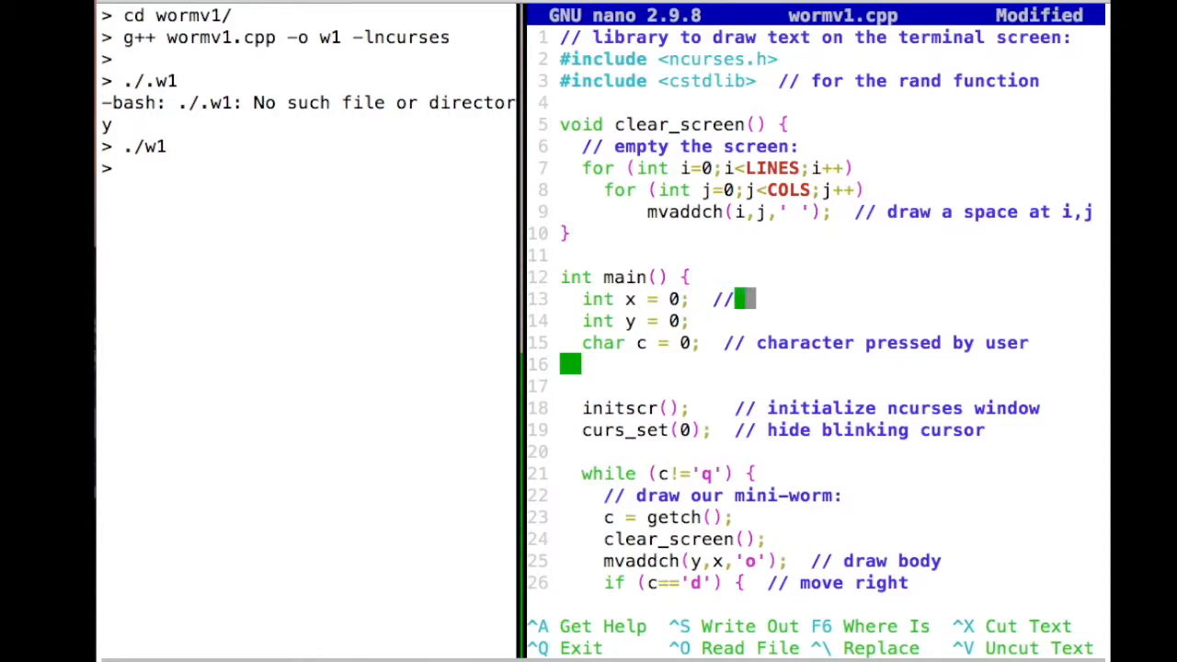
{"action": "type", "text": "coordina"}
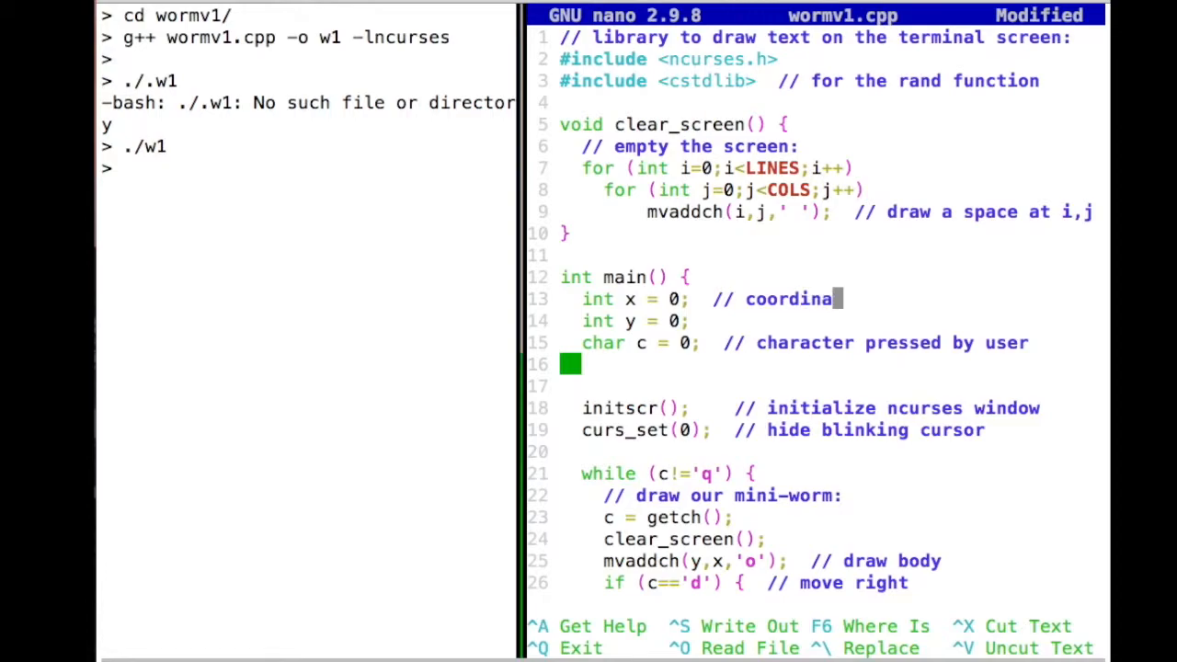
{"action": "type", "text": "tes of the worm"}
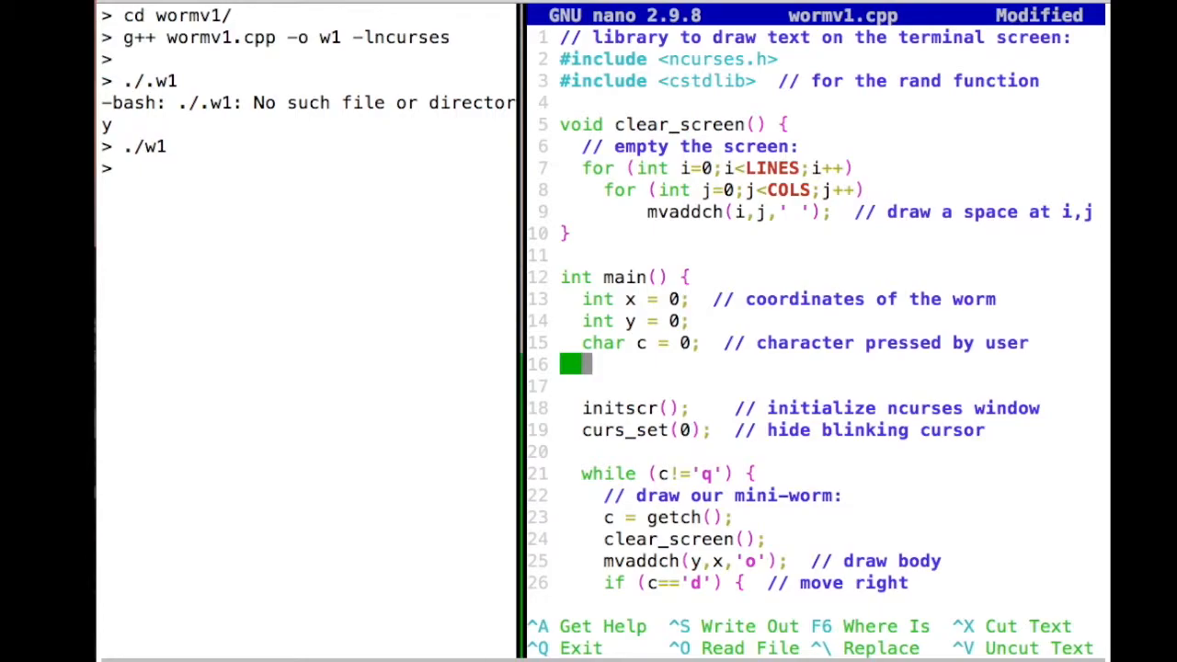
Step: Declare int foodx = 0; and int foody = 0; commented '// coordinates of the food'
{"action": "type", "text": "foodx = 0;"}
{"action": "left_click", "coordinate": [827, 386]}
{"action": "type", "text": "int f"}
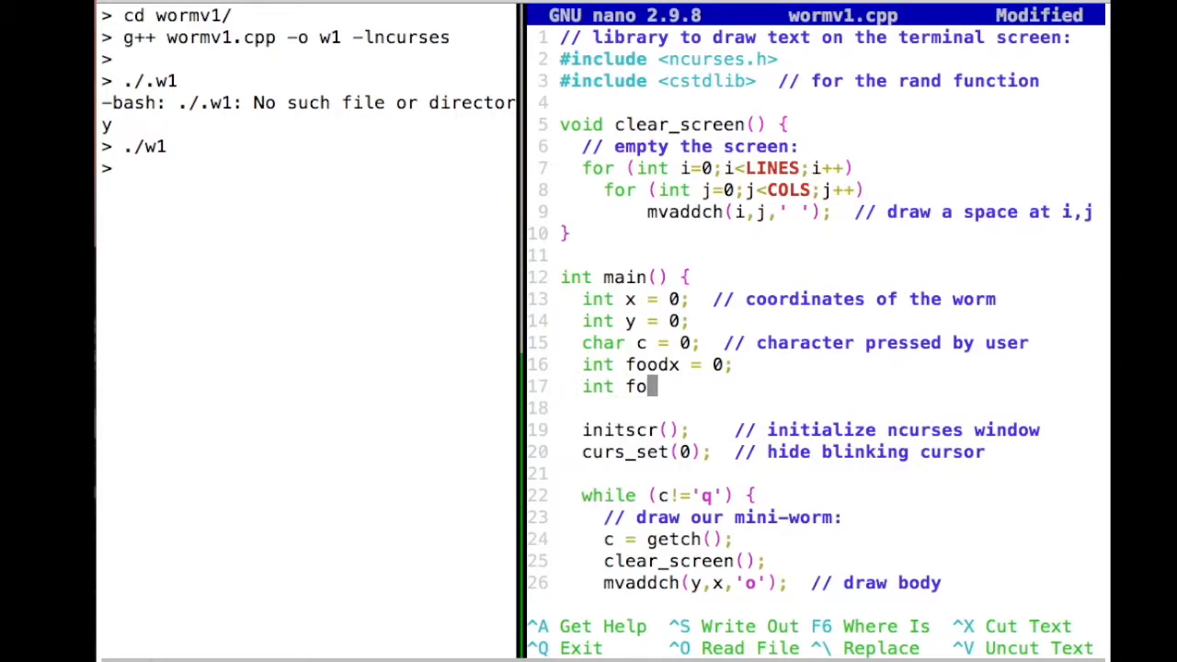
{"action": "type", "text": "ody = 0;"}
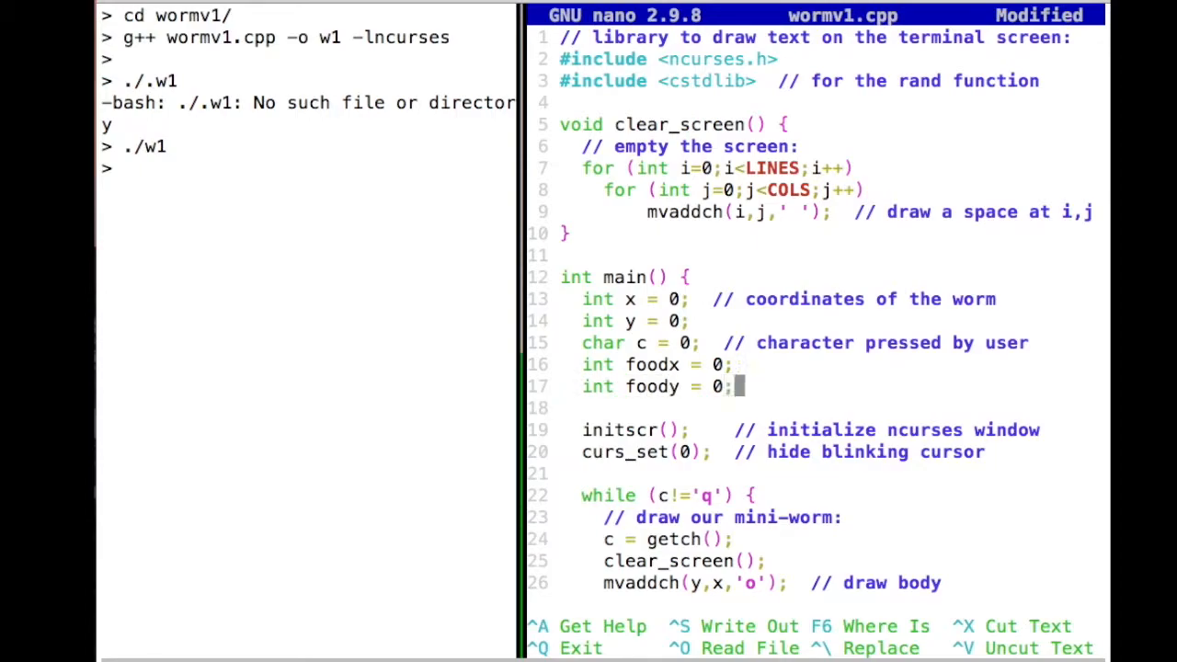
{"action": "type", "text": "//"}
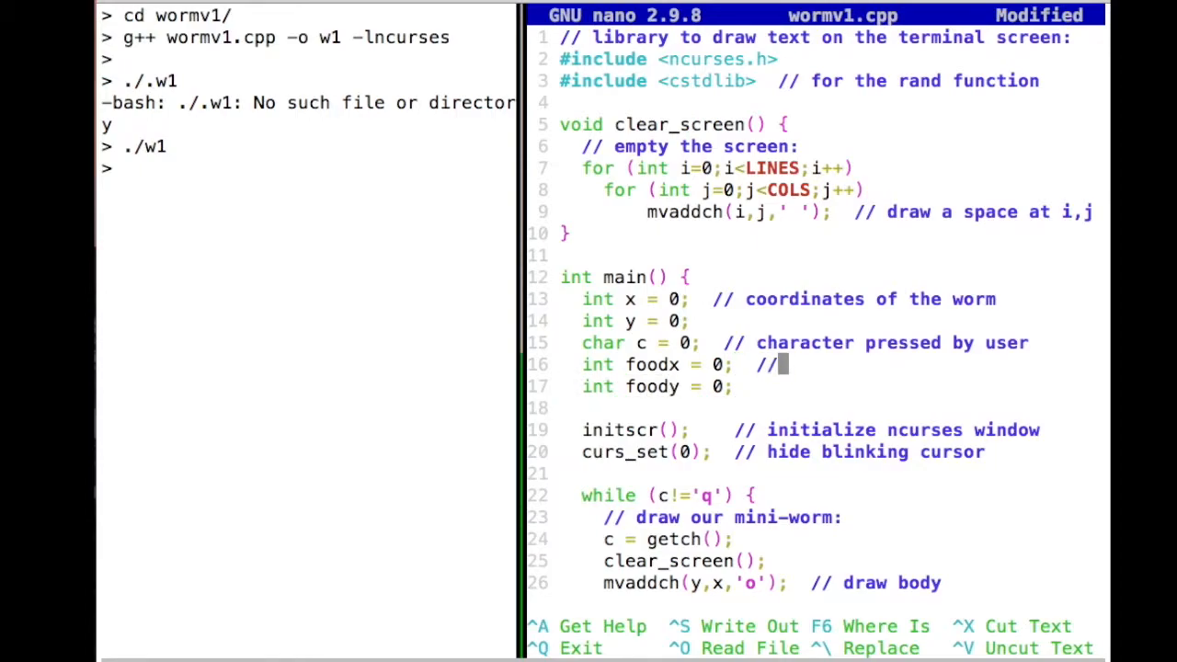
{"action": "type", "text": "coordinates"}
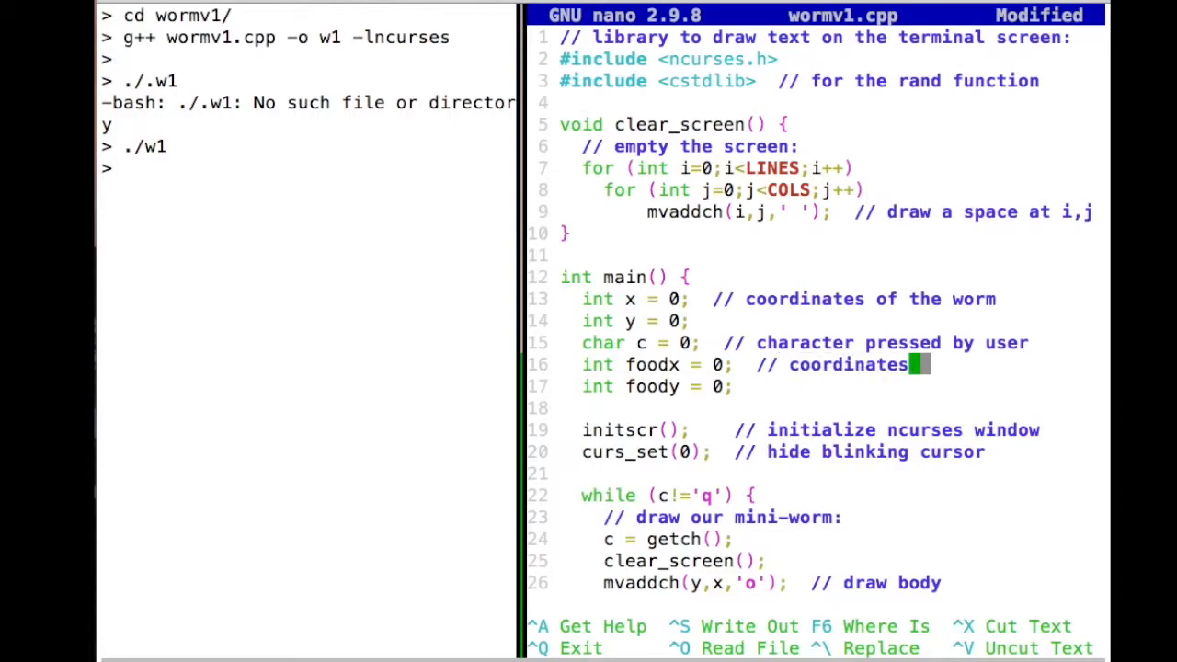
{"action": "type", "text": "of the food"}
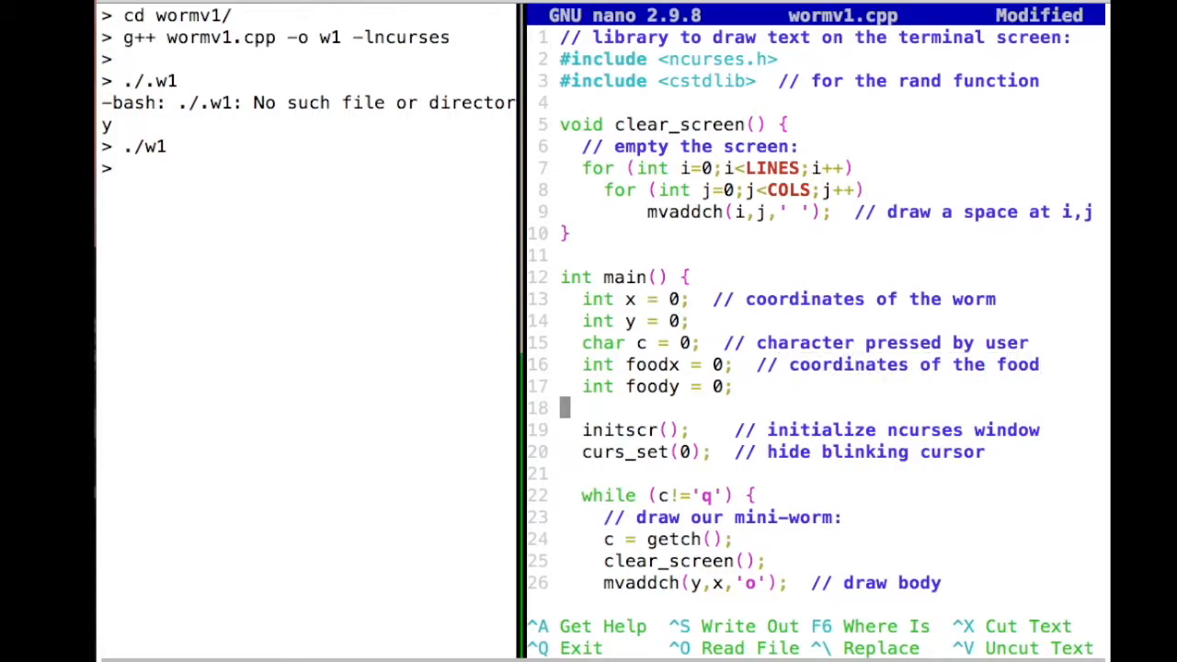
Step: Below curs_set(0), add foodx = rand() % (COLS-1); and a matching foody line
{"action": "key", "text": "Down"}
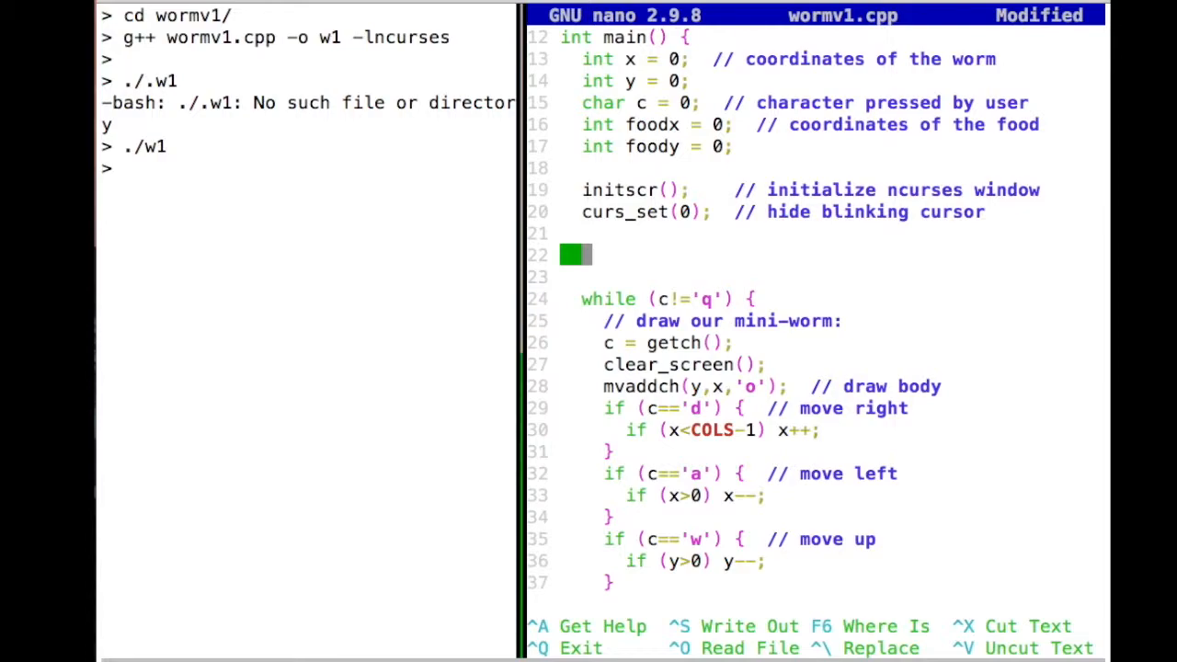
{"action": "type", "text": "food"}
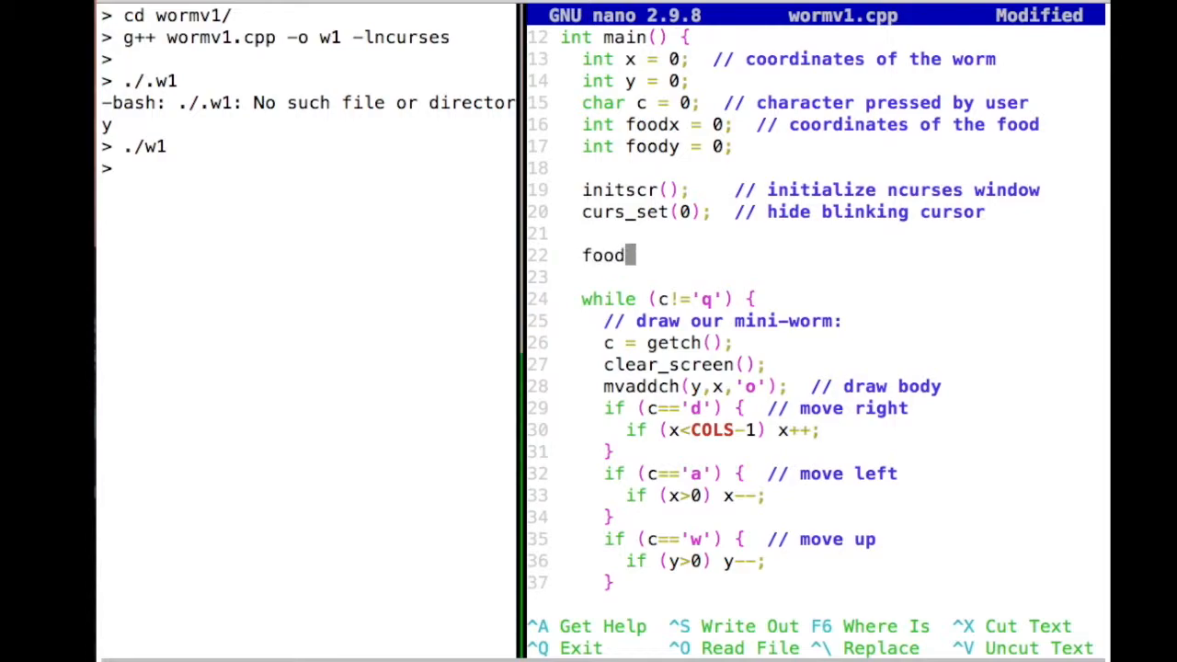
{"action": "type", "text": "x ="}
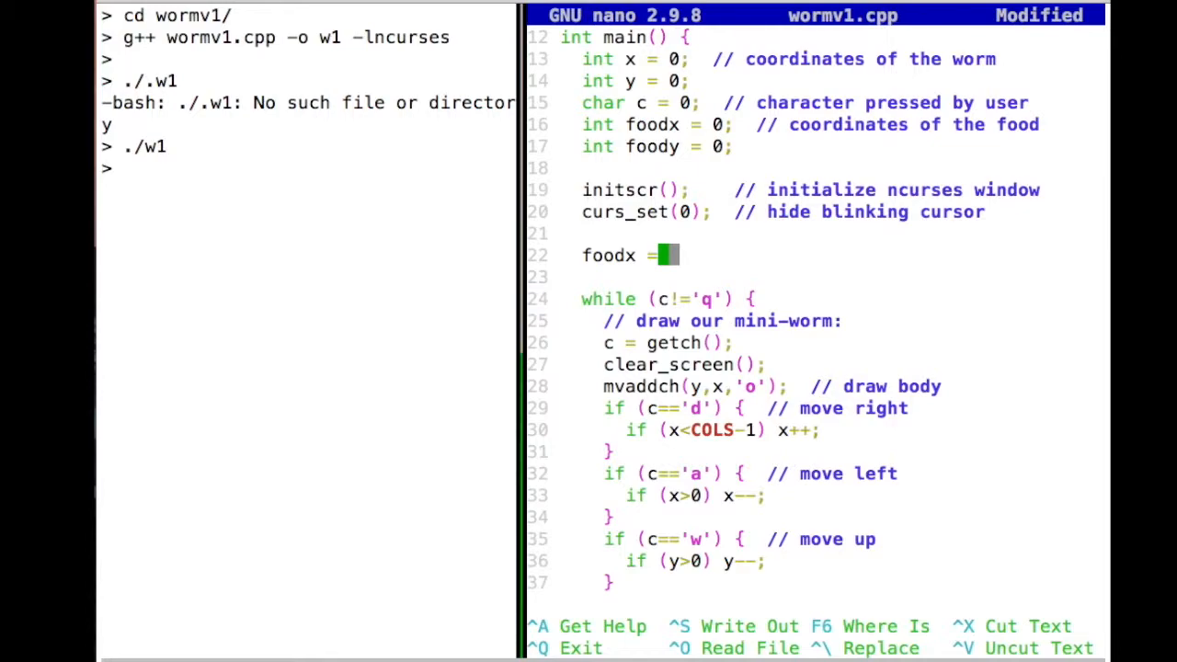
{"action": "type", "text": "rand()"}
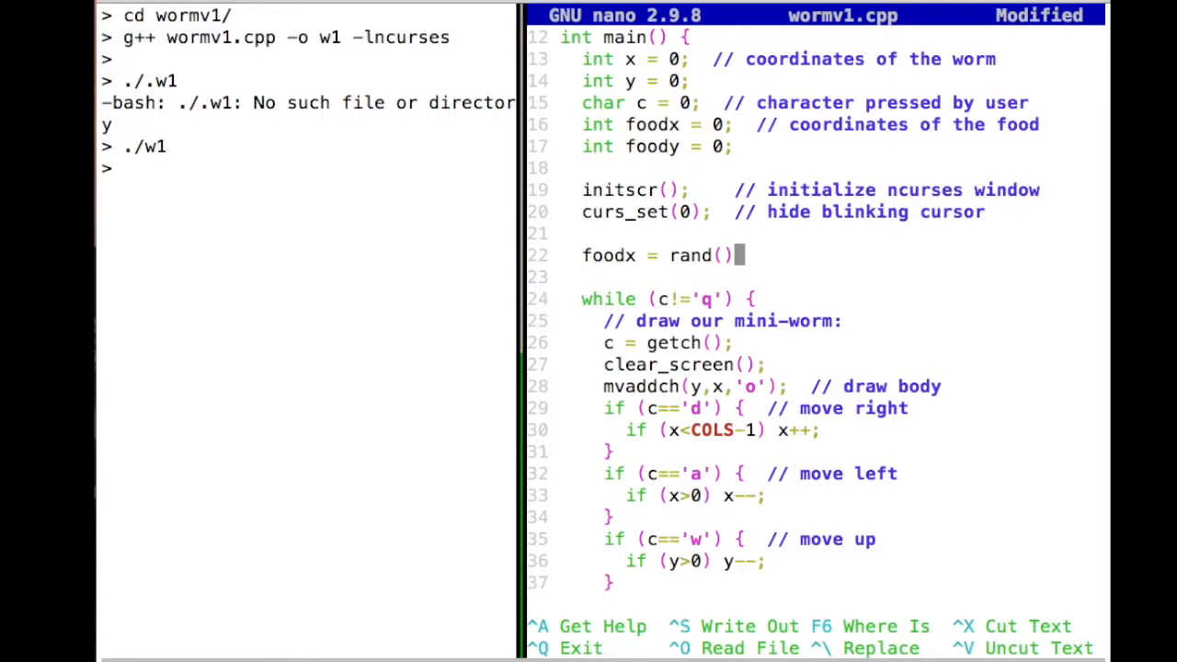
{"action": "mouse_move", "coordinate": [740, 343]}
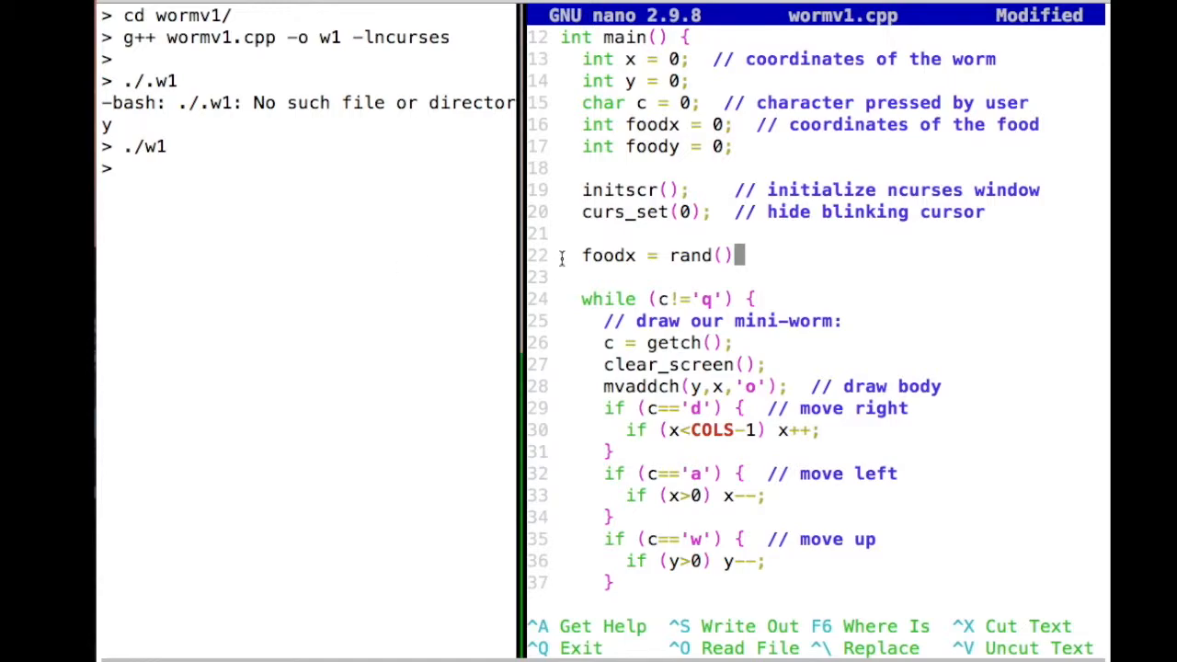
{"action": "mouse_move", "coordinate": [459, 288]}
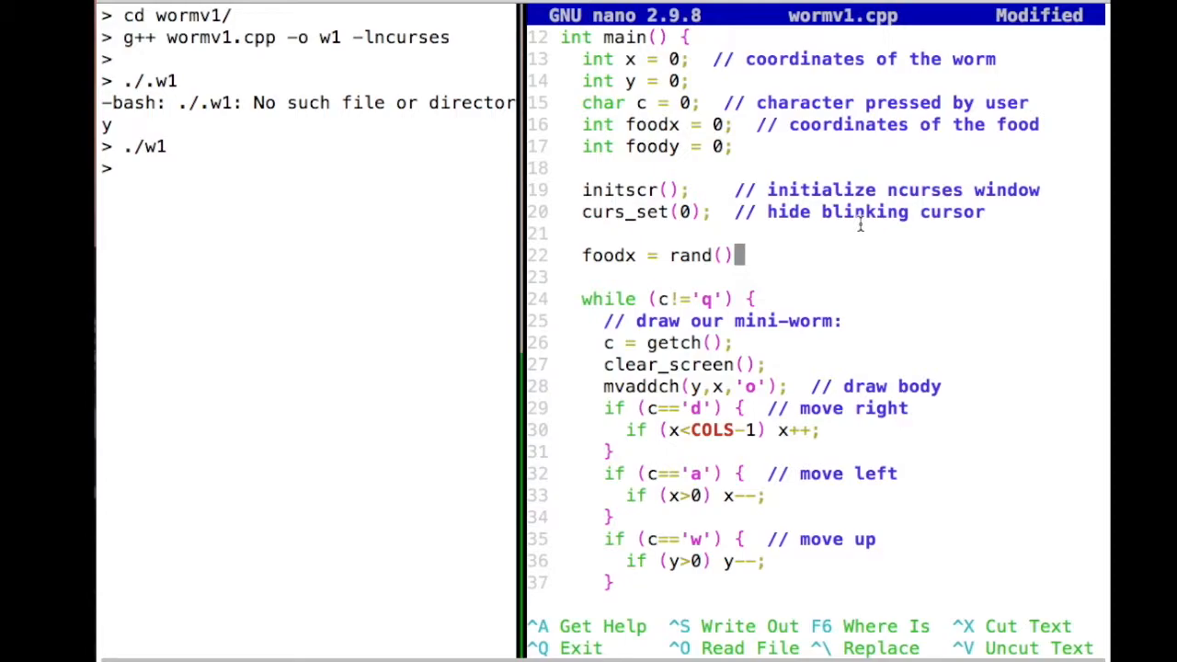
{"action": "type", "text": "%"}
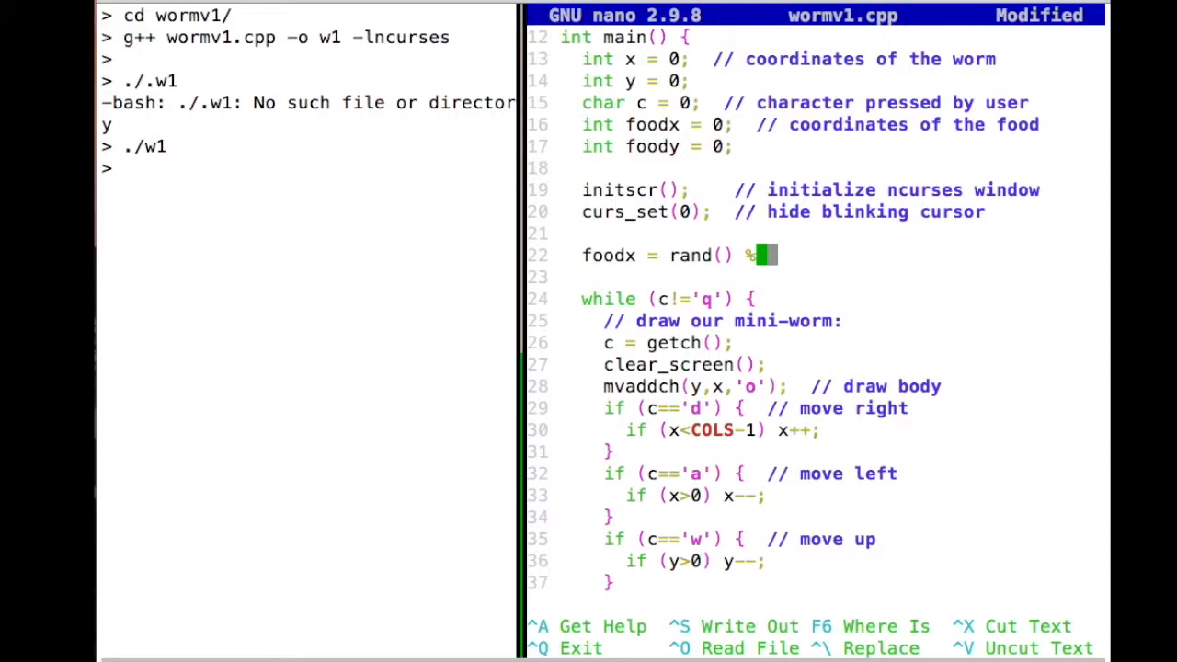
{"action": "type", "text": "COLS"}
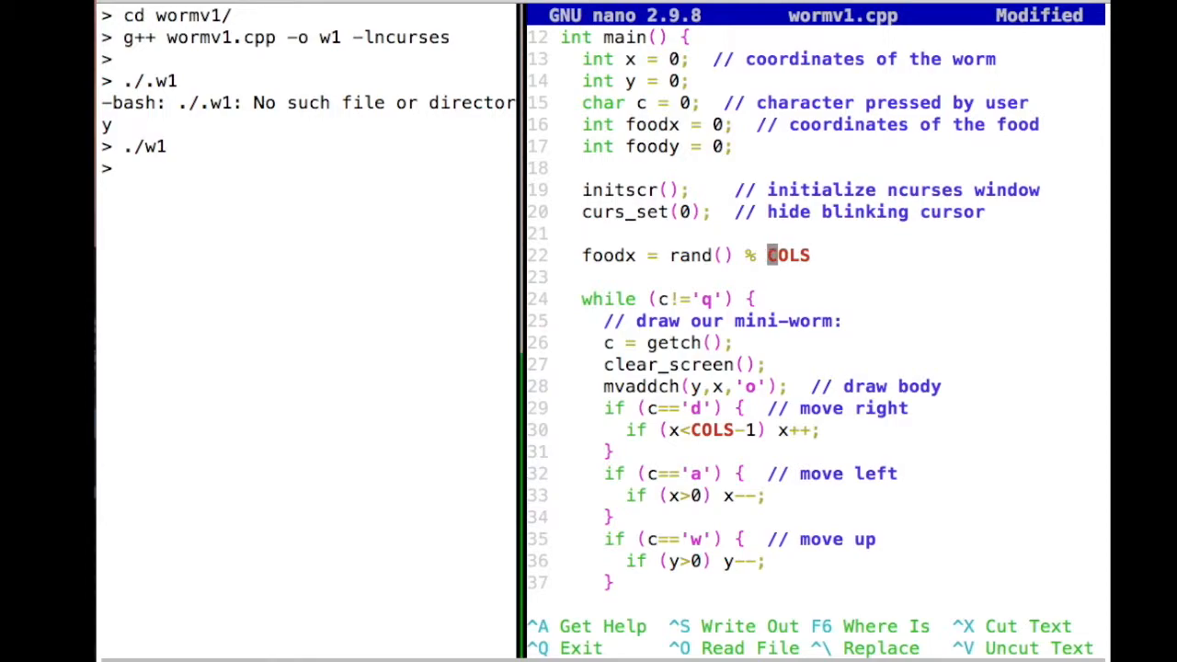
{"action": "type", "text": "("}
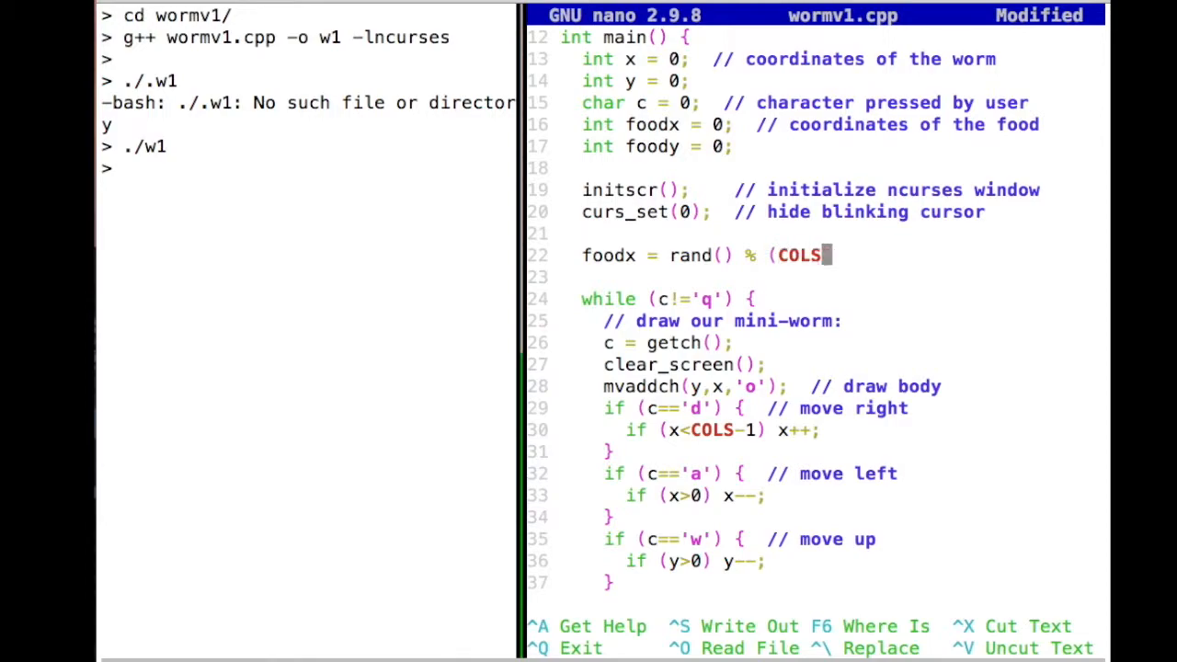
{"action": "type", "text": "-1"}
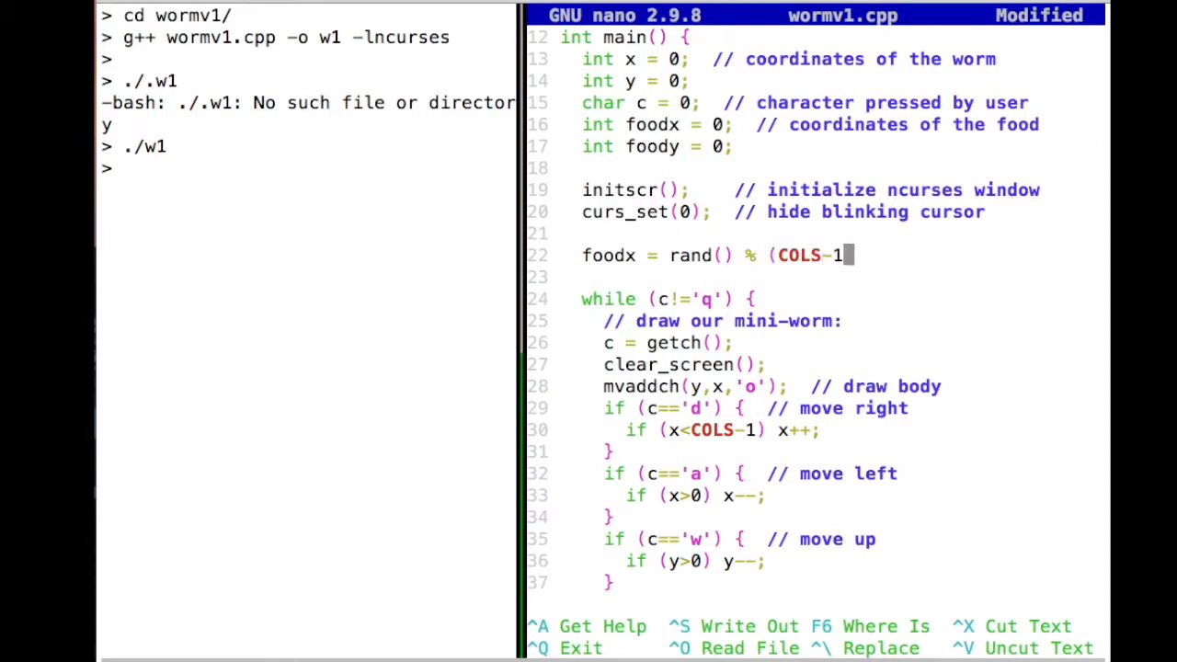
{"action": "type", "text": ")"}
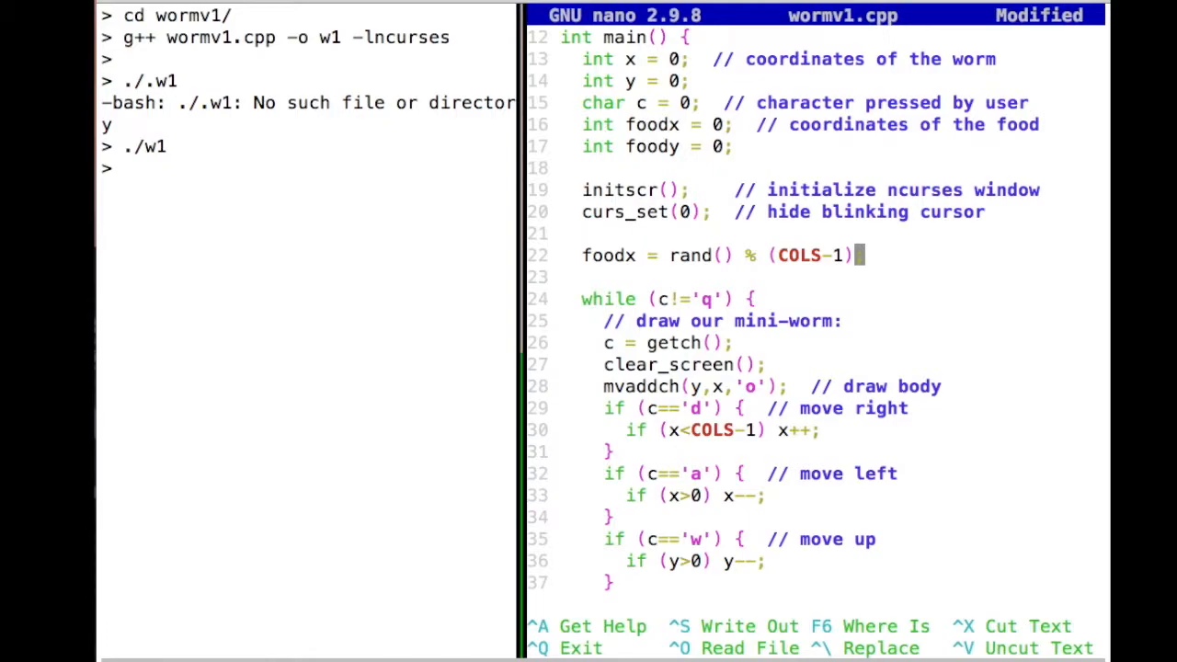
{"action": "type", "text": ";"}
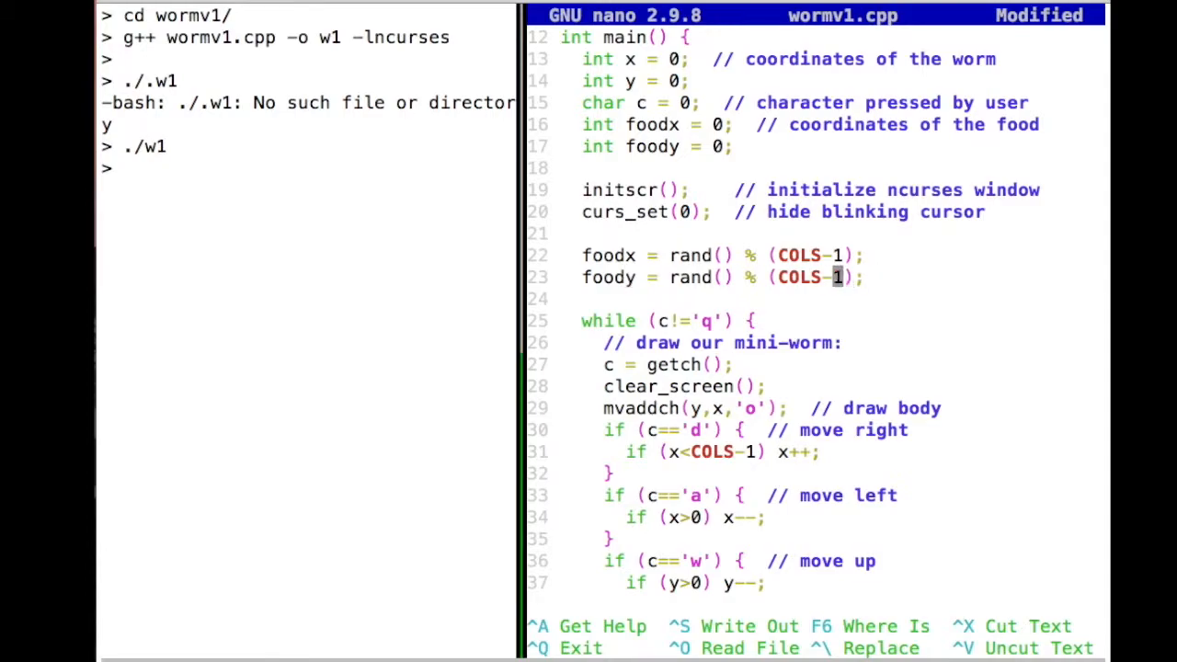
Step: Use LINES-1 for foody, comment both food lines 'place the food on the screen', and save
{"action": "type", "text": "LINES"}
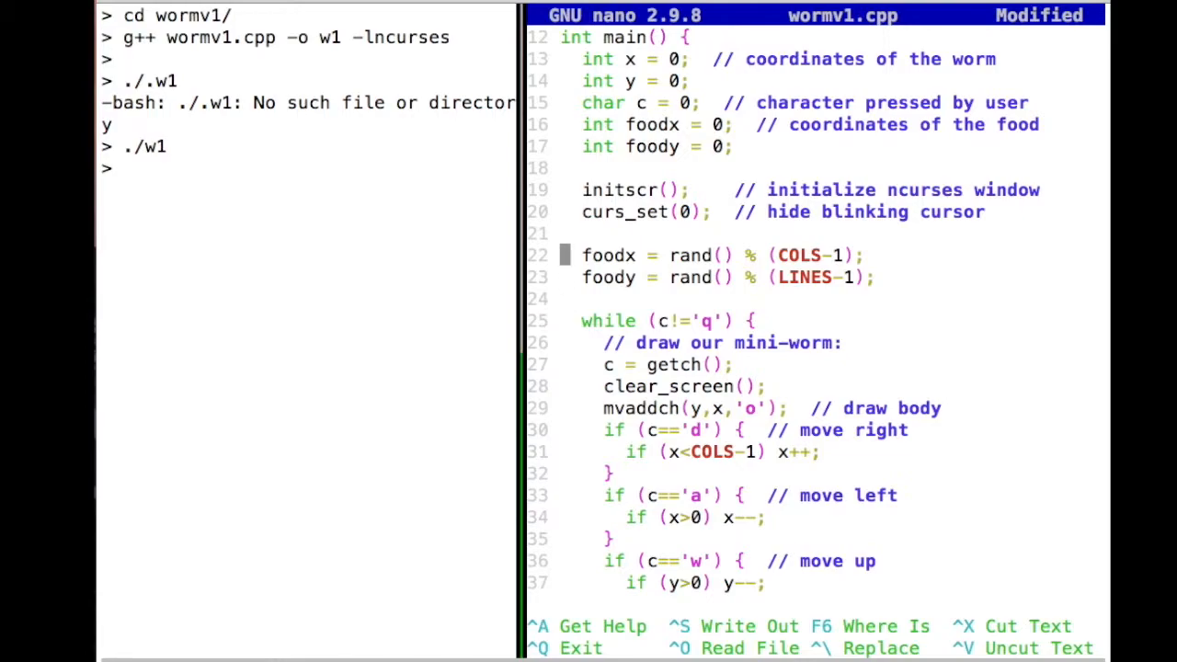
{"action": "key", "text": "Down"}
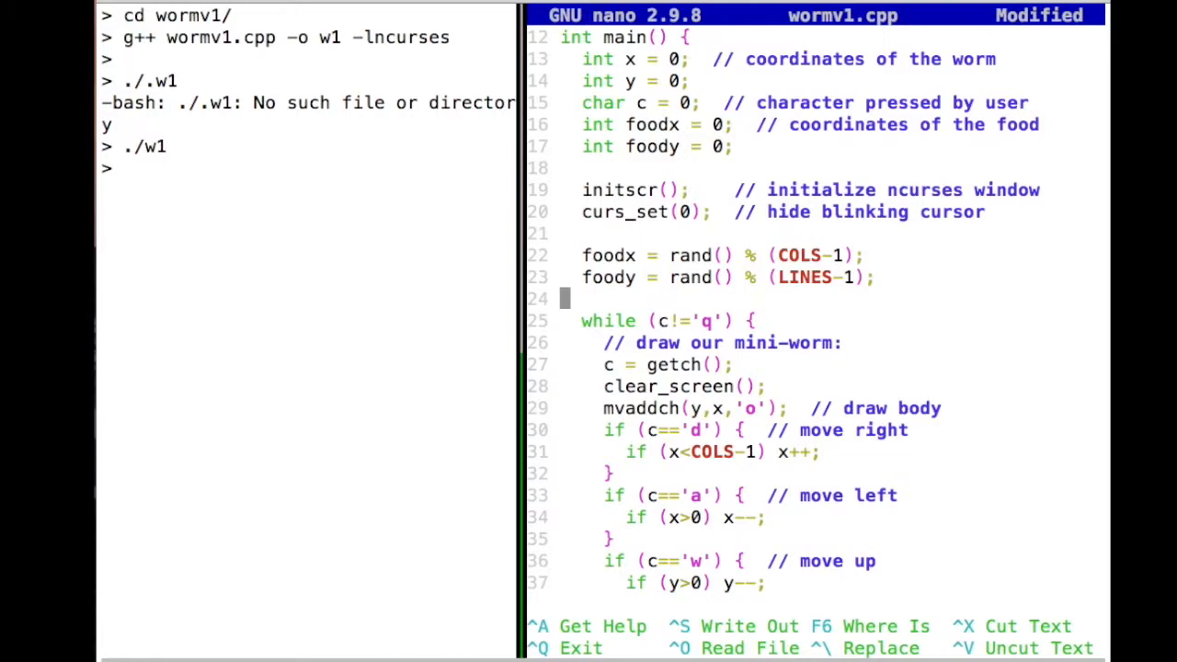
{"action": "type", "text": "//"}
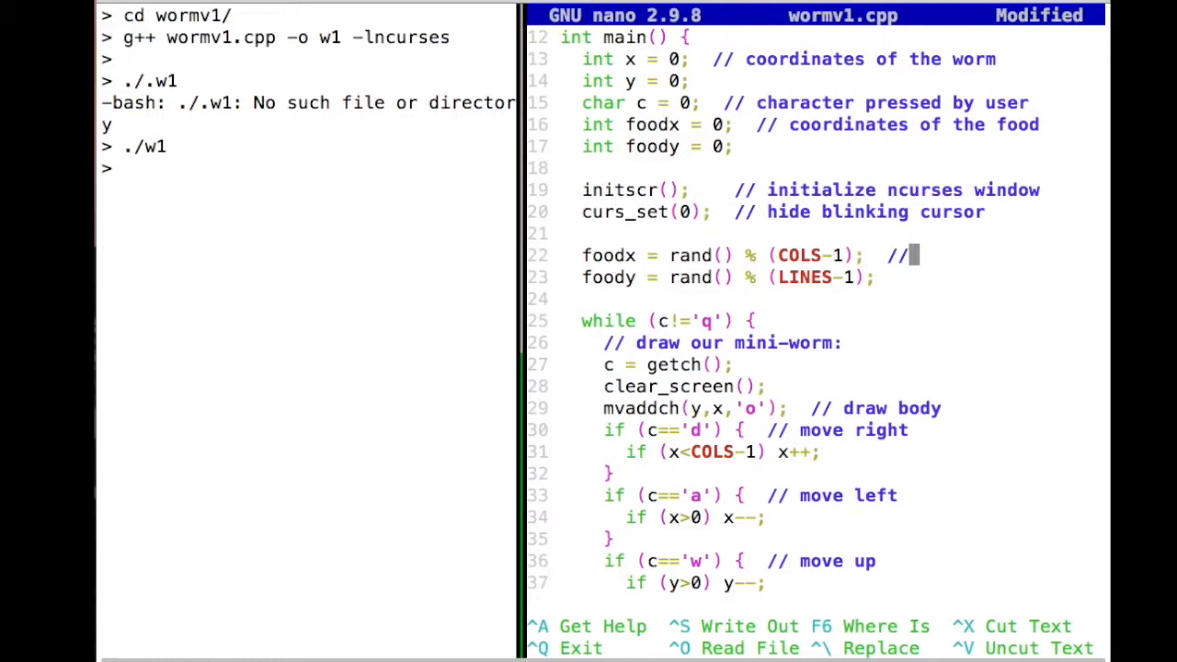
{"action": "type", "text": "place the food"}
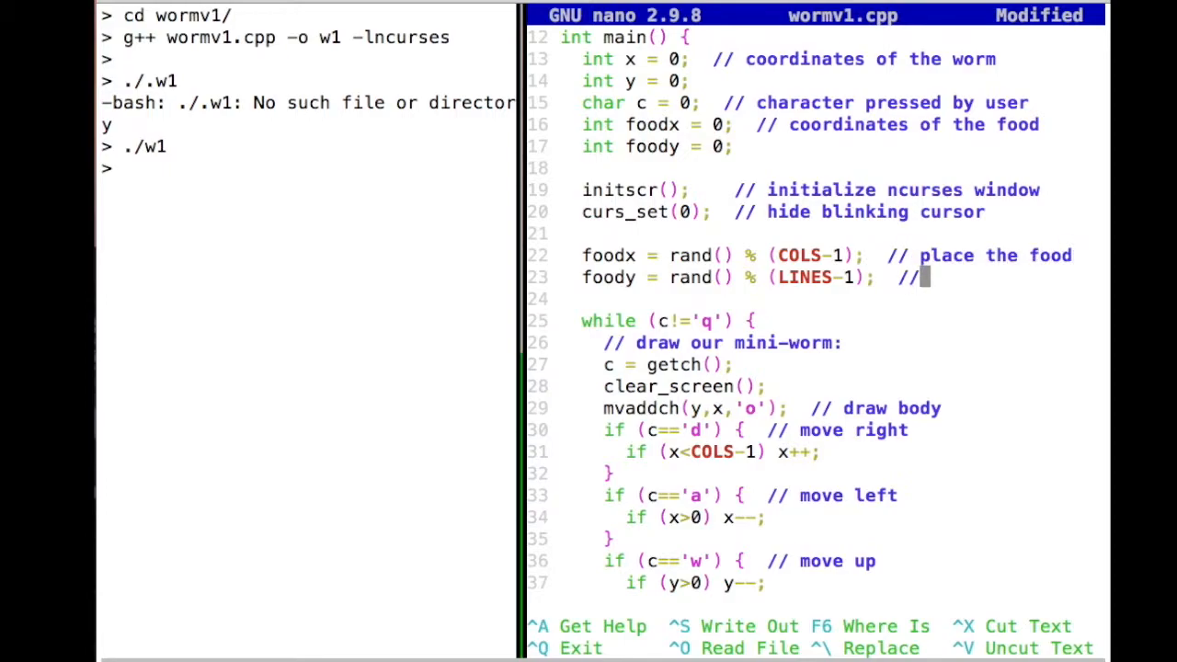
{"action": "type", "text": "on the screen"}
{"action": "left_click", "coordinate": [308, 169]}
{"action": "type", "text": "g++ wormv1.cpp -o w1 -lncurses"}
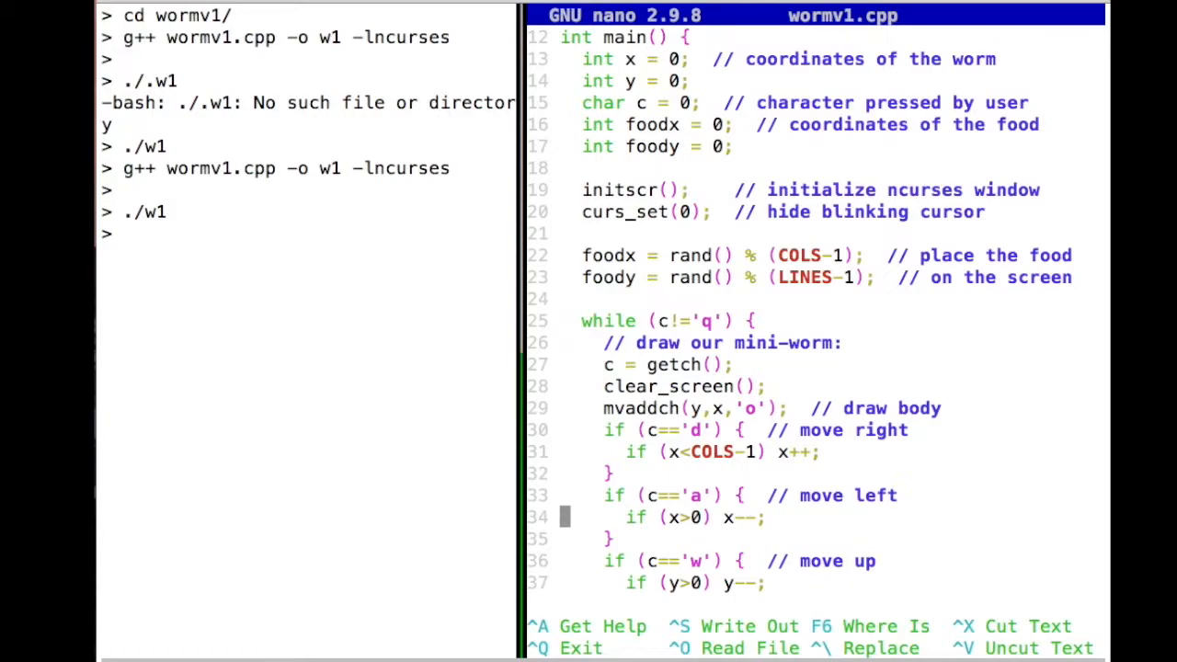
Step: After the head drawing, add a '// draw food:' comment and mvaddch(foody, foodx, 'X');
{"action": "scroll", "scroll_direction": "down", "scroll_amount": 3}
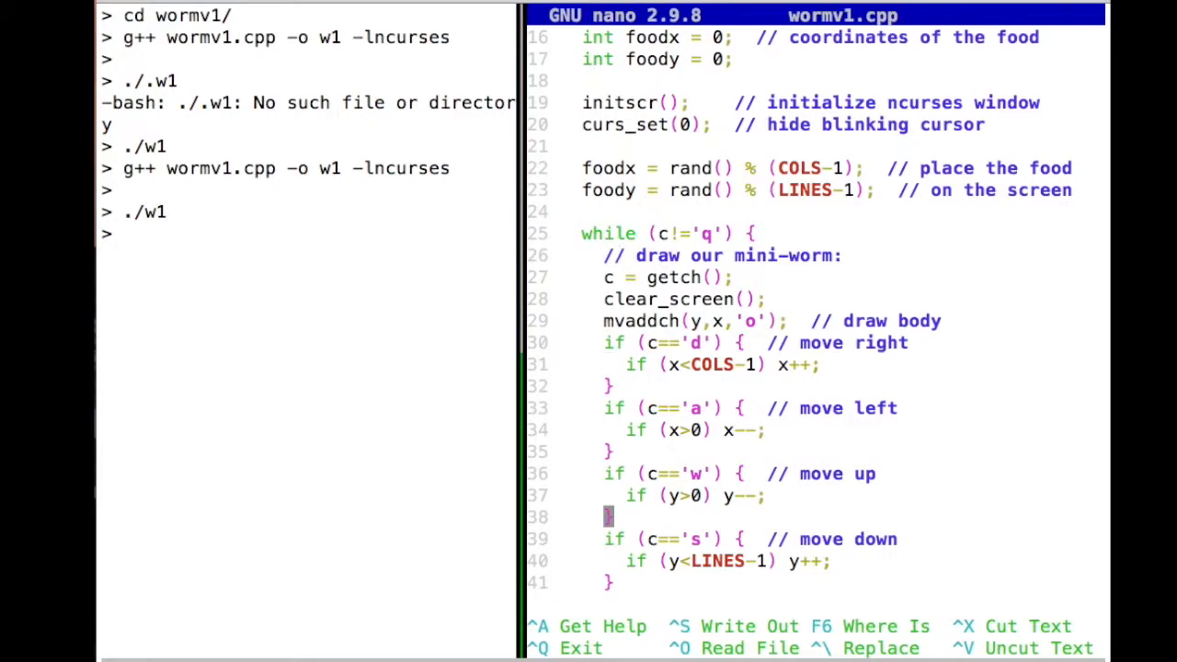
{"action": "scroll", "scroll_direction": "down", "scroll_amount": 3}
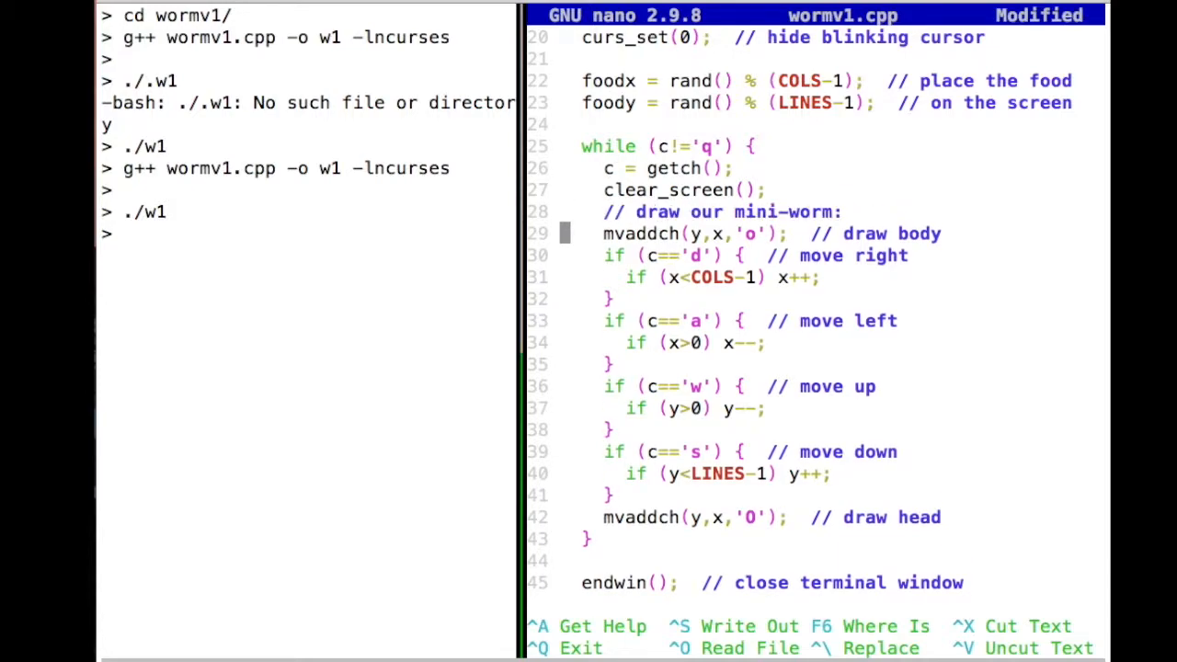
{"action": "key", "text": "Down"}
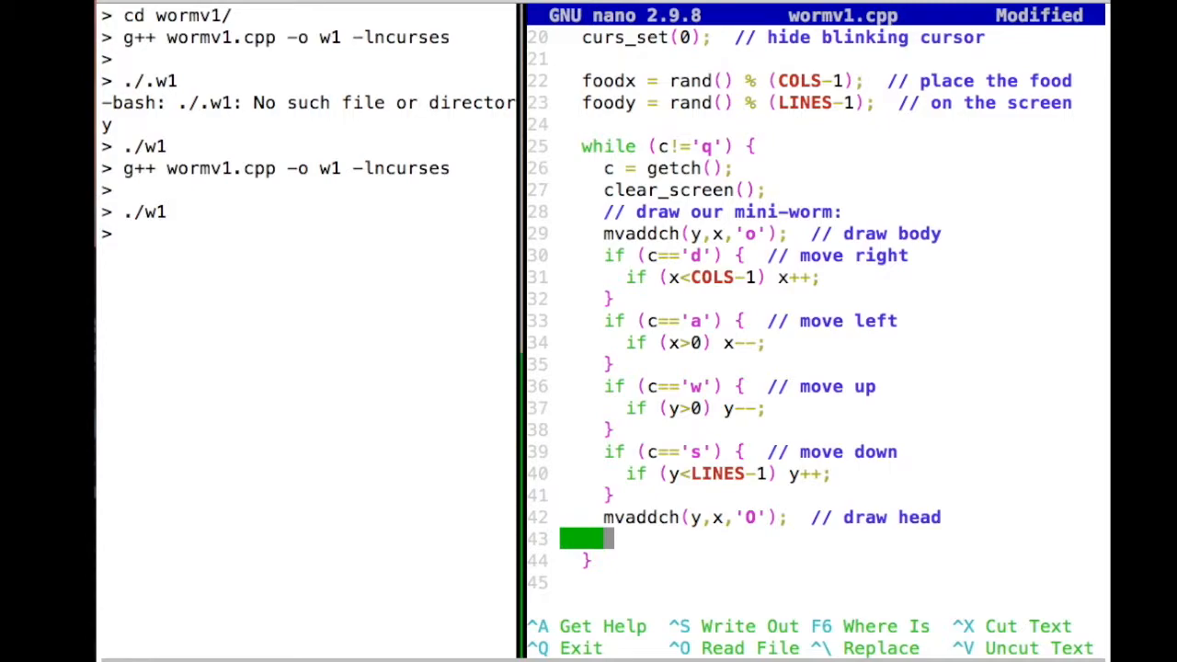
{"action": "type", "text": "// draw f"}
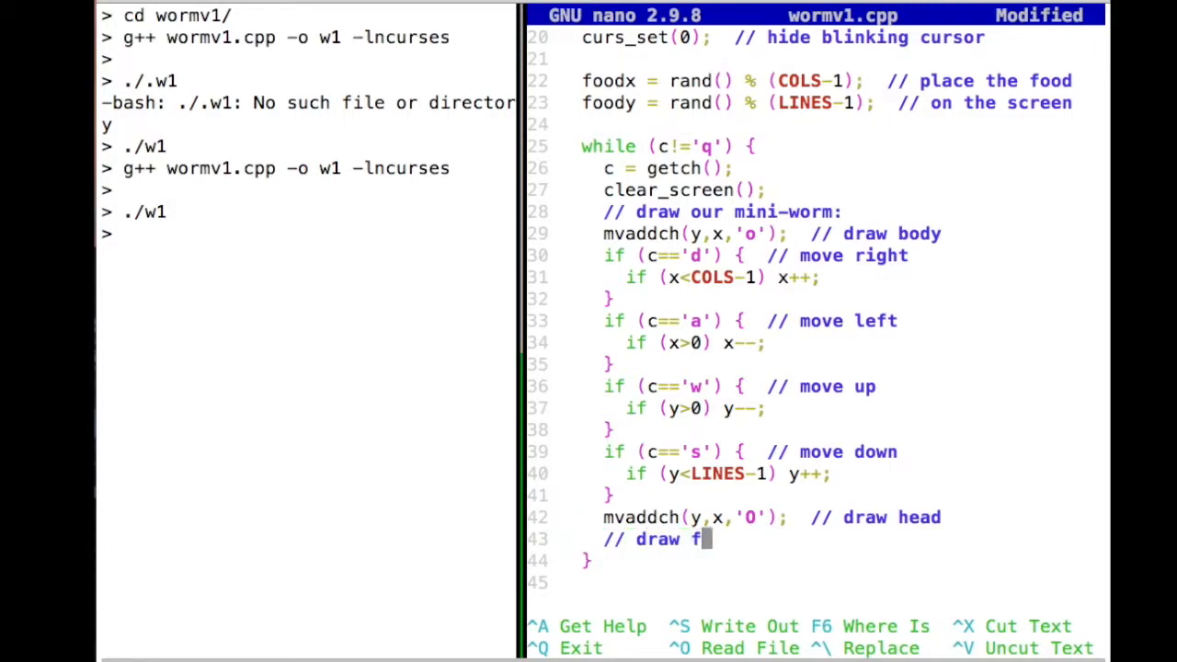
{"action": "type", "text": "ood:"}
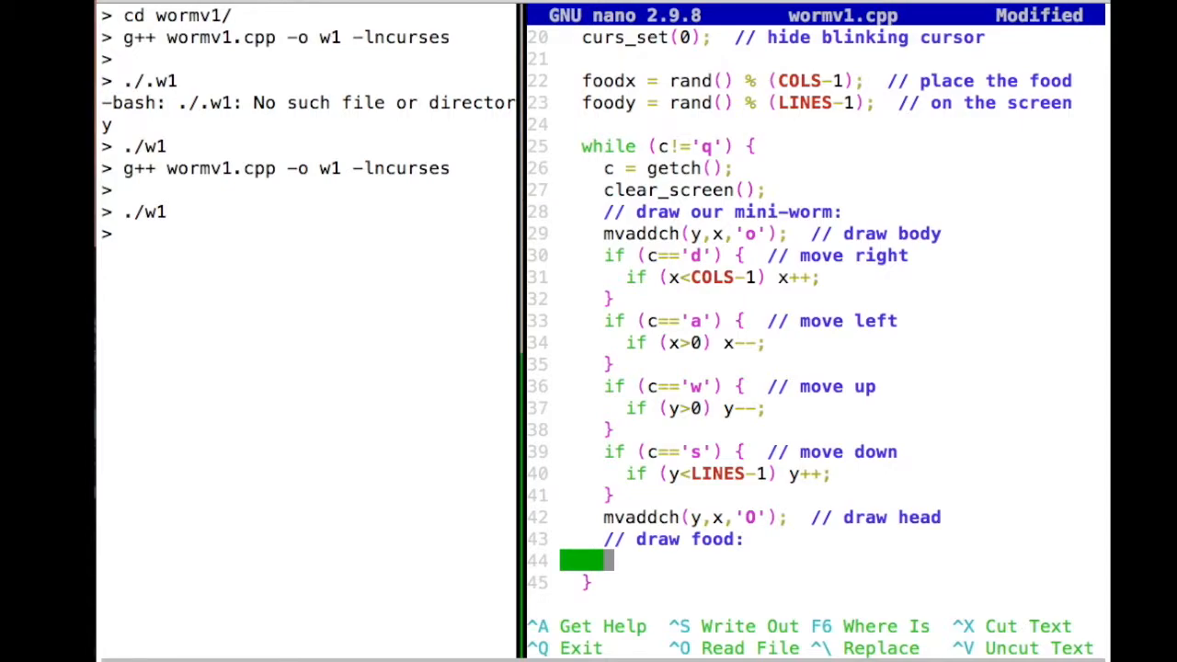
{"action": "type", "text": "mv"}
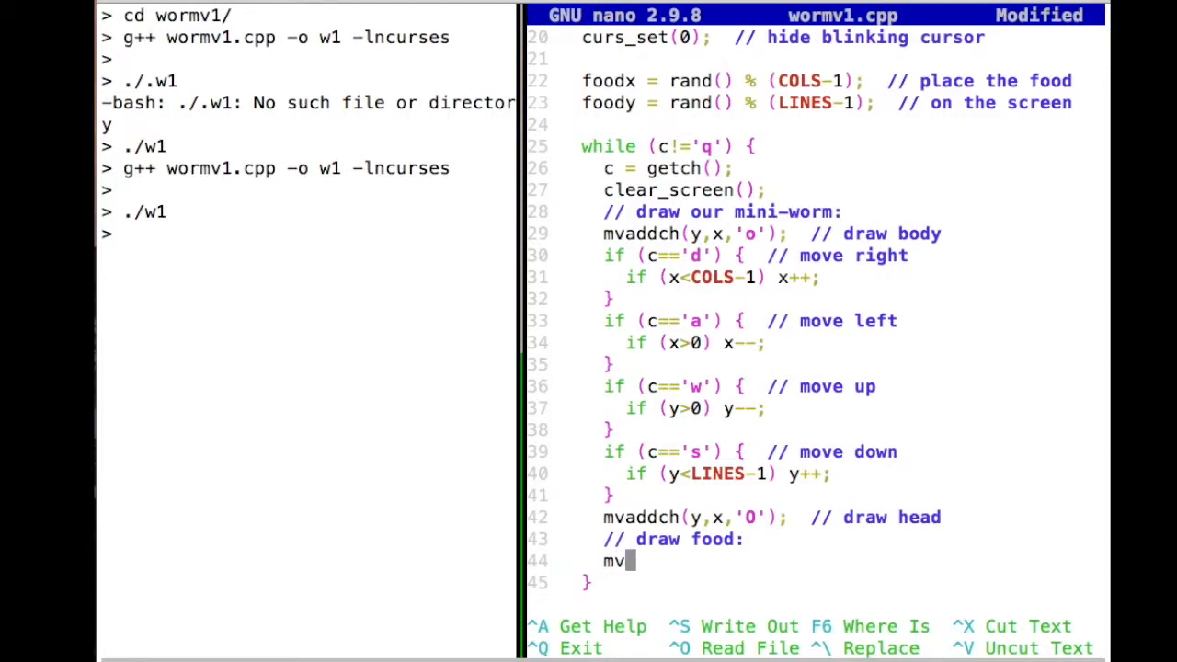
{"action": "type", "text": "addch("}
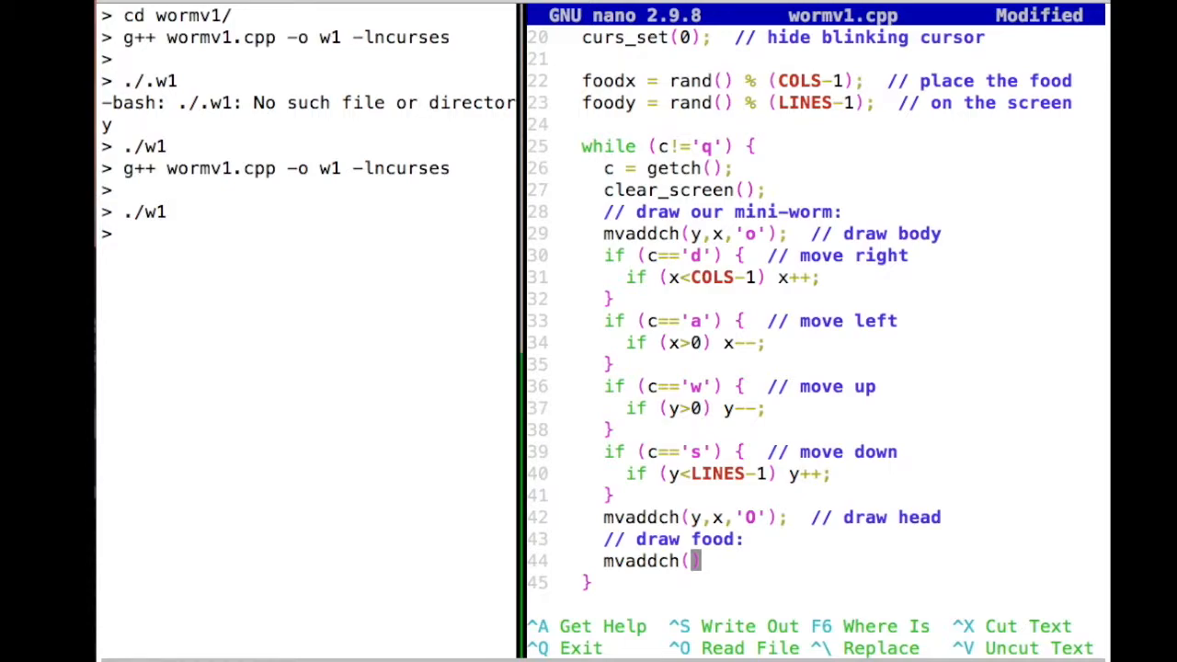
{"action": "type", "text": "foody, foodx"}
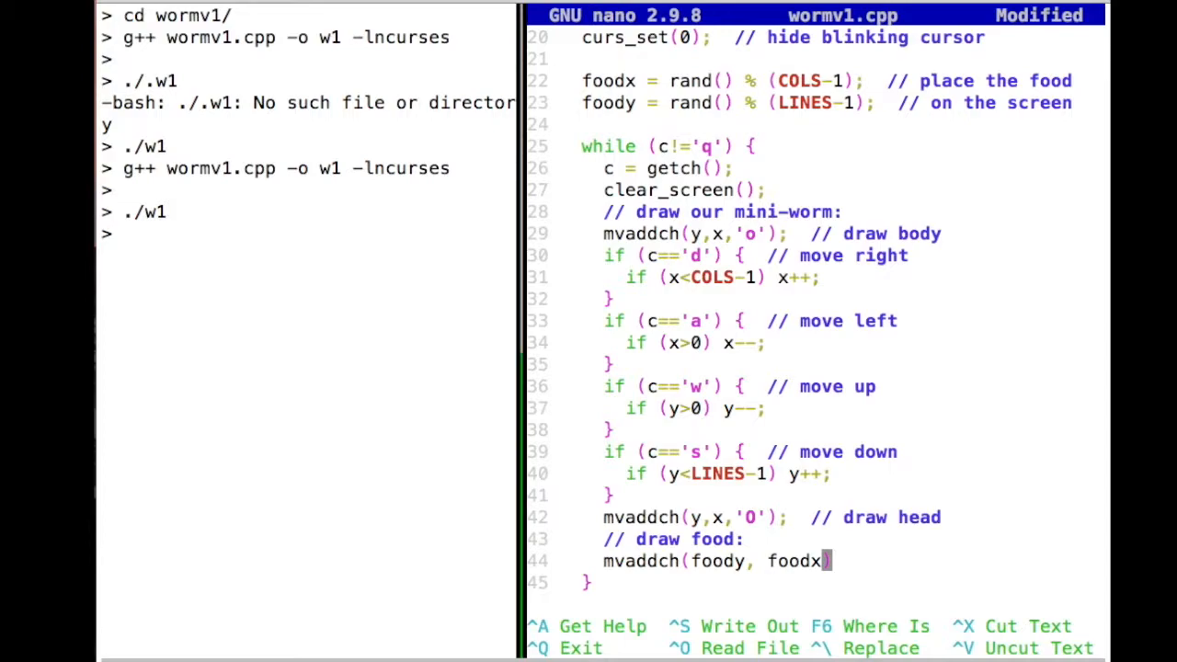
{"action": "type", "text": ", '"}
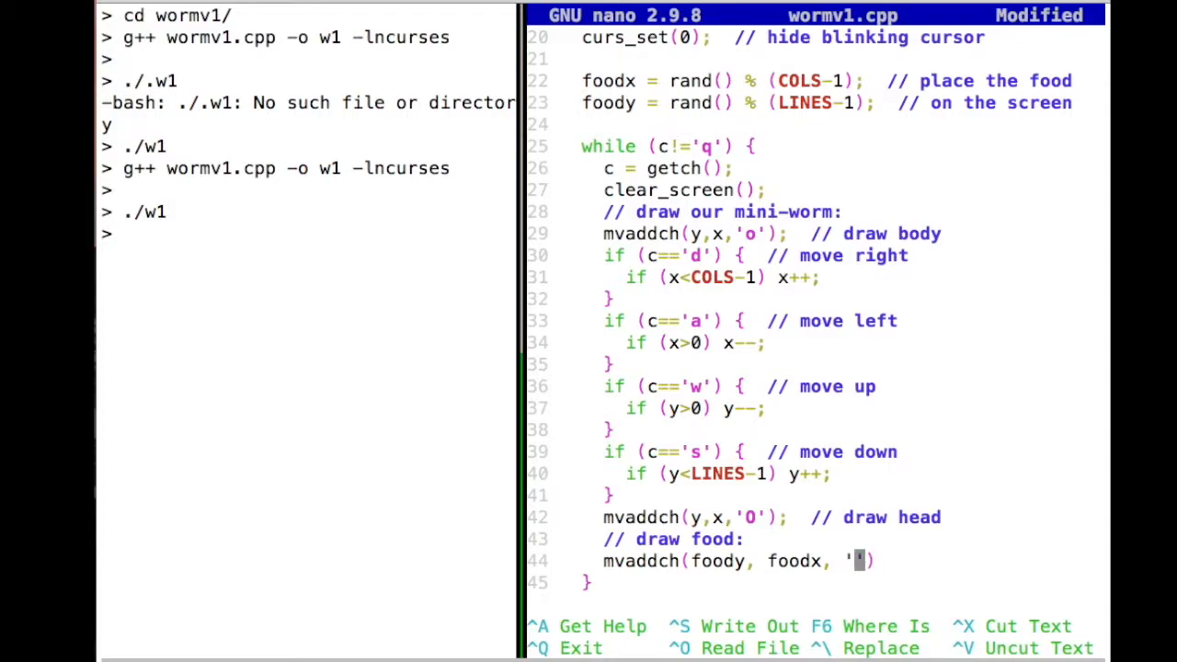
{"action": "type", "text": "X'"}
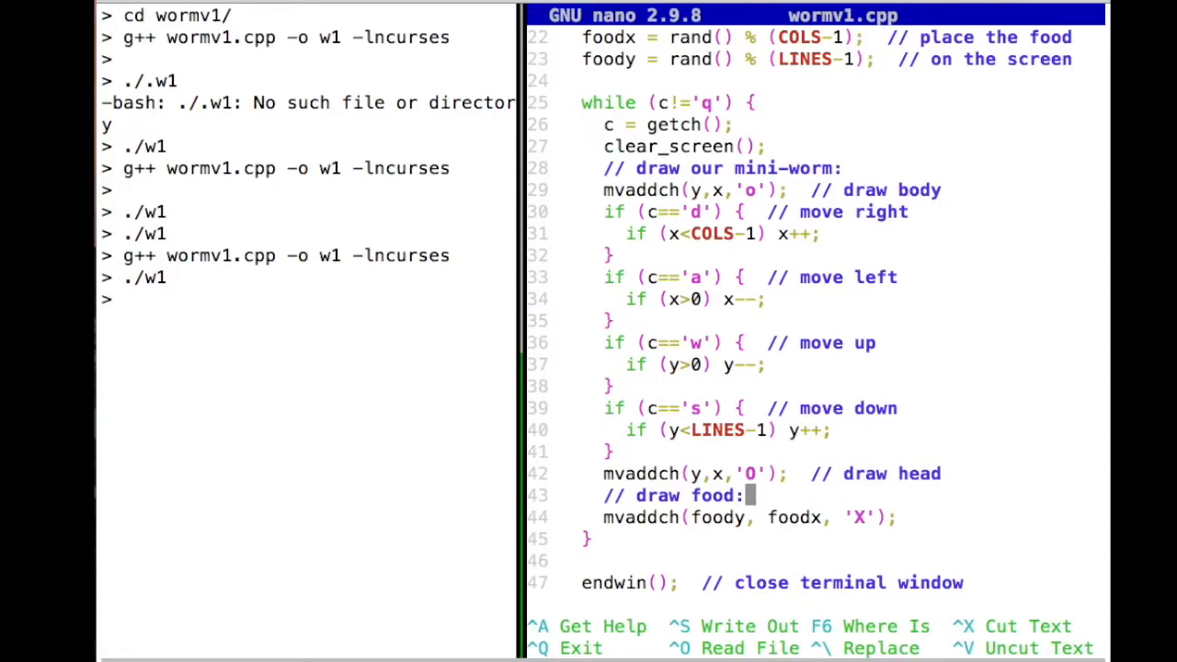
Step: Above the food drawing line, add an empty if ( (foodx == x) && (foody == y) ) block
{"action": "key", "text": "Enter"}
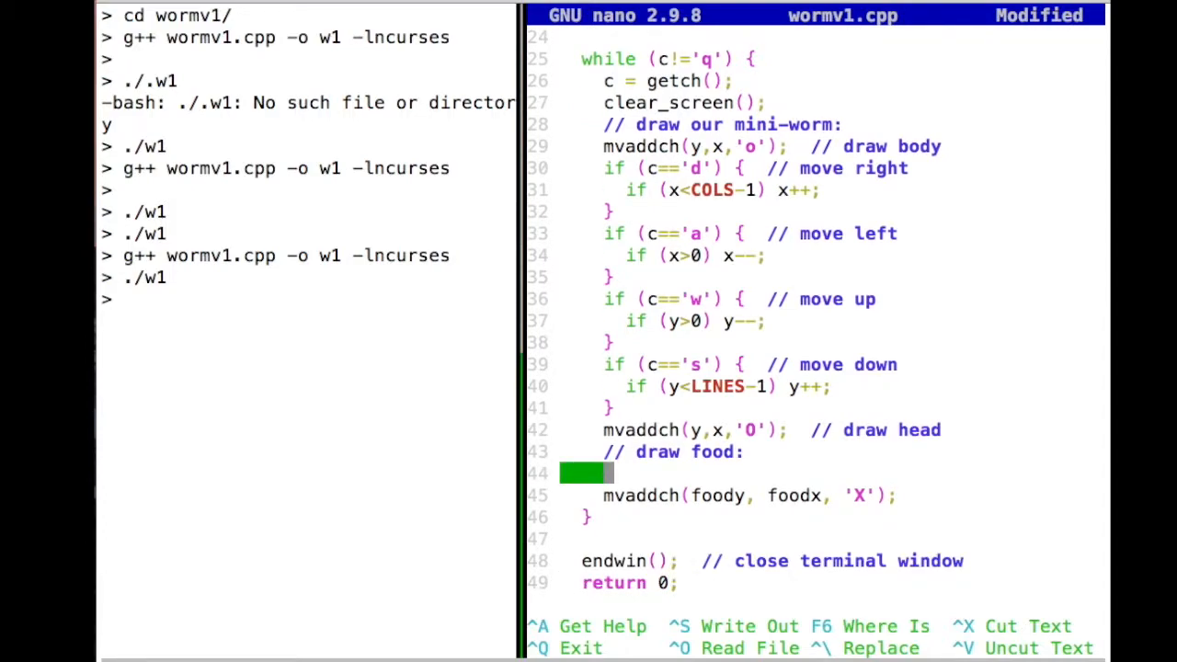
{"action": "type", "text": "if"}
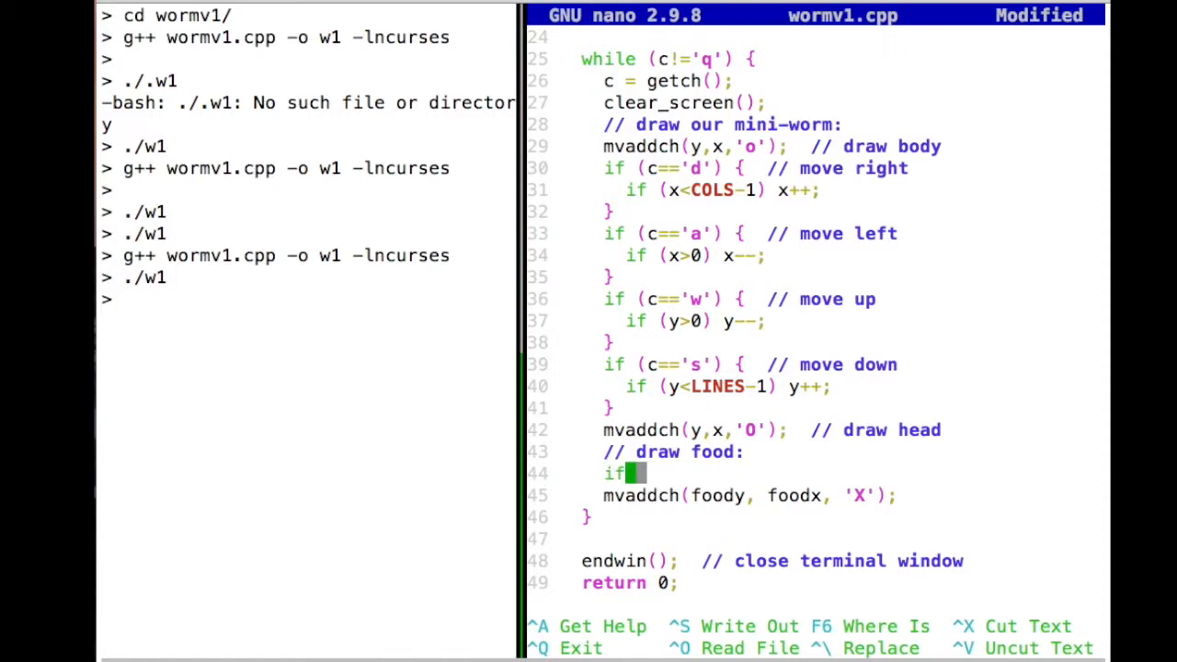
{"action": "type", "text": "()"}
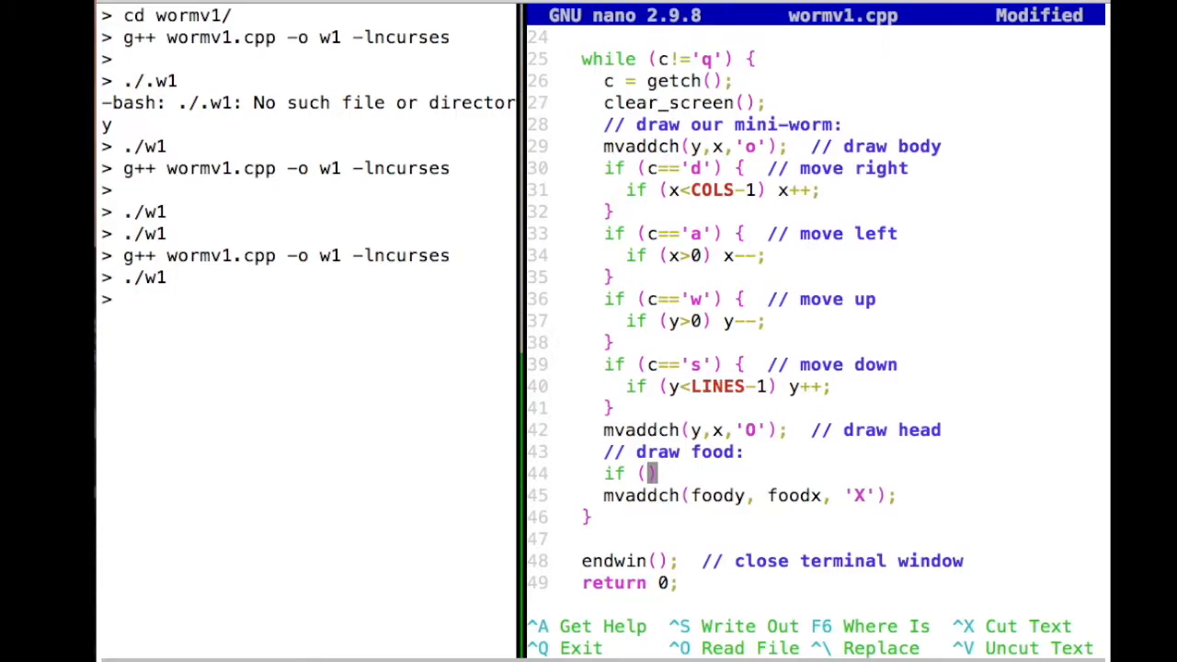
{"action": "type", "text": "()&&)"}
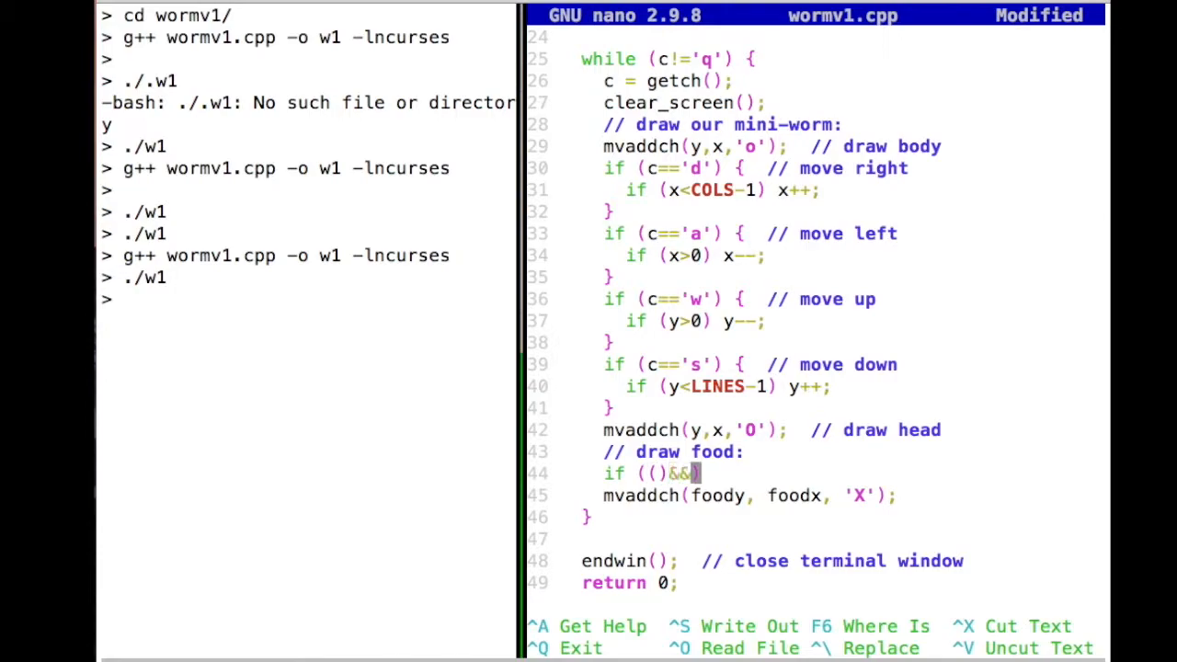
{"action": "type", "text": "()"}
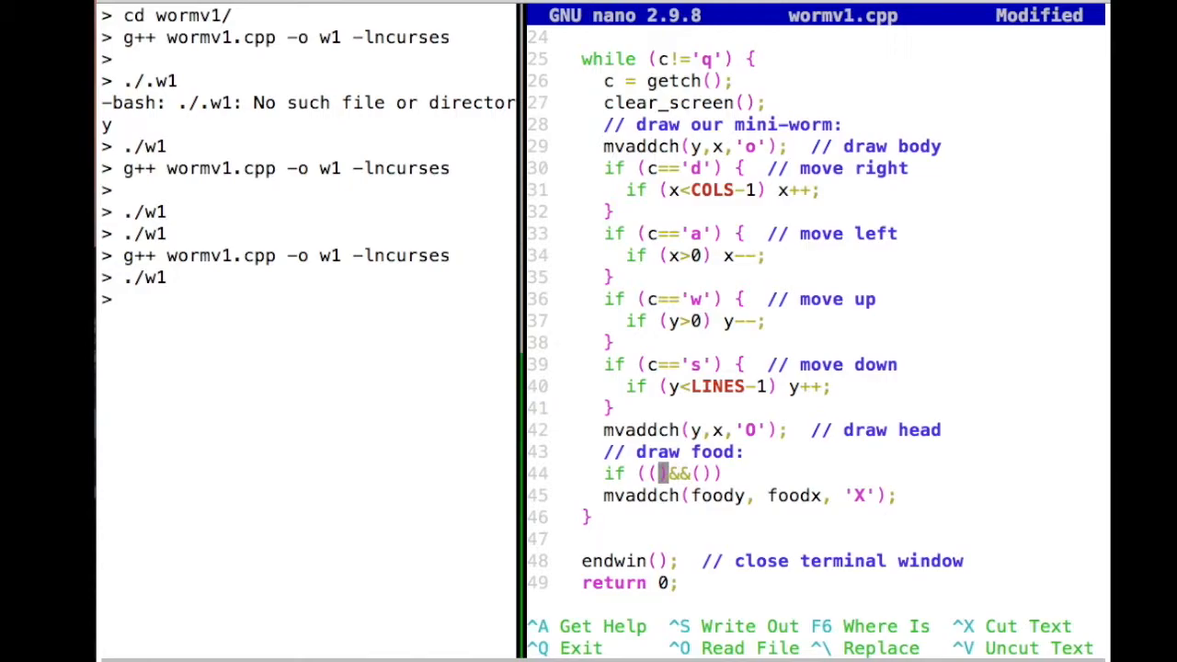
{"action": "type", "text": "fo"}
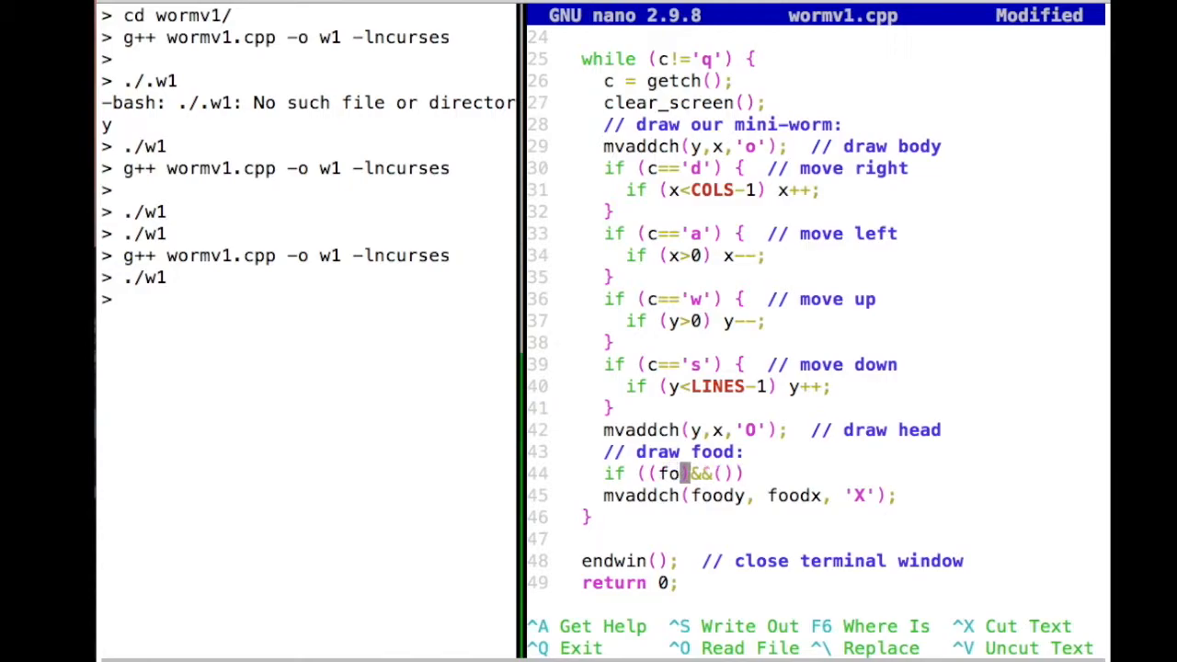
{"action": "type", "text": "dx"}
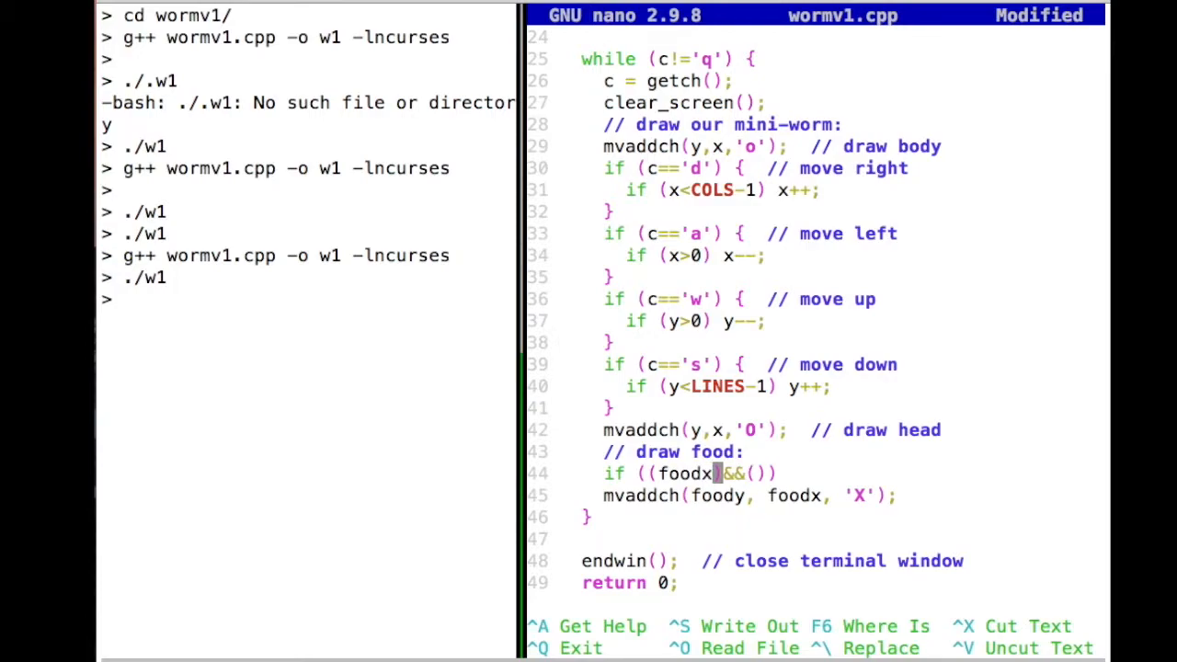
{"action": "type", "text": "==x"}
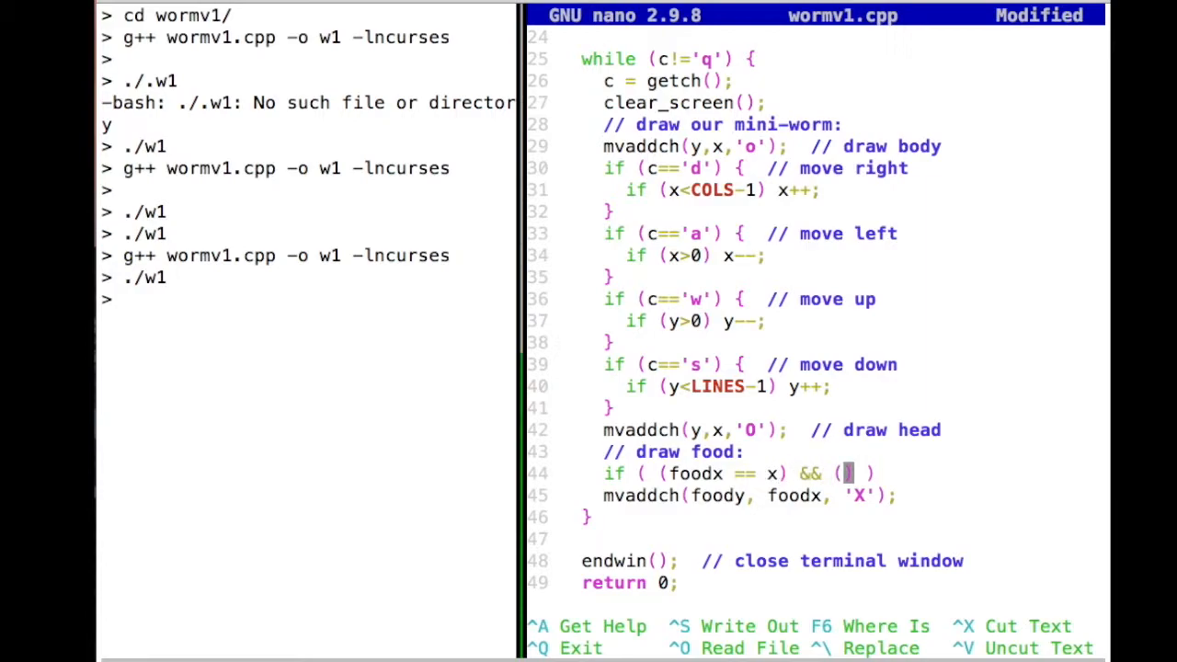
{"action": "type", "text": "foody"}
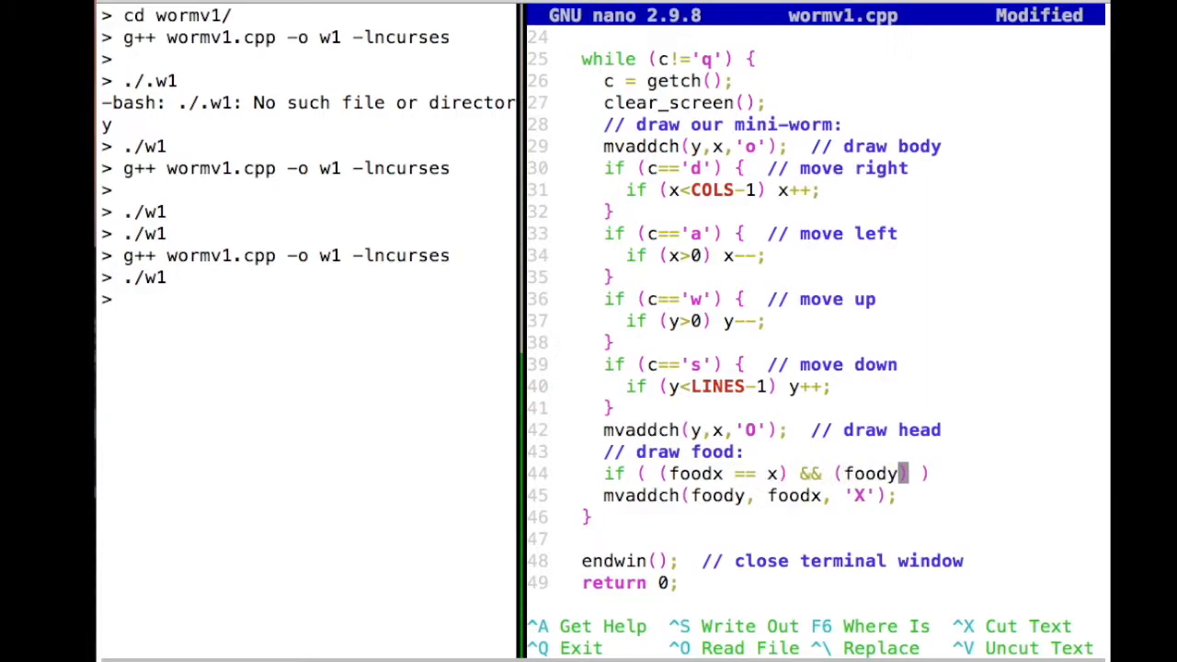
{"action": "type", "text": "== y"}
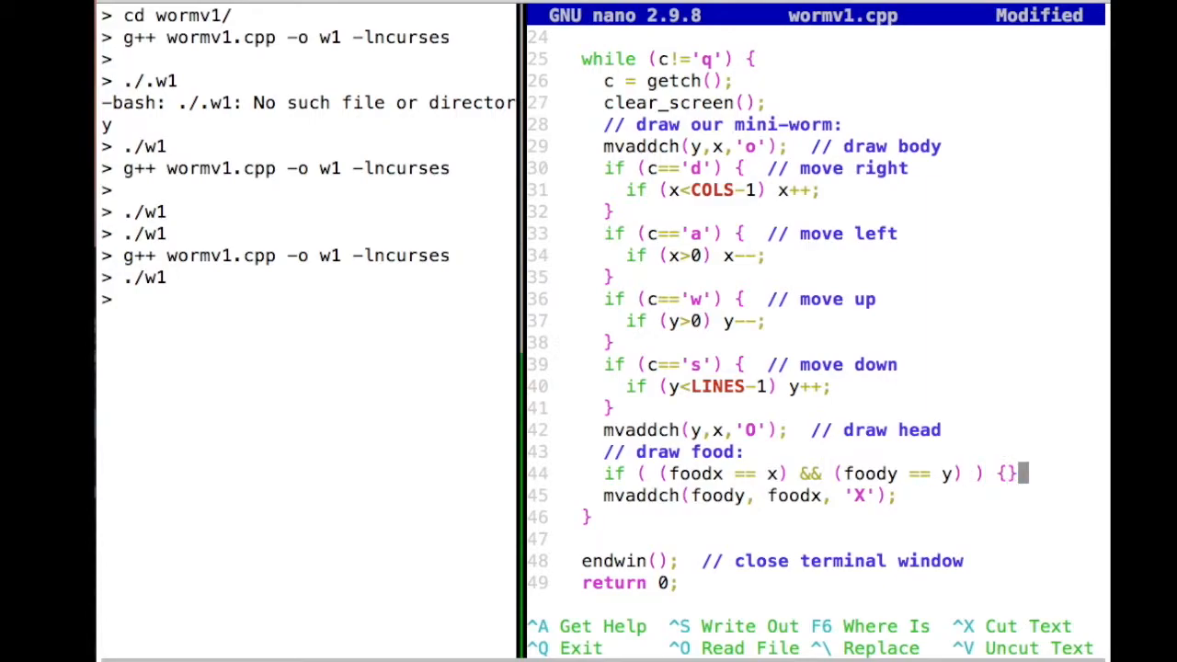
{"action": "key", "text": "Return"}
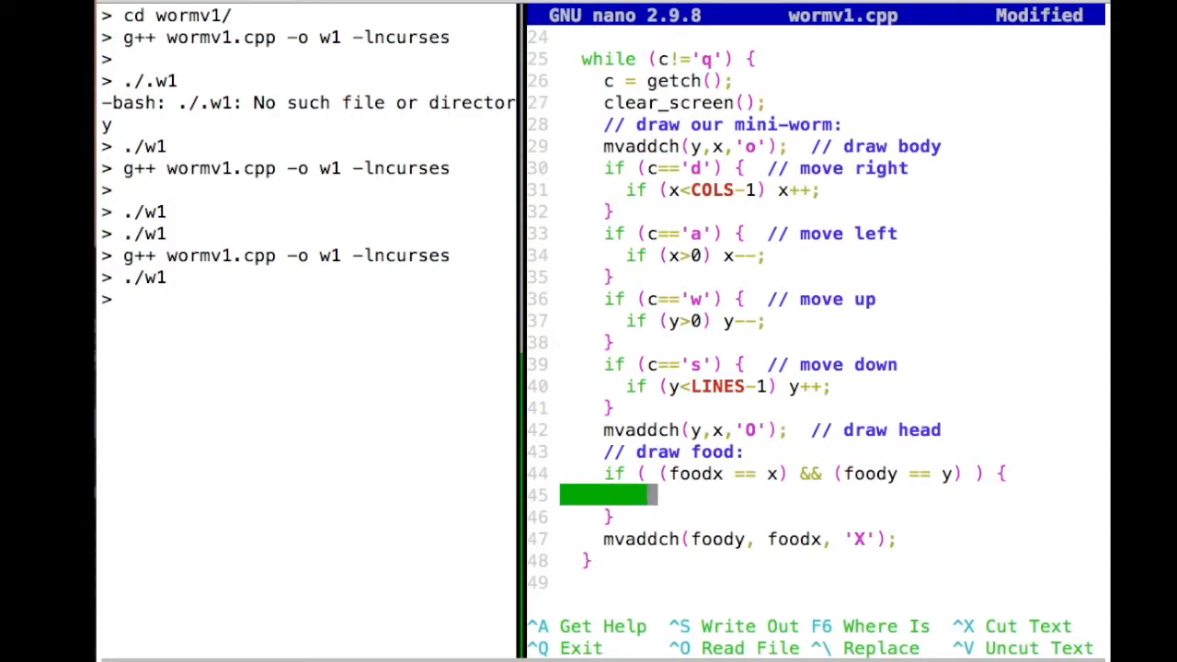
Step: Add a '// change the food coordinates:' comment, then foodx = rand() % (COLS-1) and foody = rand() % (LINES-1)
{"action": "type", "text": "// change the food"}
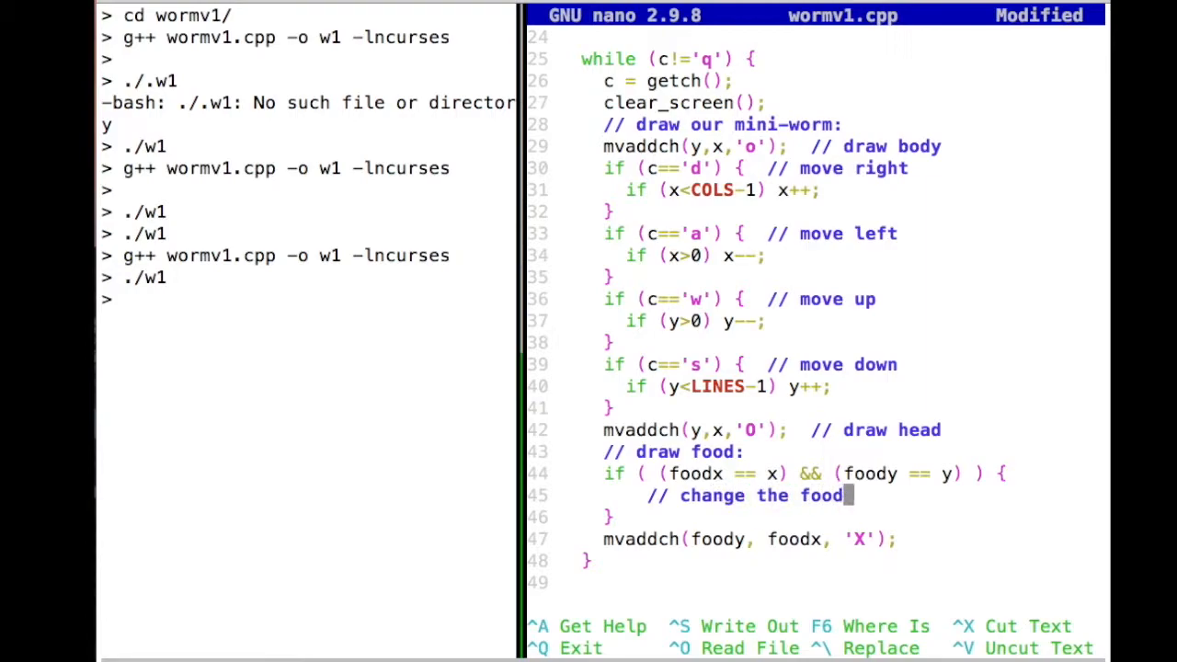
{"action": "type", "text": "coordinates:"}
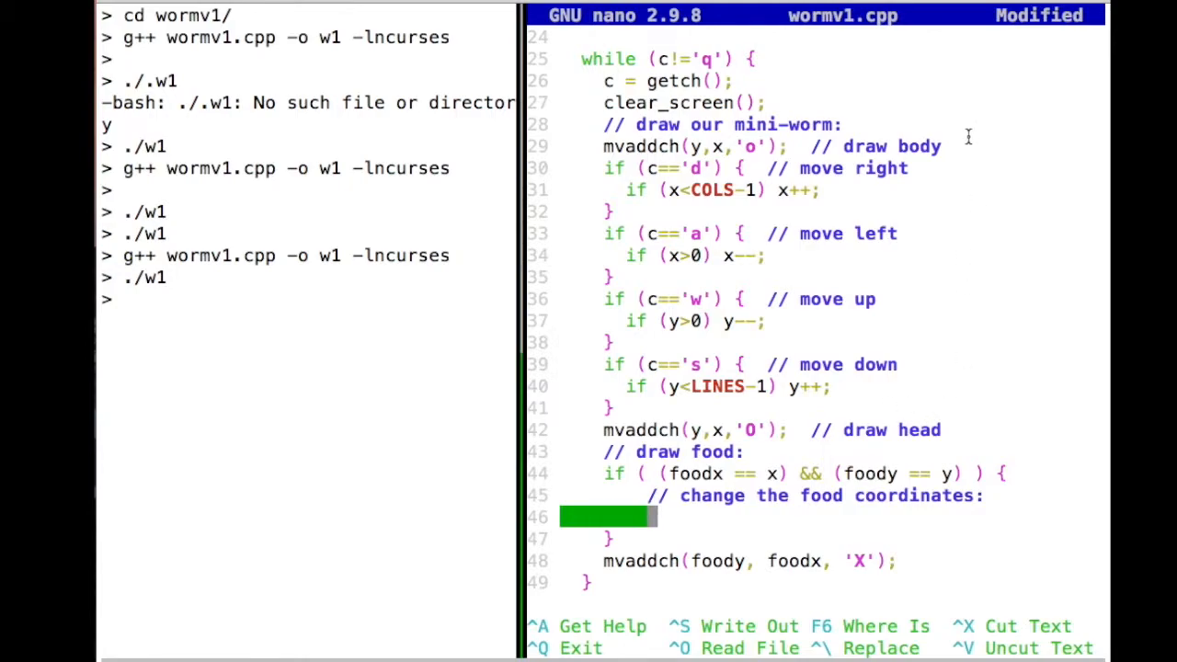
{"action": "mouse_move", "coordinate": [759, 124]}
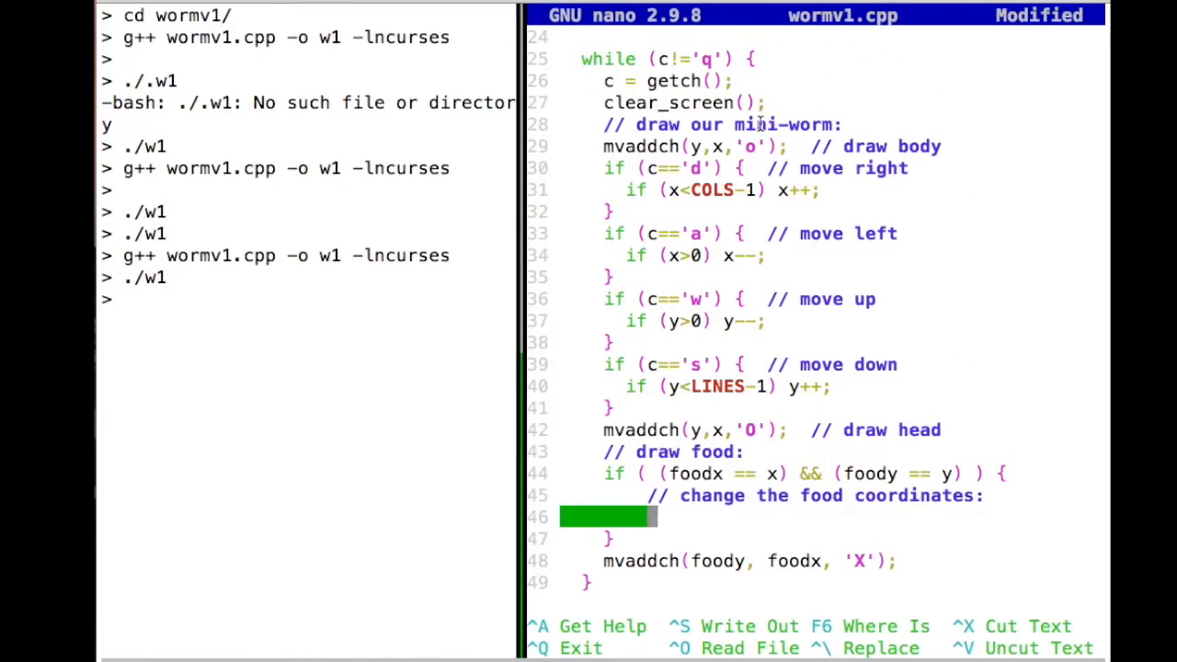
{"action": "type", "text": "foodx ="}
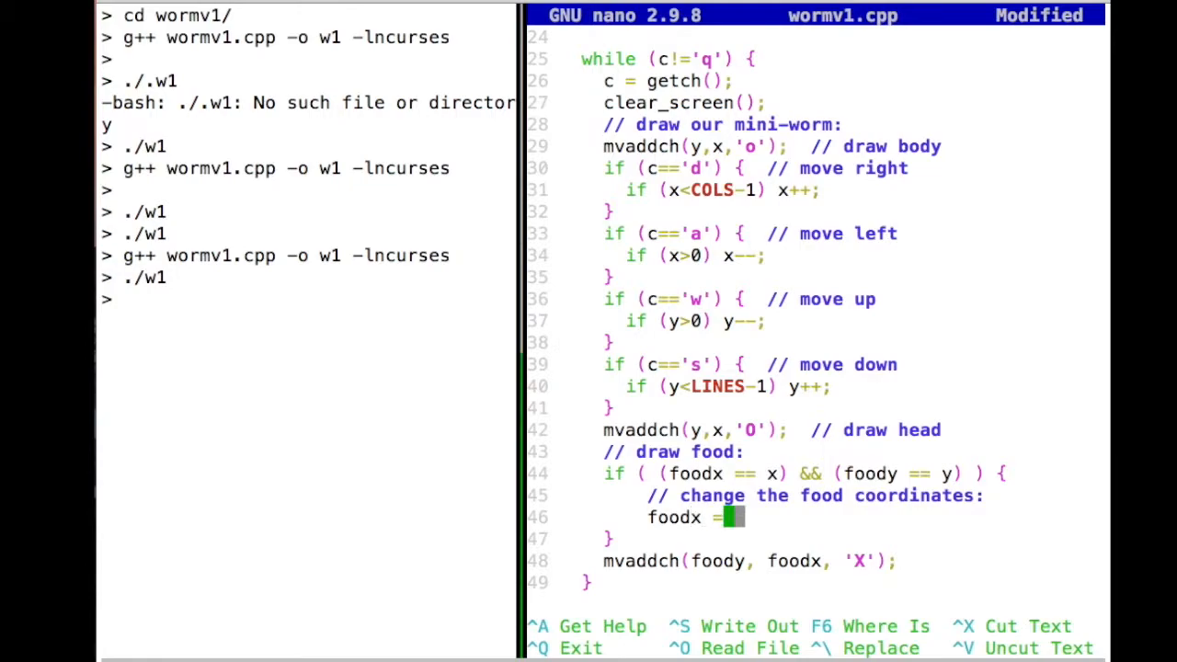
{"action": "type", "text": "rand() ^"}
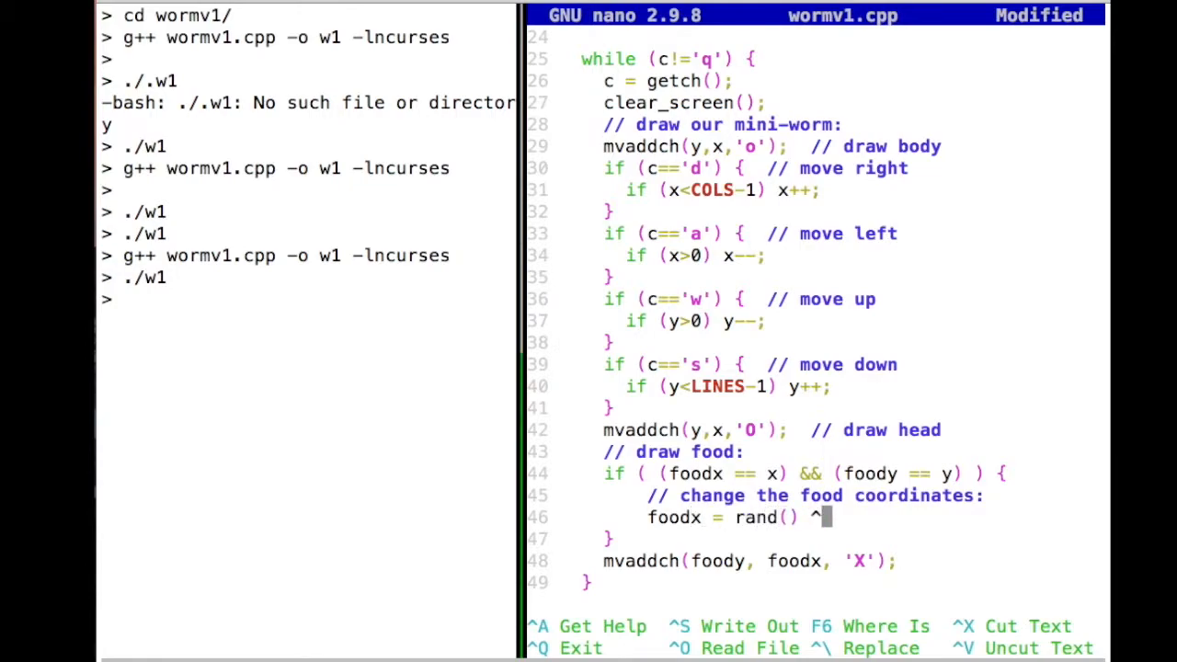
{"action": "type", "text": "%"}
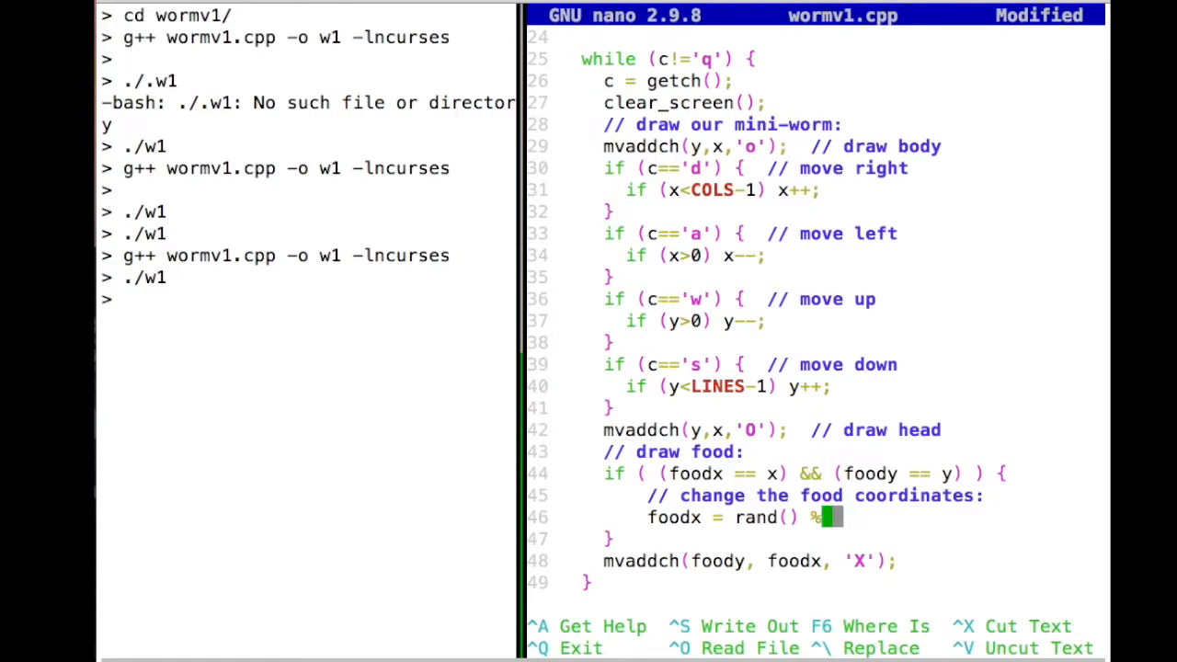
{"action": "type", "text": "COLS-"}
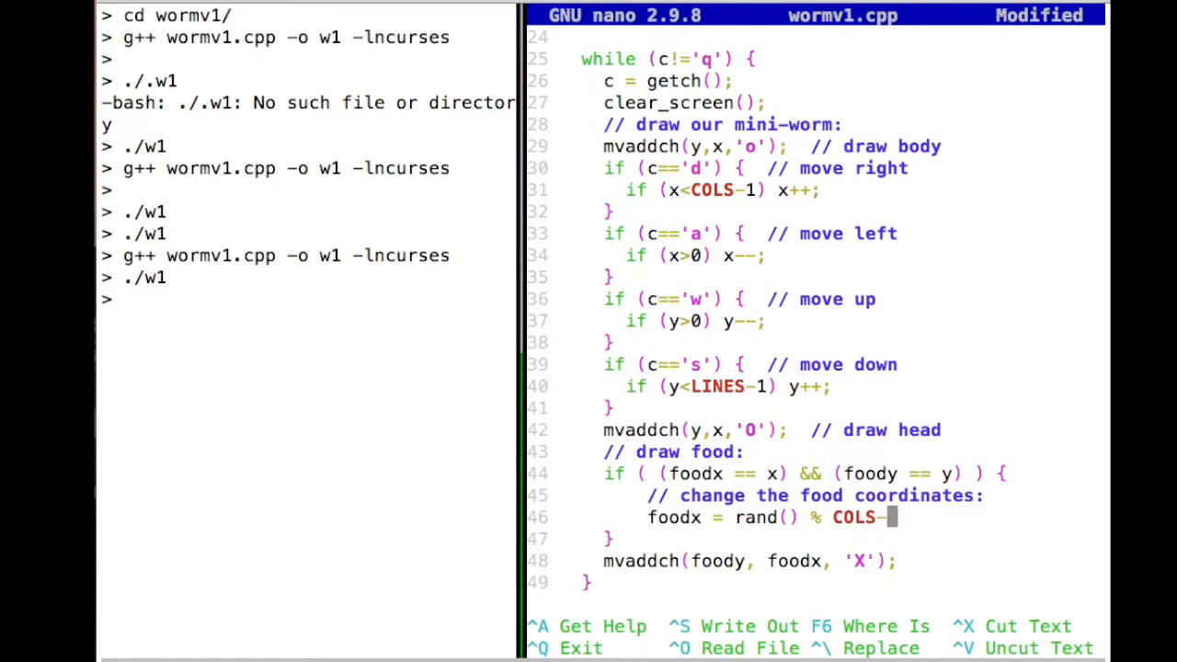
{"action": "type", "text": "1);"}
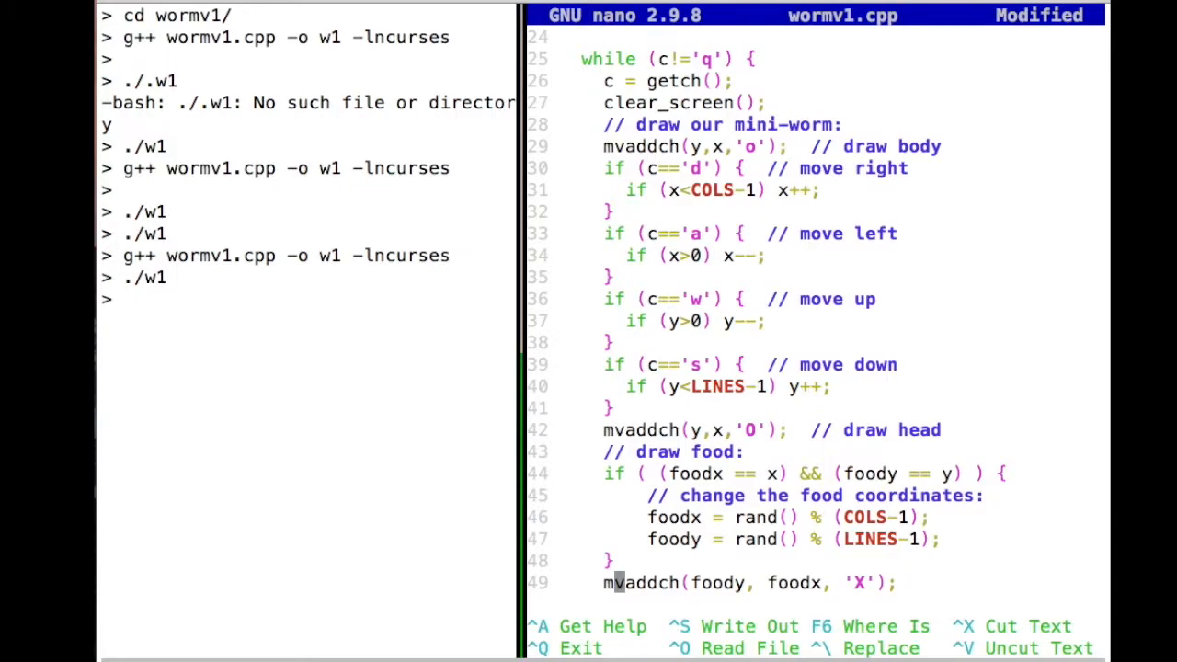
Step: Write out wormv1.cpp with the food-respawn code using Ctrl+O
{"action": "key", "text": "ctrl+o"}
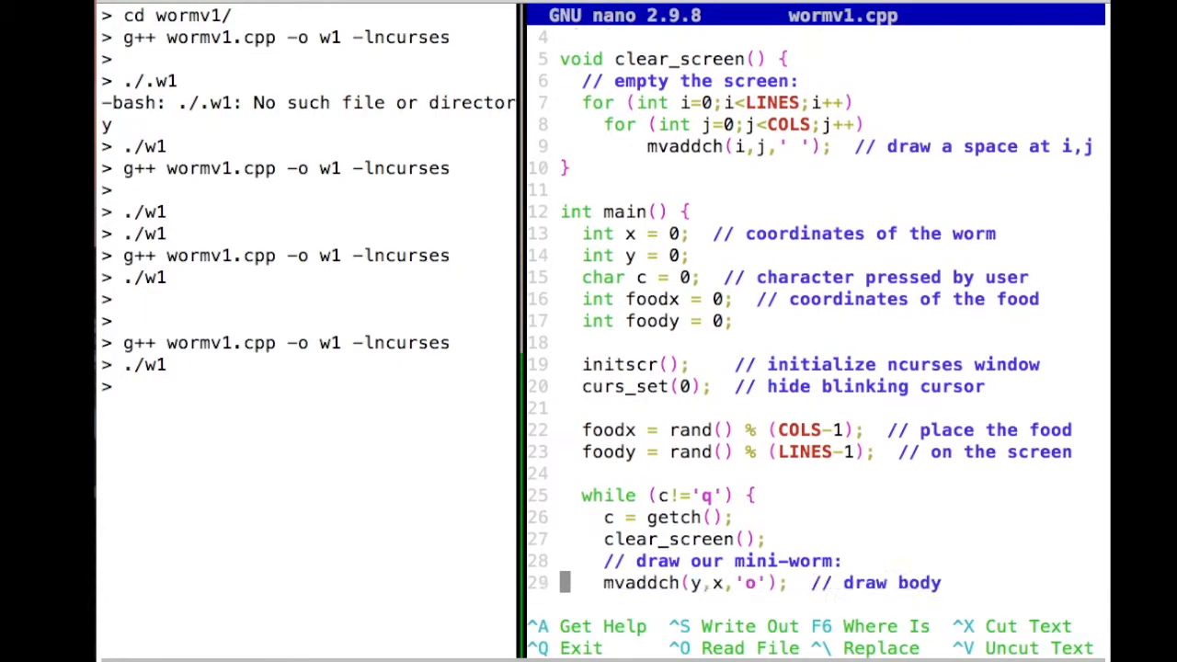
{"action": "scroll", "scroll_direction": "down", "scroll_amount": 3}
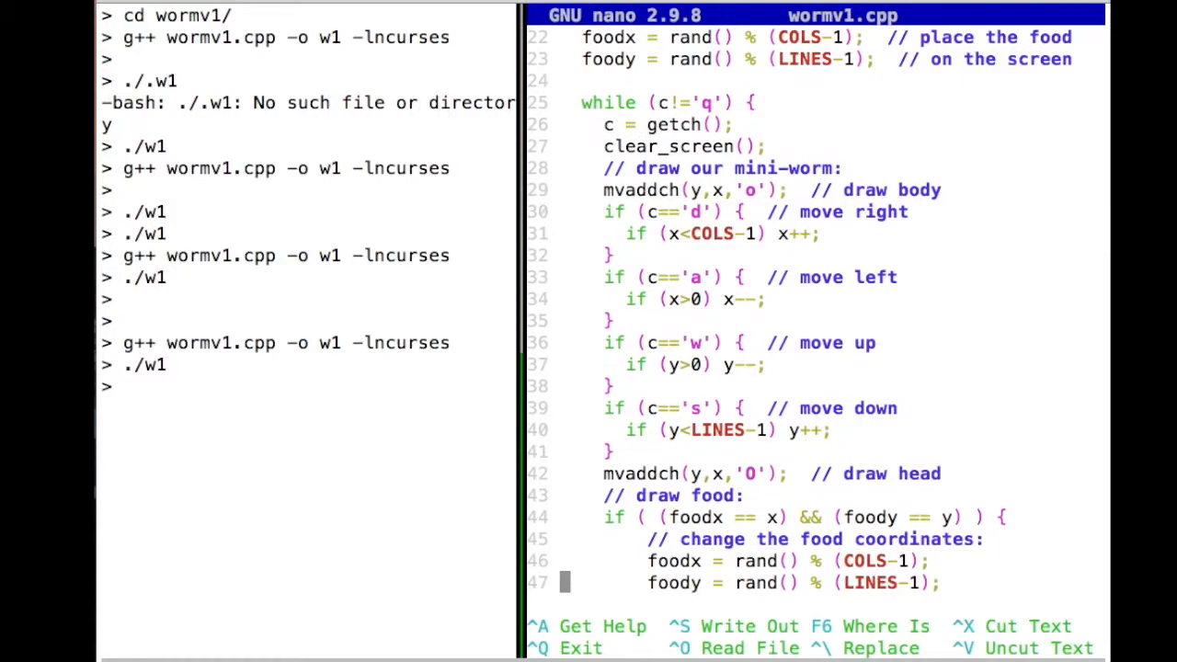
{"action": "scroll", "scroll_direction": "down", "scroll_amount": 3}
{"action": "type", "text": "g++ wormv1.cpp -o w1 -lncurses"}
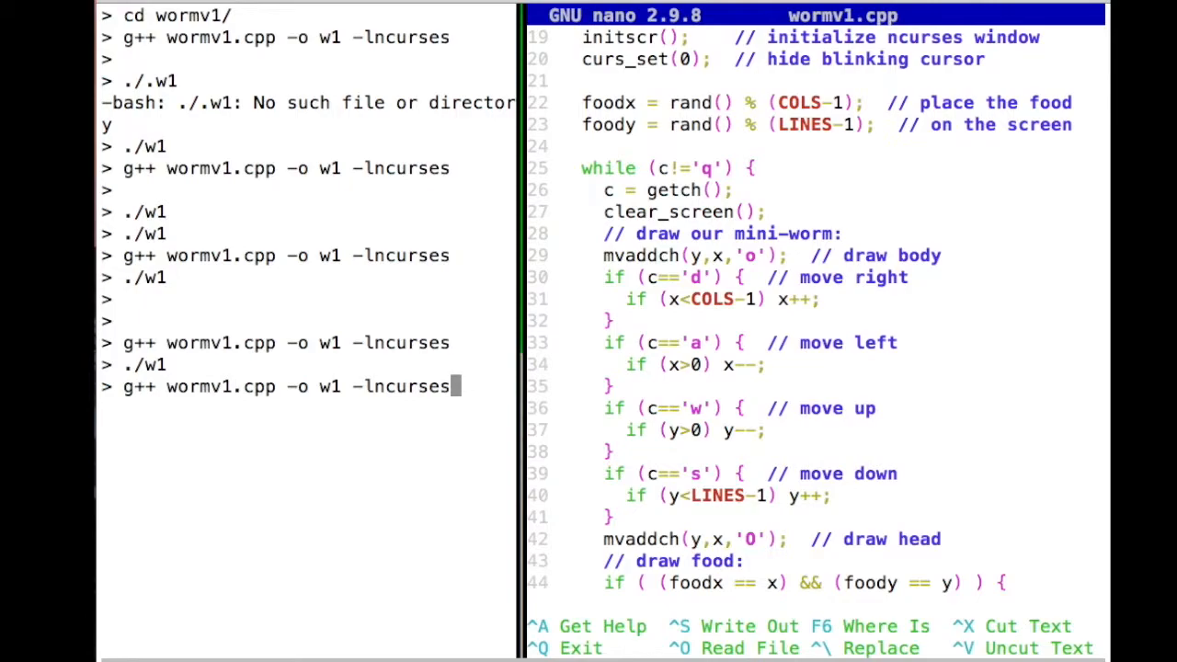
{"action": "key", "text": "Return"}
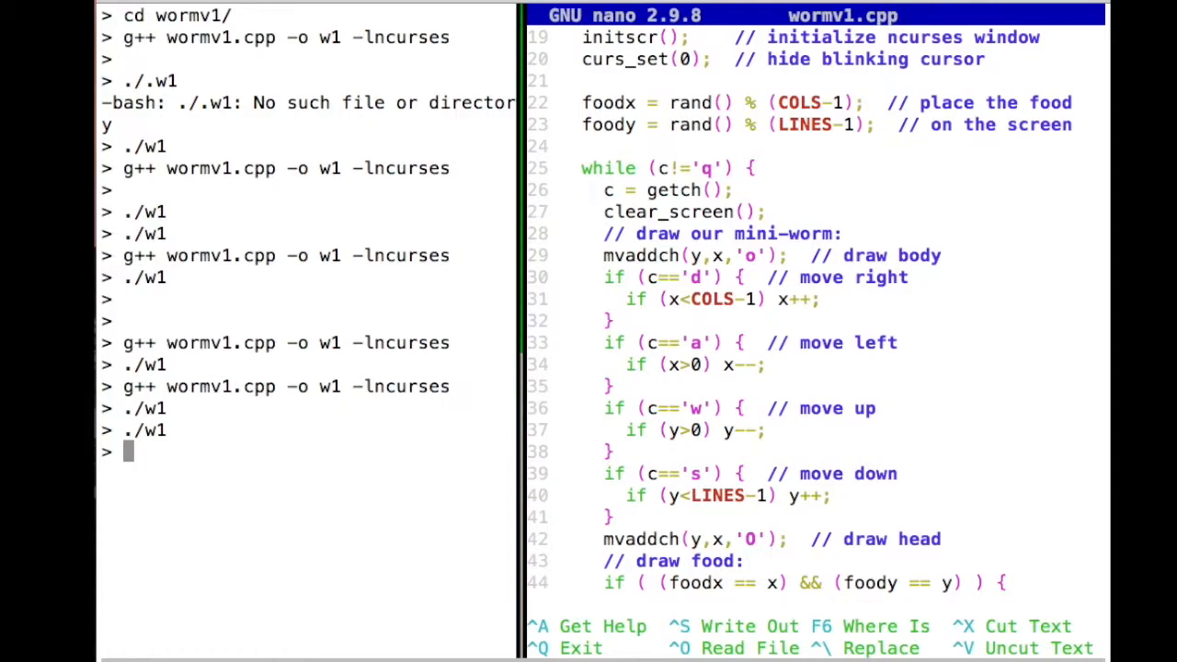
{"action": "key", "text": "Return"}
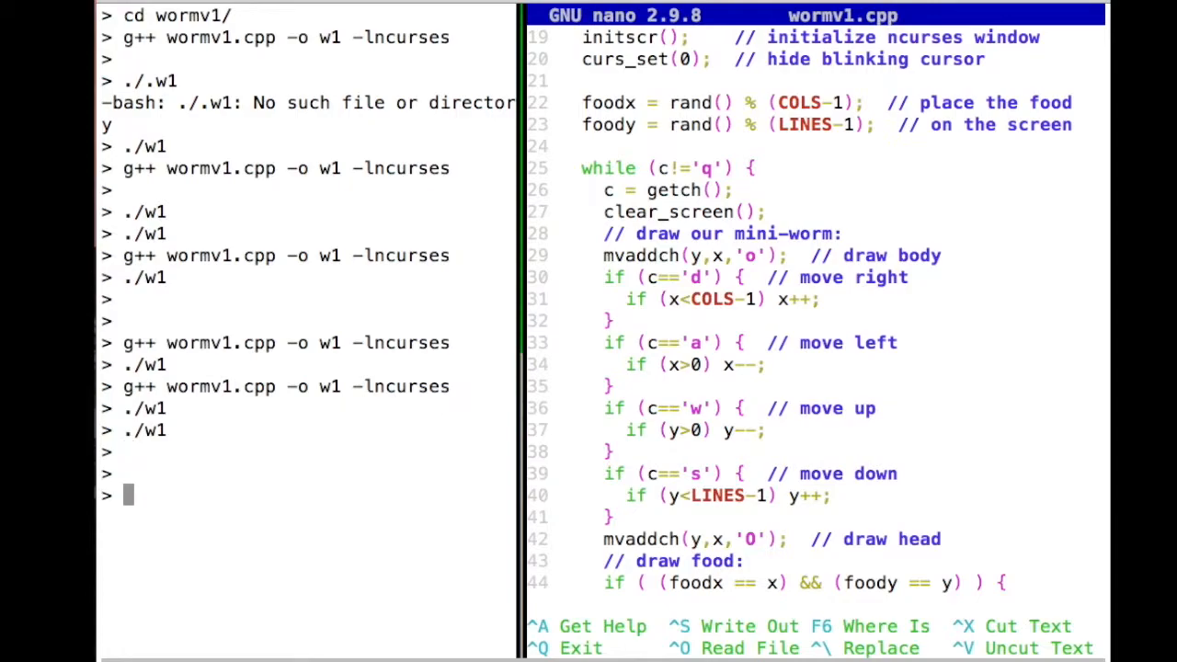
{"action": "mouse_move", "coordinate": [748, 366]}
{"action": "type", "text": "int"}
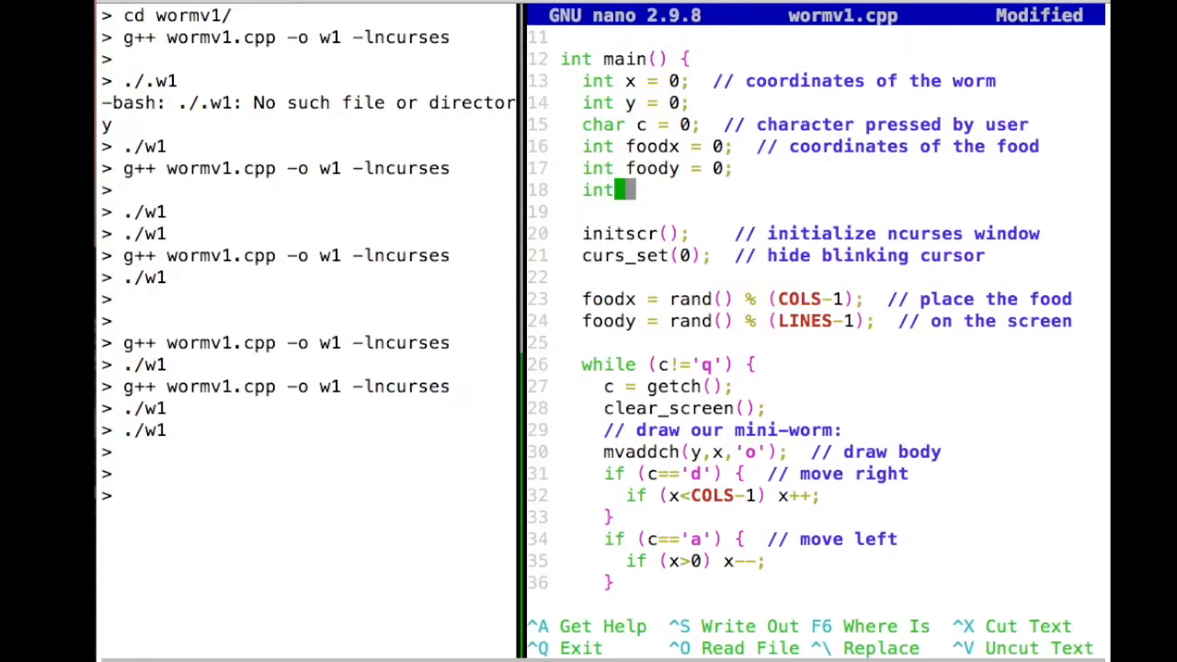
Step: Add 'int score = 0; // player's score' on a new line after int foody = 0;
{"action": "type", "text": "core ="}
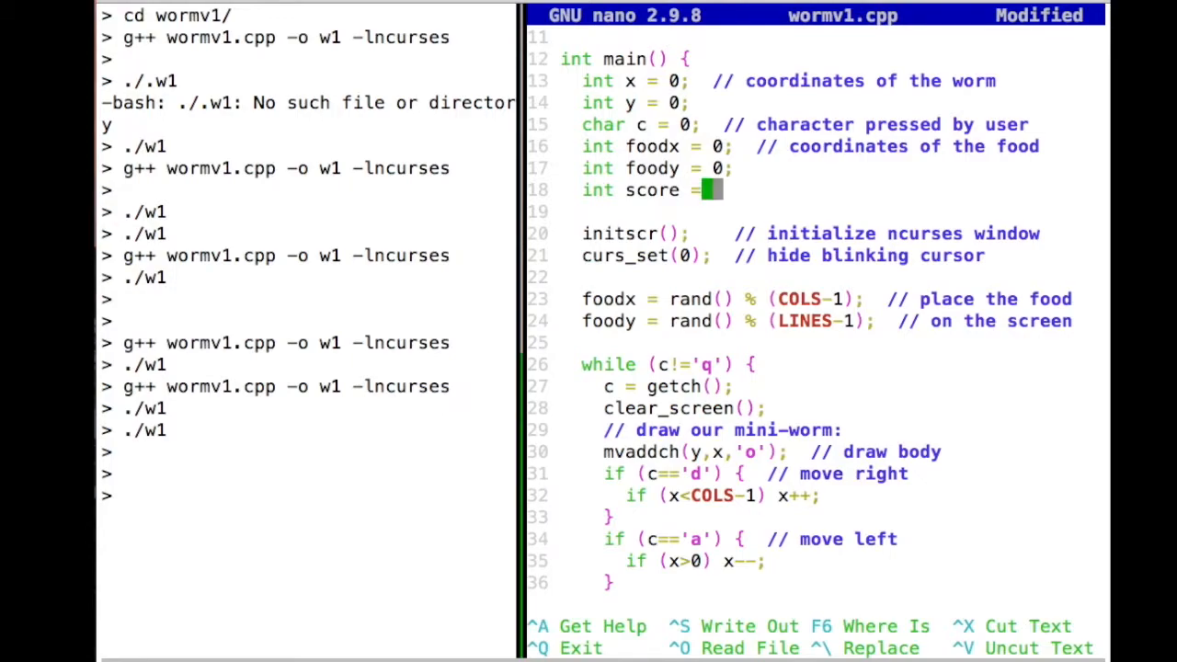
{"action": "type", "text": "0"}
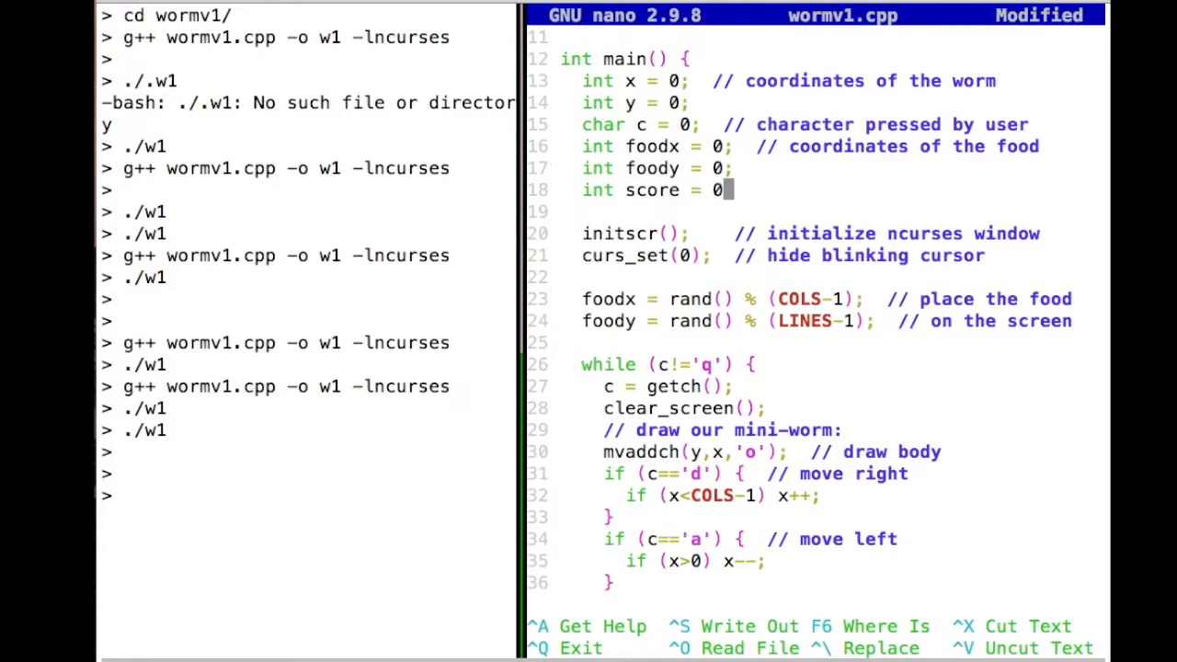
{"action": "type", "text": ";"}
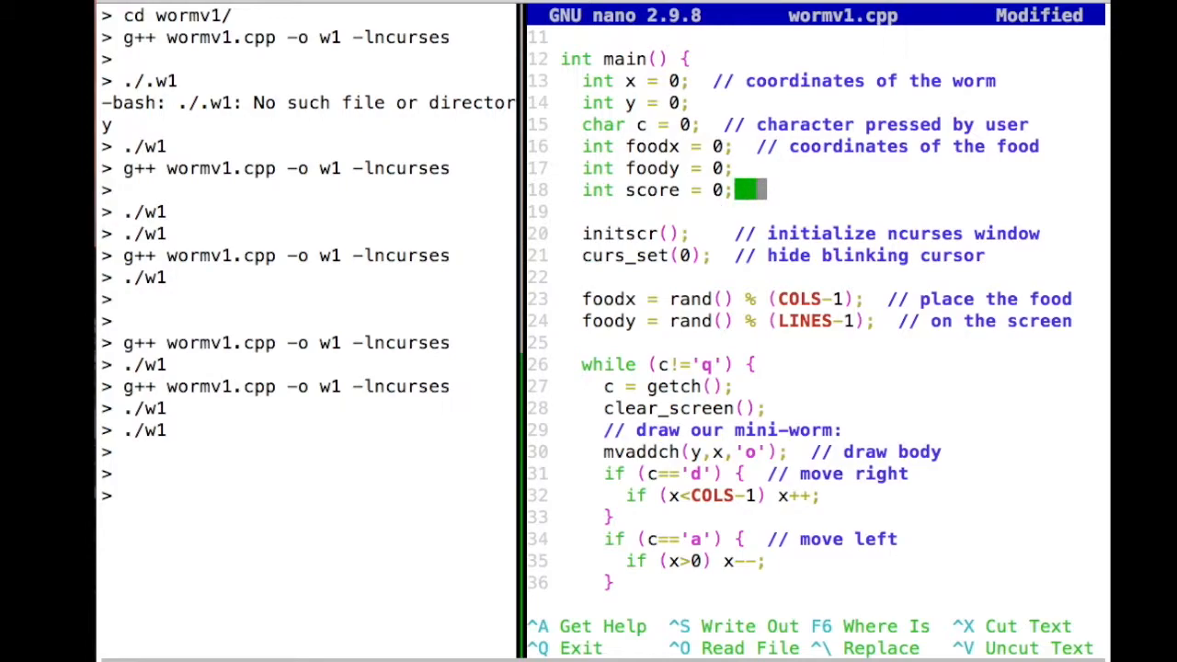
{"action": "type", "text": "// player's score"}
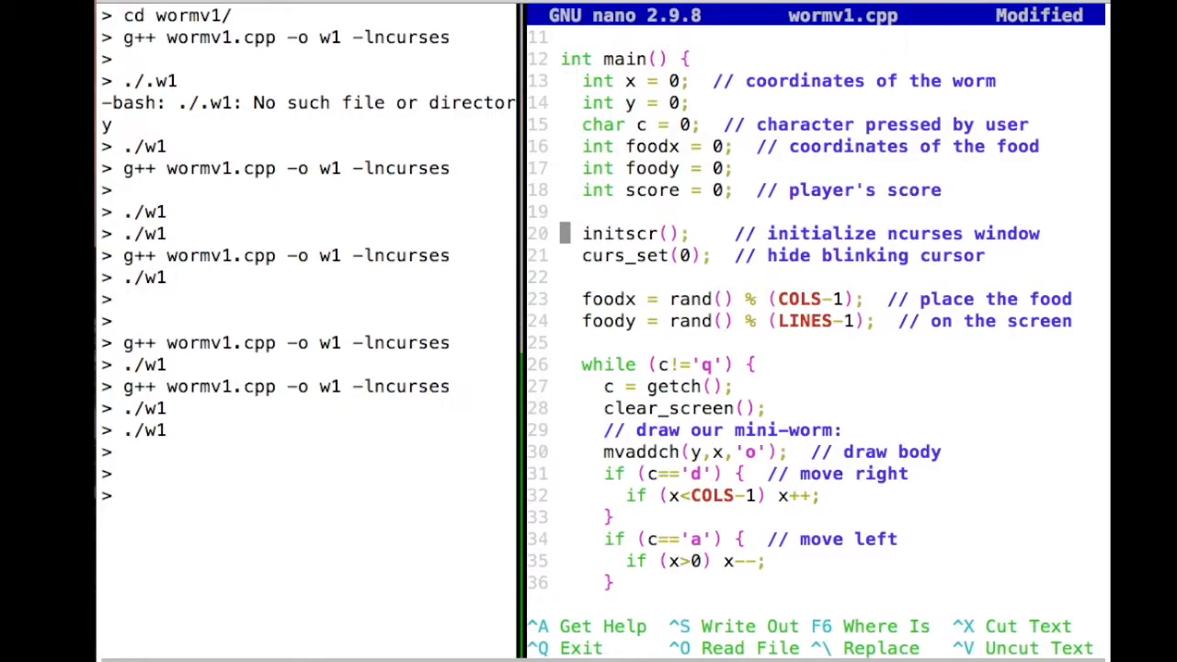
{"action": "scroll", "scroll_direction": "down", "scroll_amount": 3}
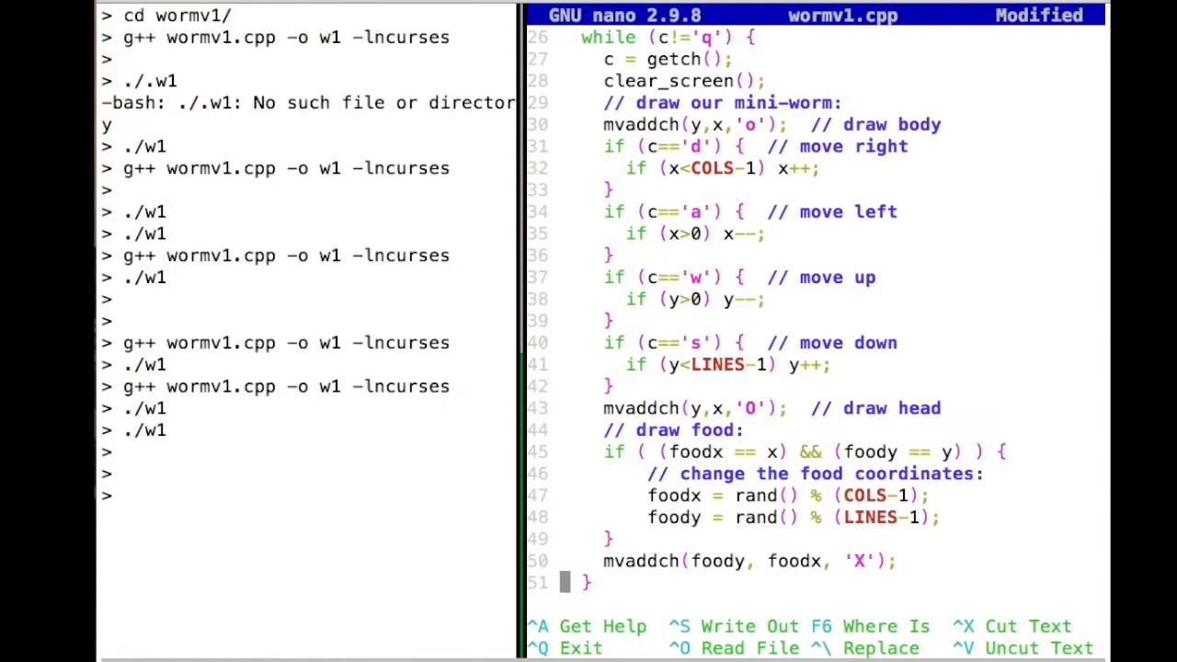
{"action": "scroll", "scroll_direction": "down", "scroll_amount": 3}
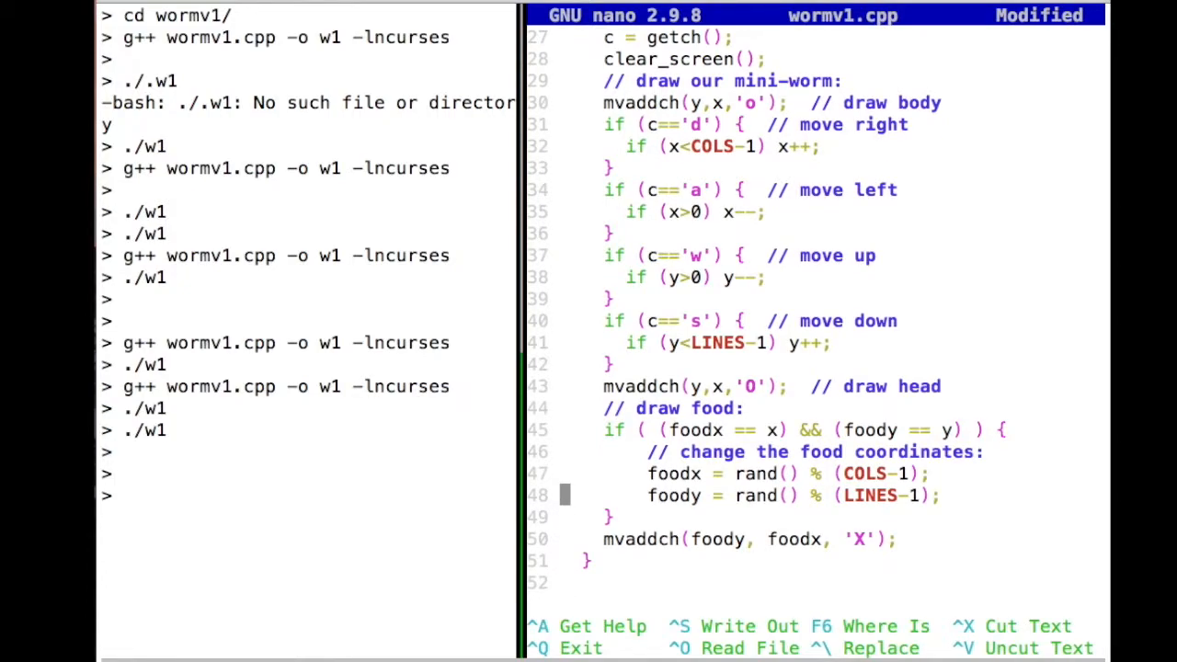
Step: Add 'score++;' with a score comment after the foody re-placement line in the food block
{"action": "key", "text": "Down"}
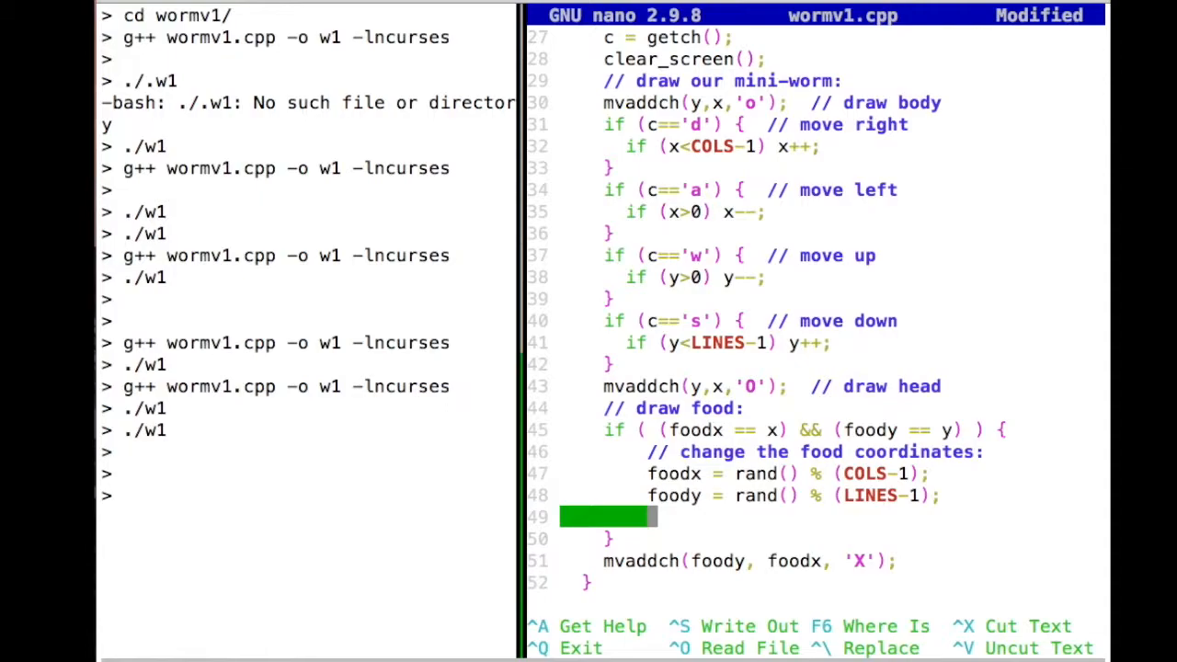
{"action": "type", "text": "score"}
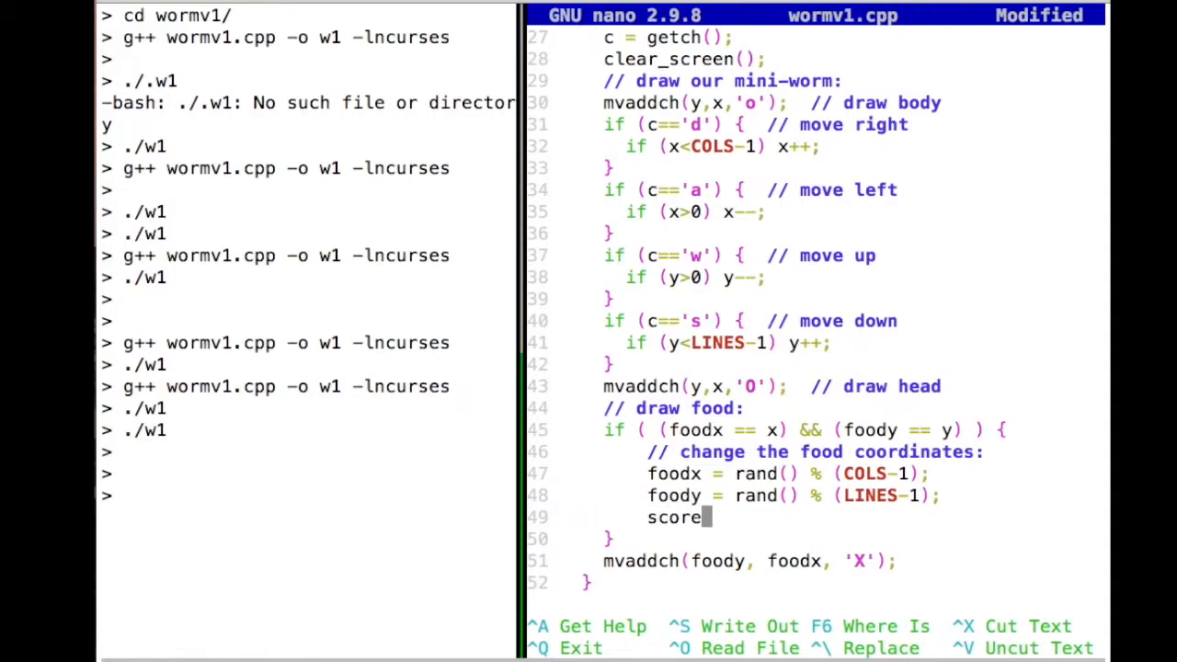
{"action": "type", "text": "++;"}
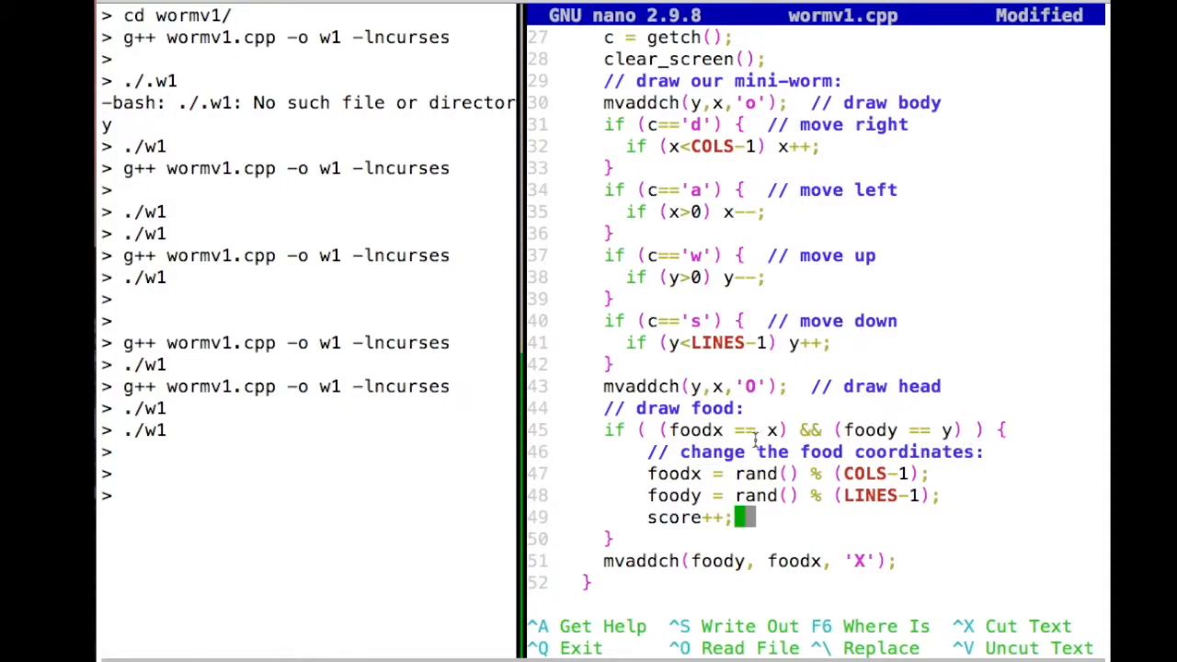
{"action": "mouse_move", "coordinate": [557, 425]}
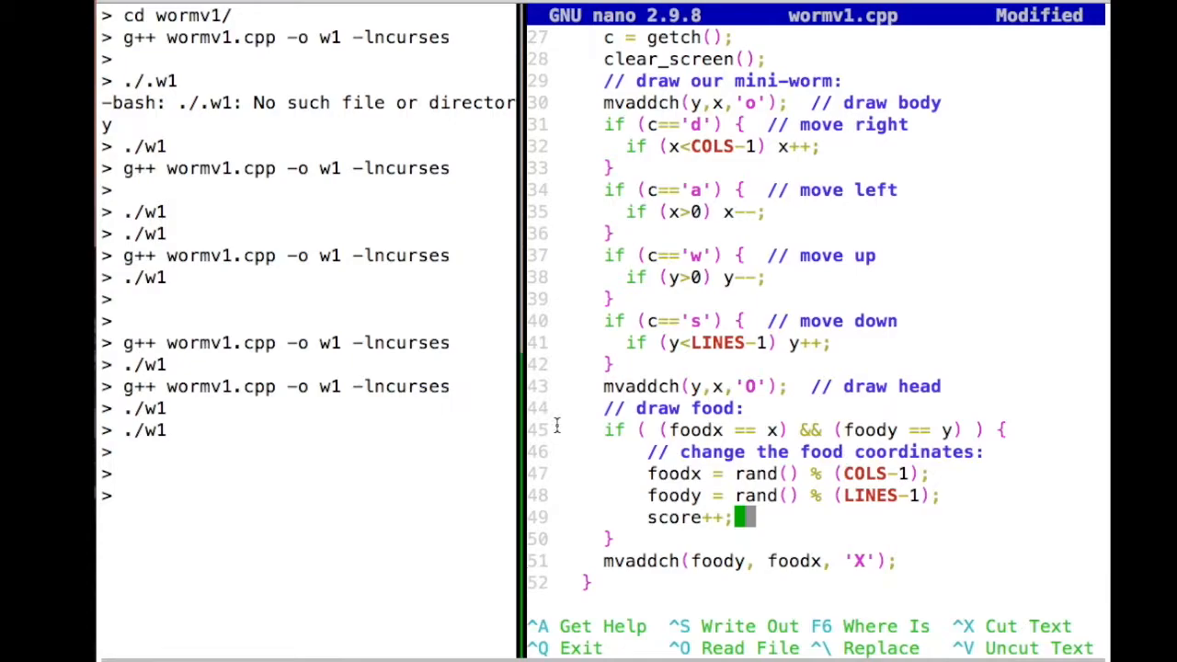
{"action": "mouse_move", "coordinate": [913, 430]}
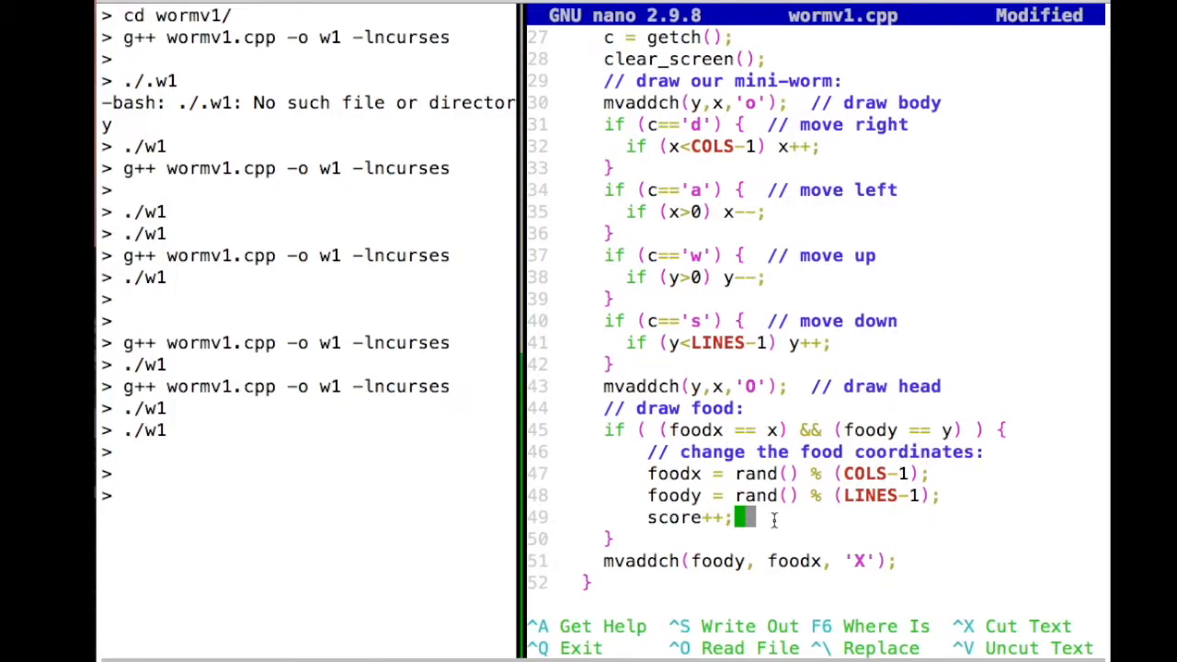
{"action": "type", "text": "//"}
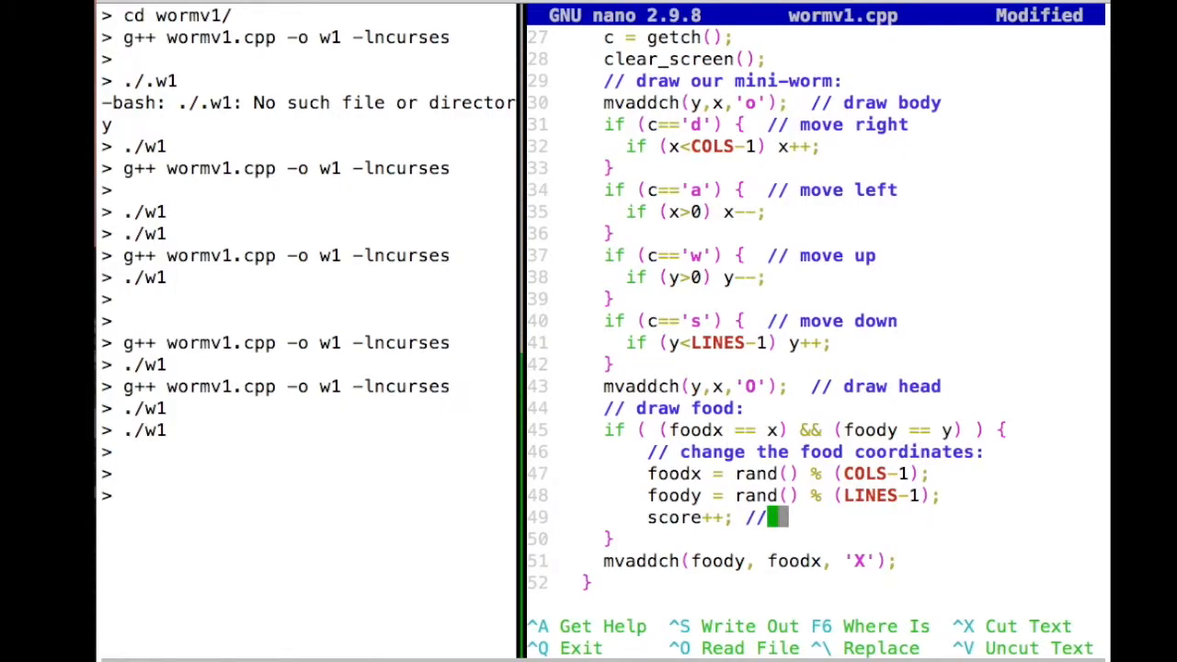
{"action": "type", "text": "sco"}
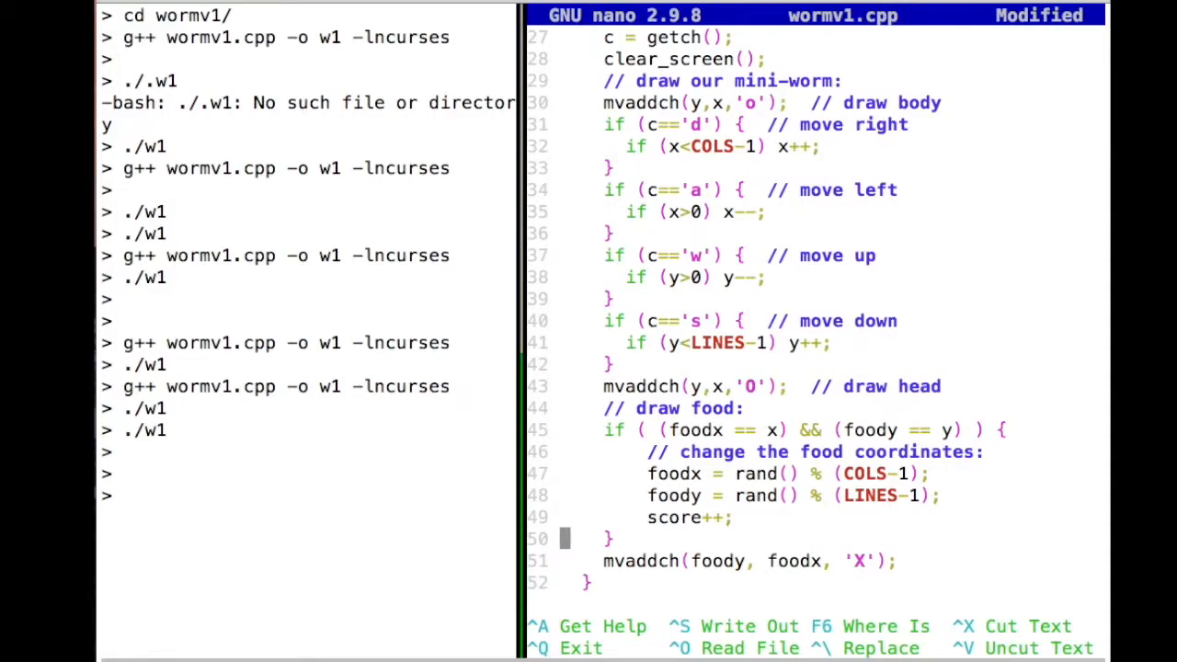
Step: Change the foody placement and move-down bounds from LINES-1 to LINES-2
{"action": "key", "text": "ctrl+o"}
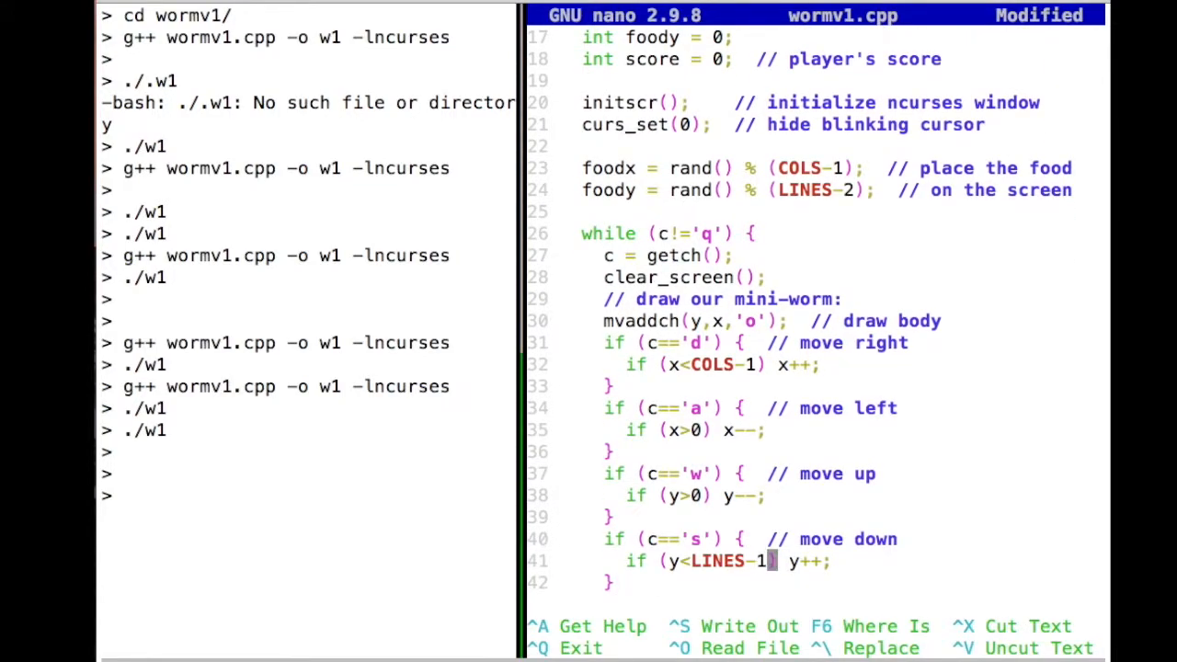
{"action": "type", "text": "2"}
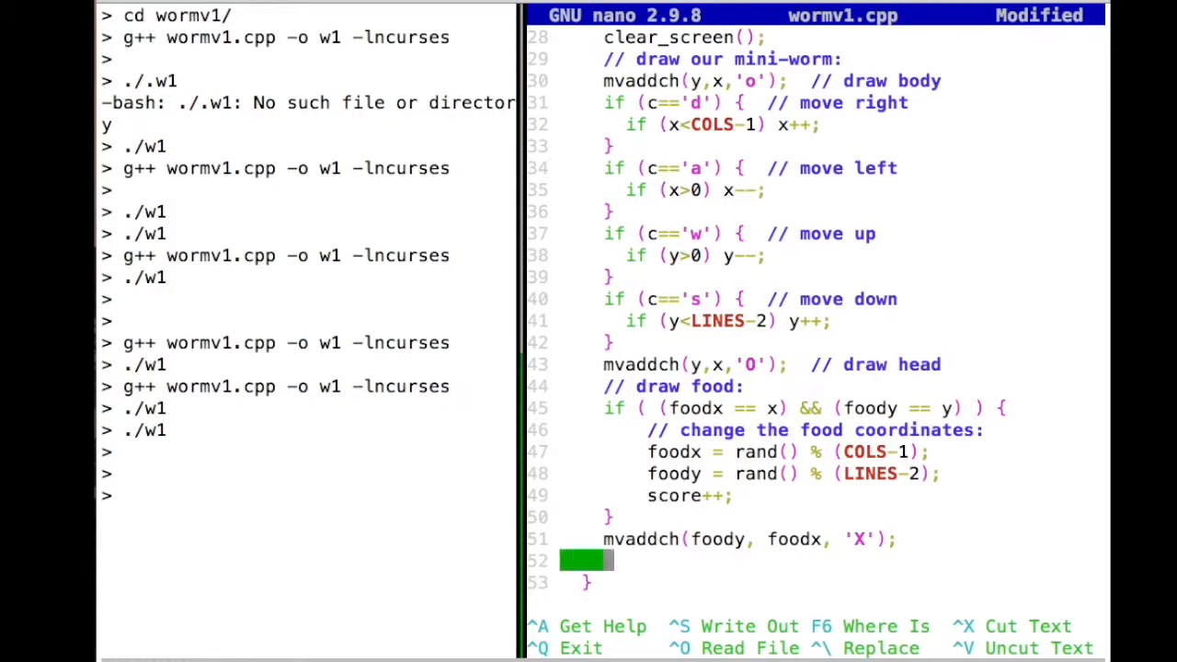
Step: Add '// draw score:' after mvaddch(foody, foodx, 'X'); and a blank line below the score declaration
{"action": "type", "text": "// draw"}
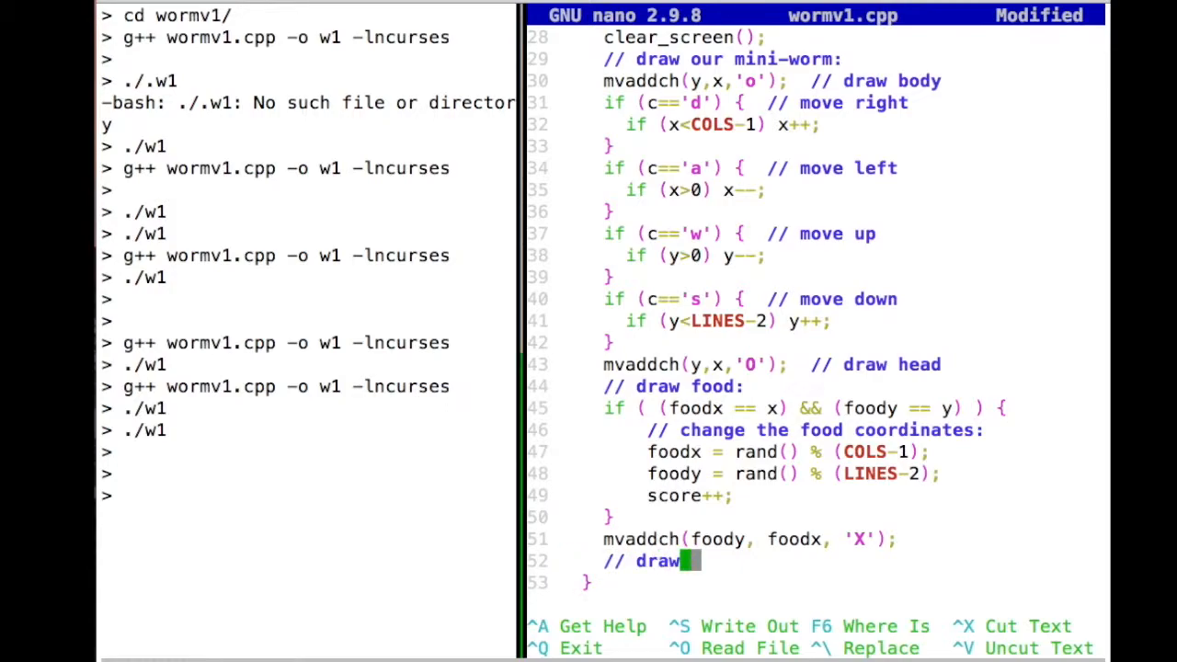
{"action": "type", "text": "score = 0;  // player's score"}
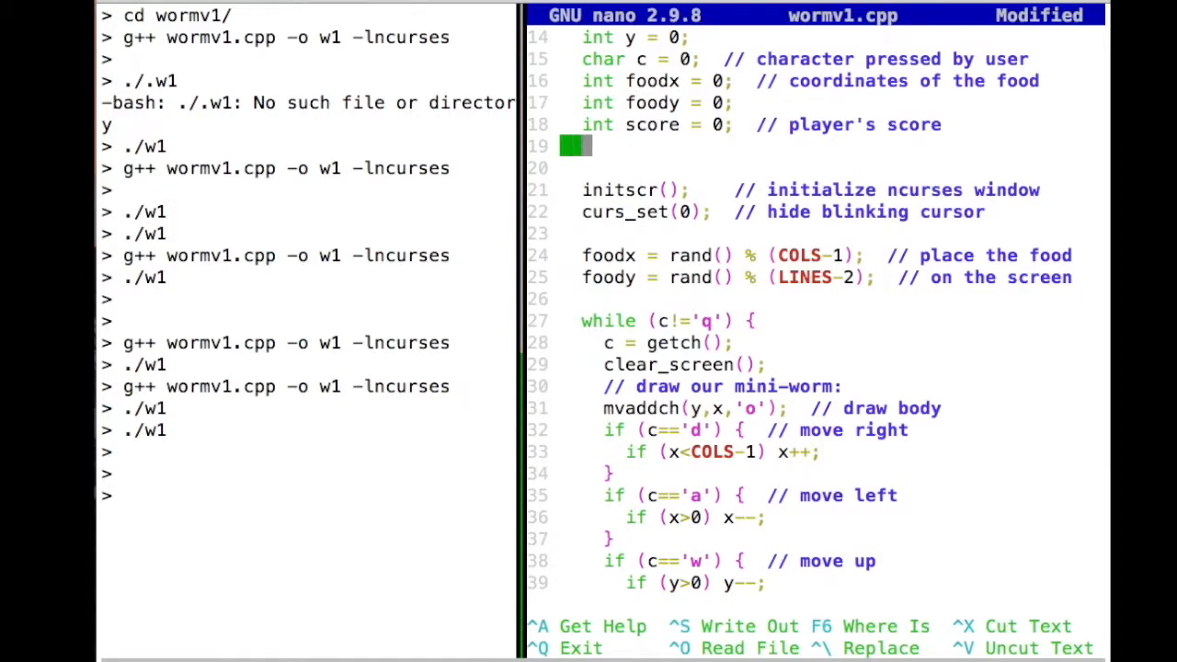
Step: On line 19, add 'char str[80]; // string for displaying score'
{"action": "type", "text": "char"}
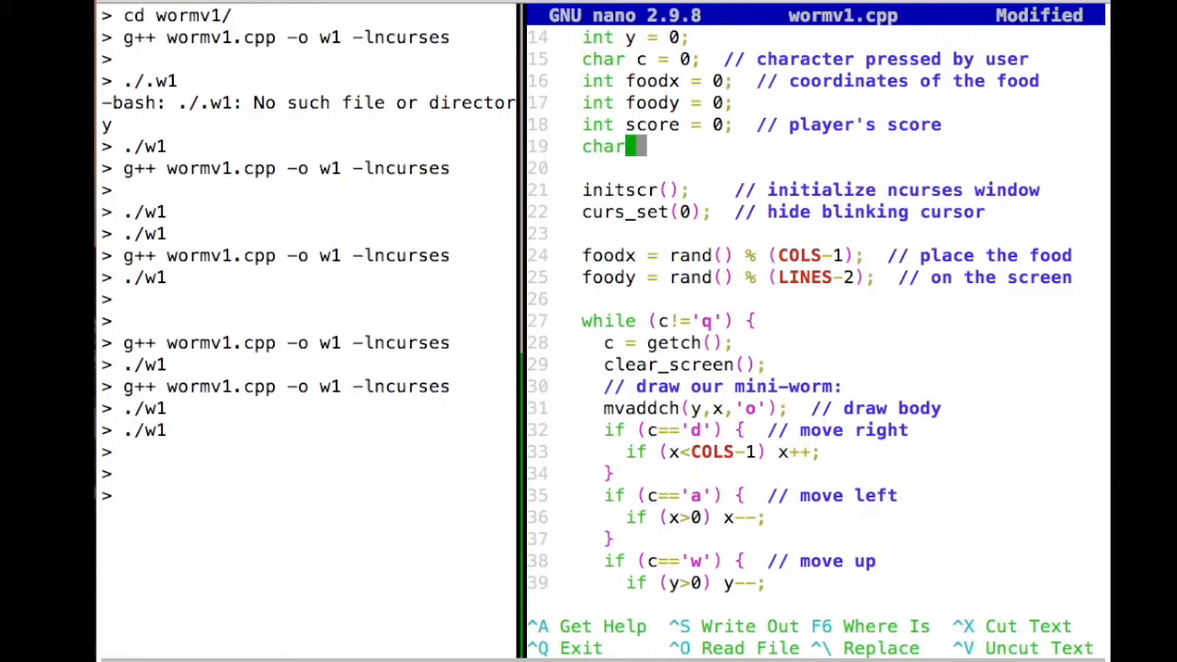
{"action": "type", "text": "str"}
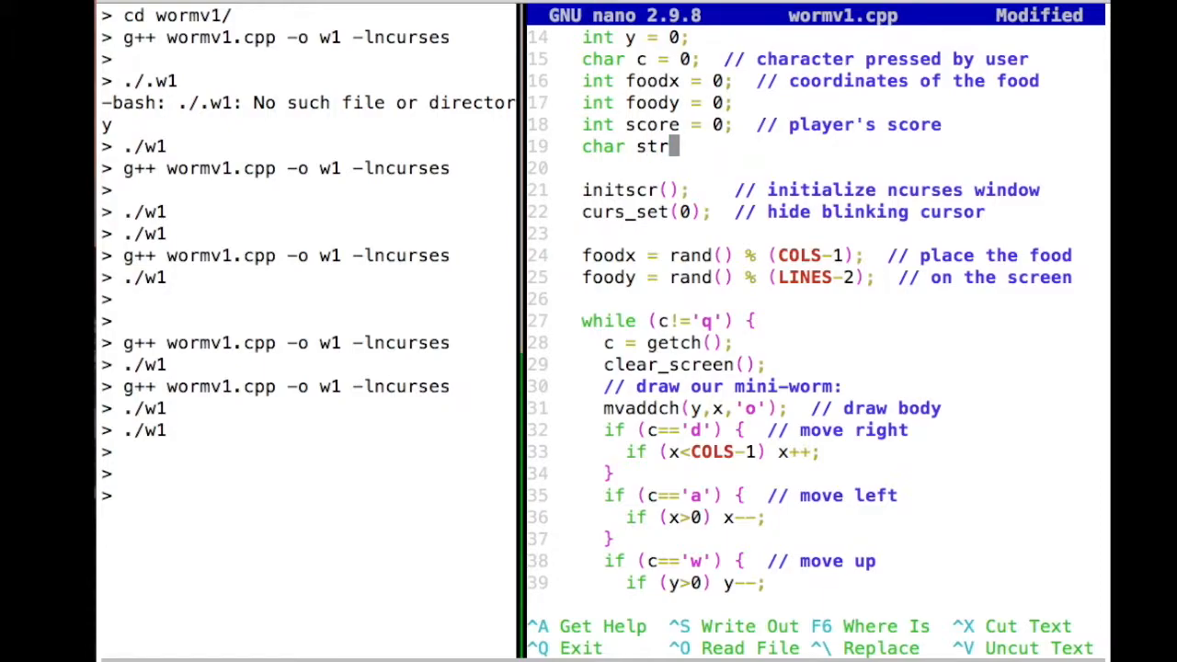
{"action": "type", "text": "[;"}
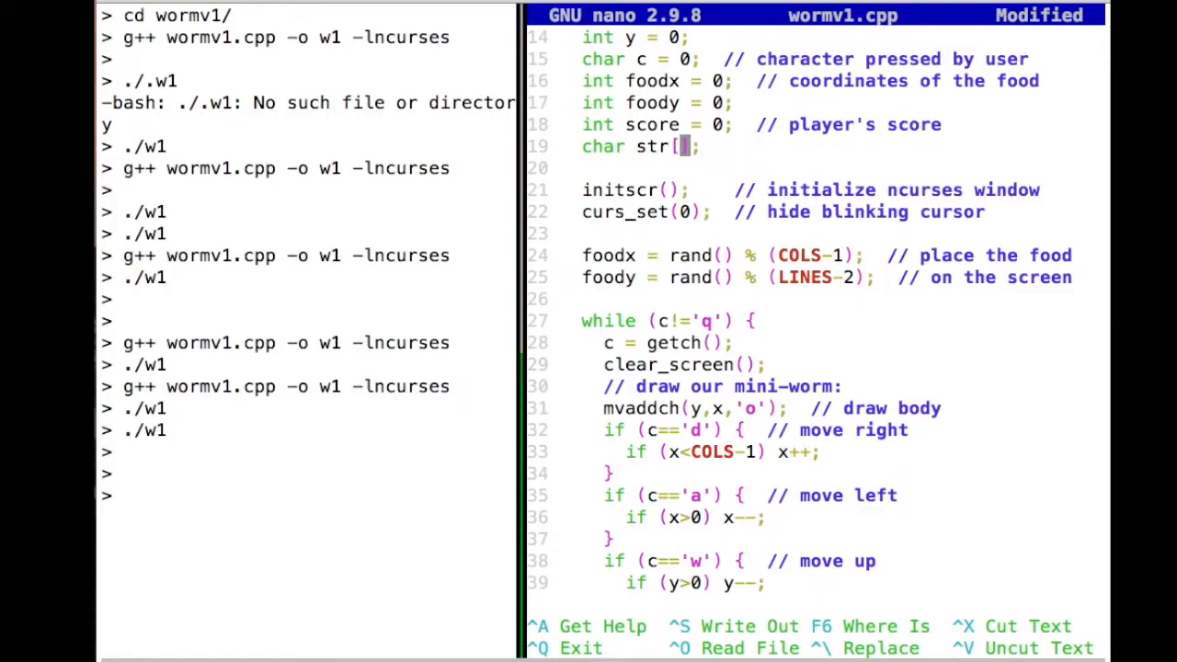
{"action": "type", "text": "80"}
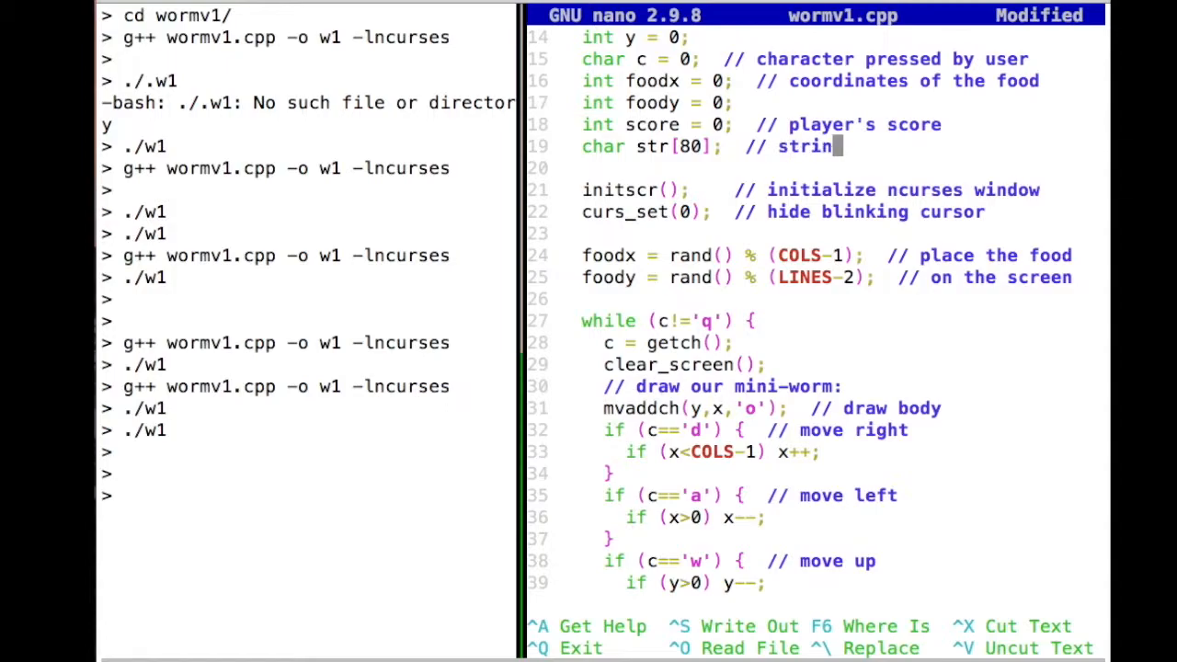
{"action": "type", "text": "for"}
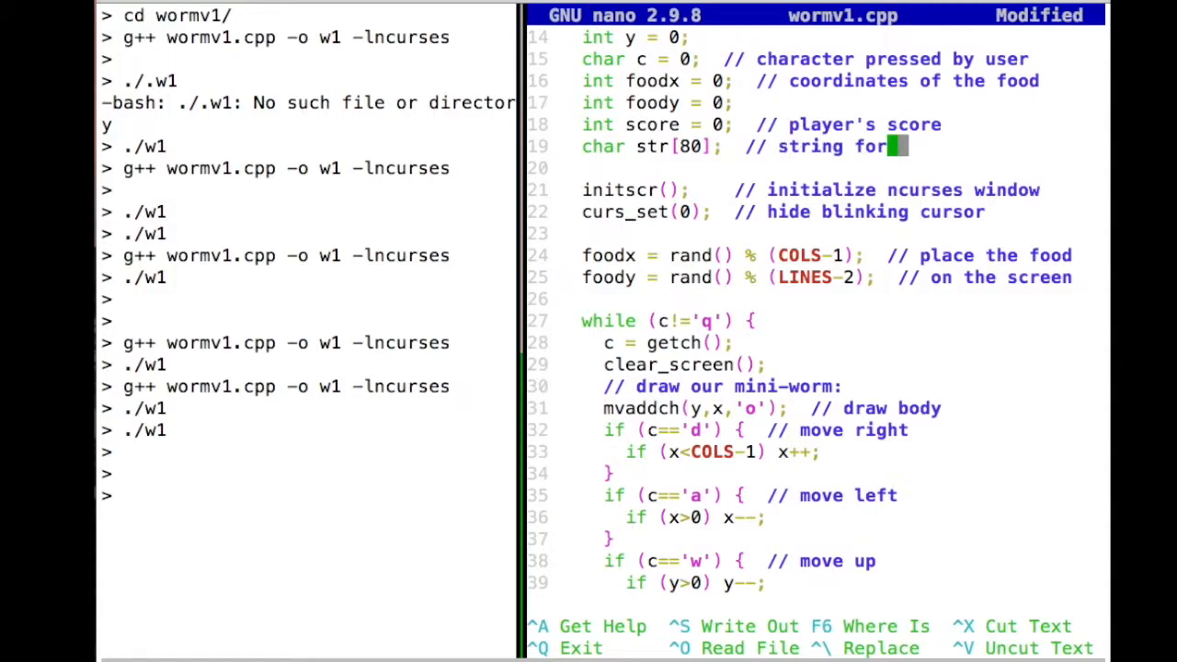
{"action": "type", "text": "d"}
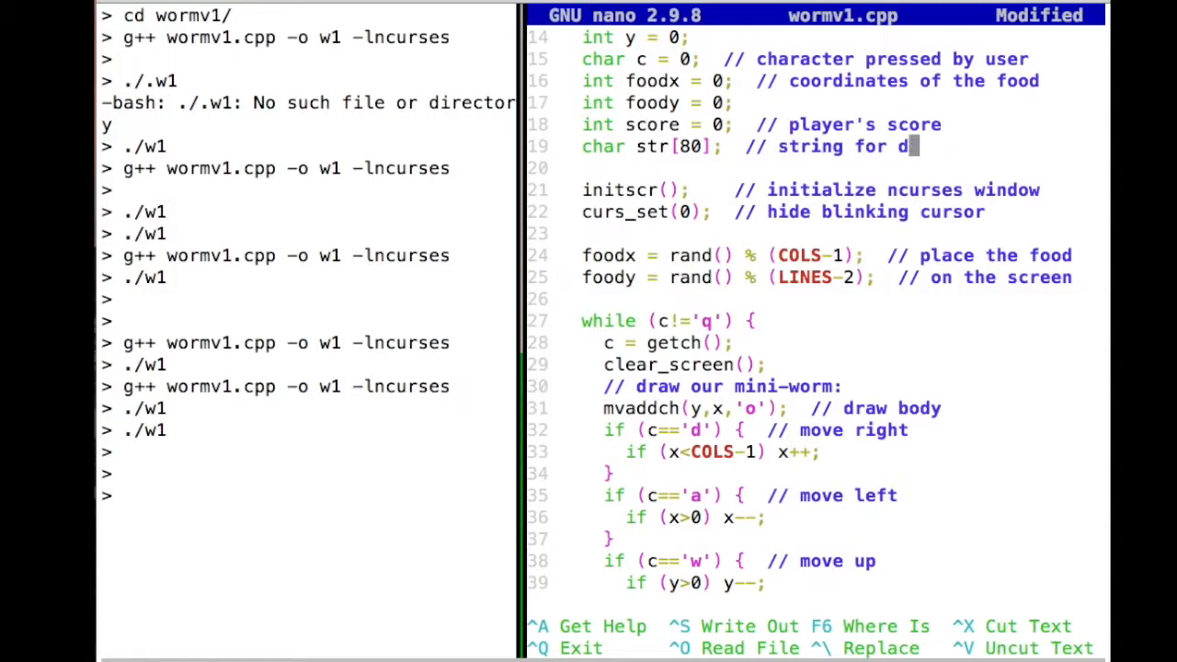
{"action": "type", "text": "isplaying score"}
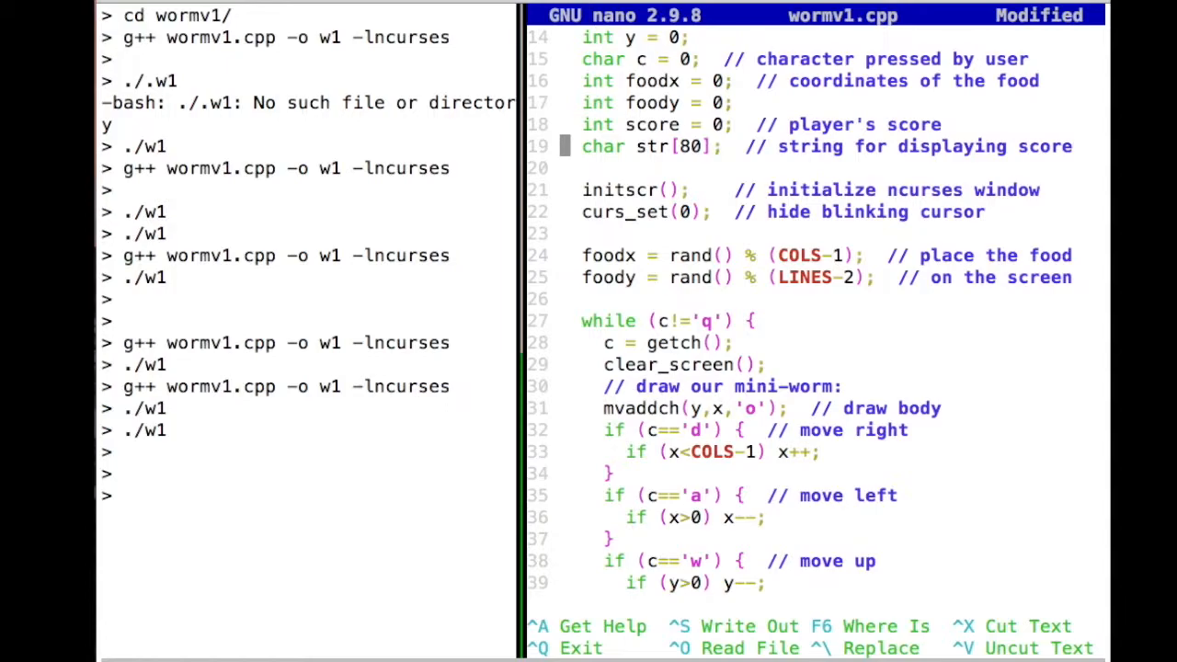
Step: Open a line under '// draw score:', then start a new #include below the cstdlib include
{"action": "key", "text": "down"}
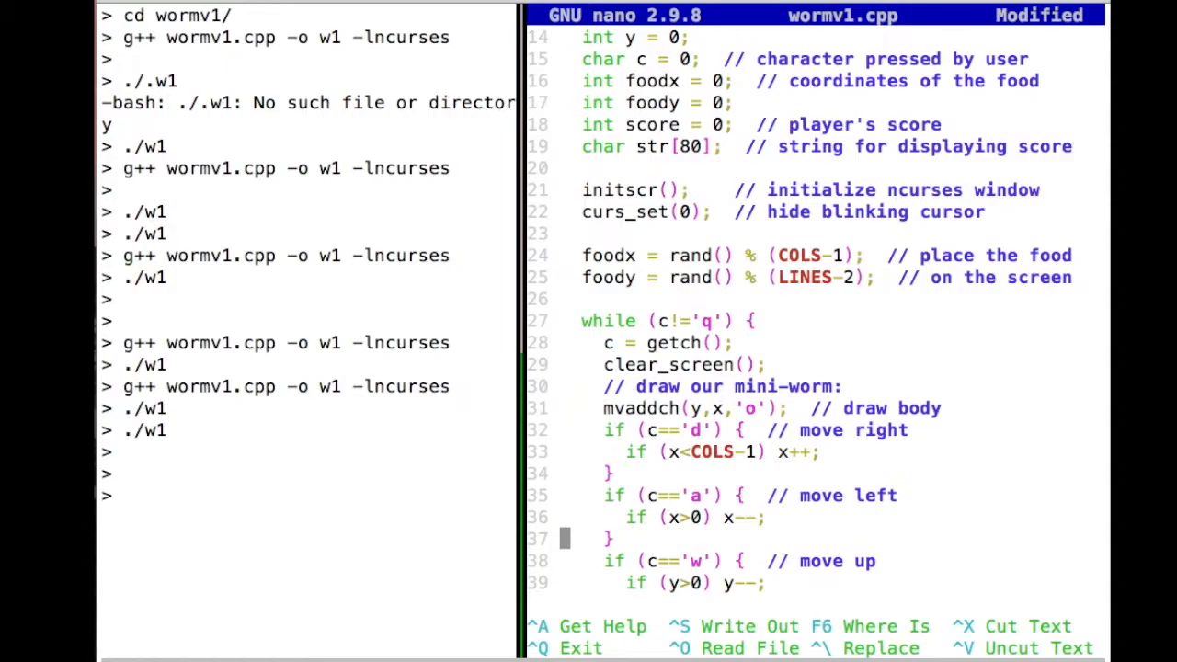
{"action": "scroll", "scroll_direction": "down", "scroll_amount": 3}
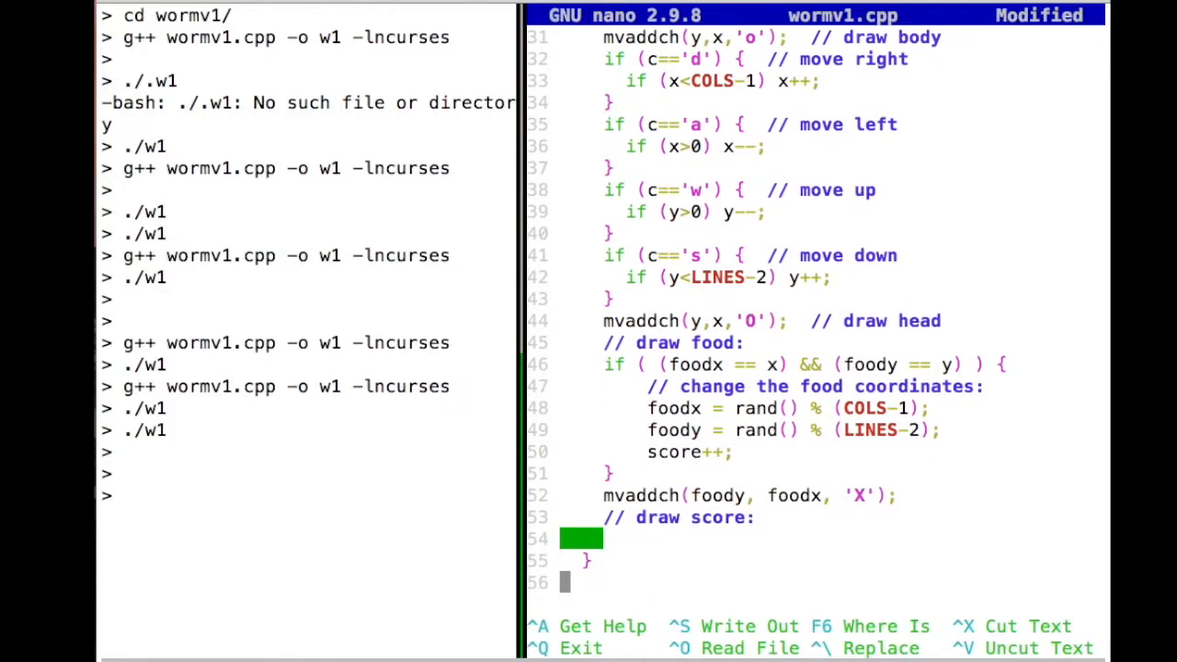
{"action": "key", "text": "Up"}
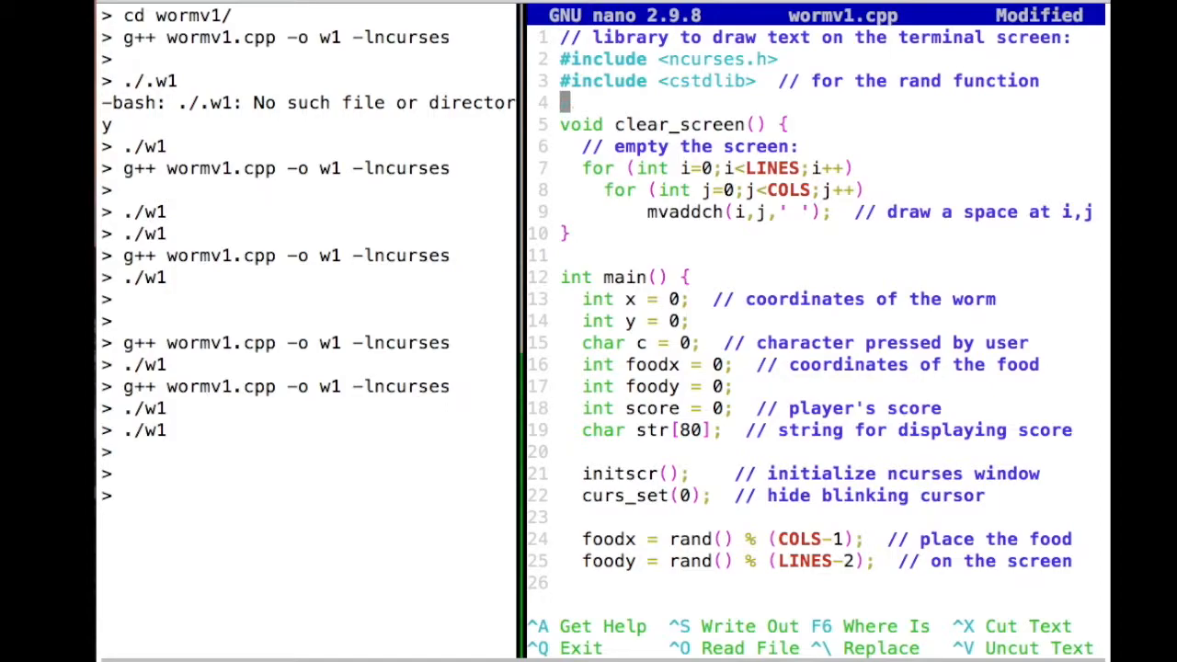
{"action": "type", "text": "#include <"}
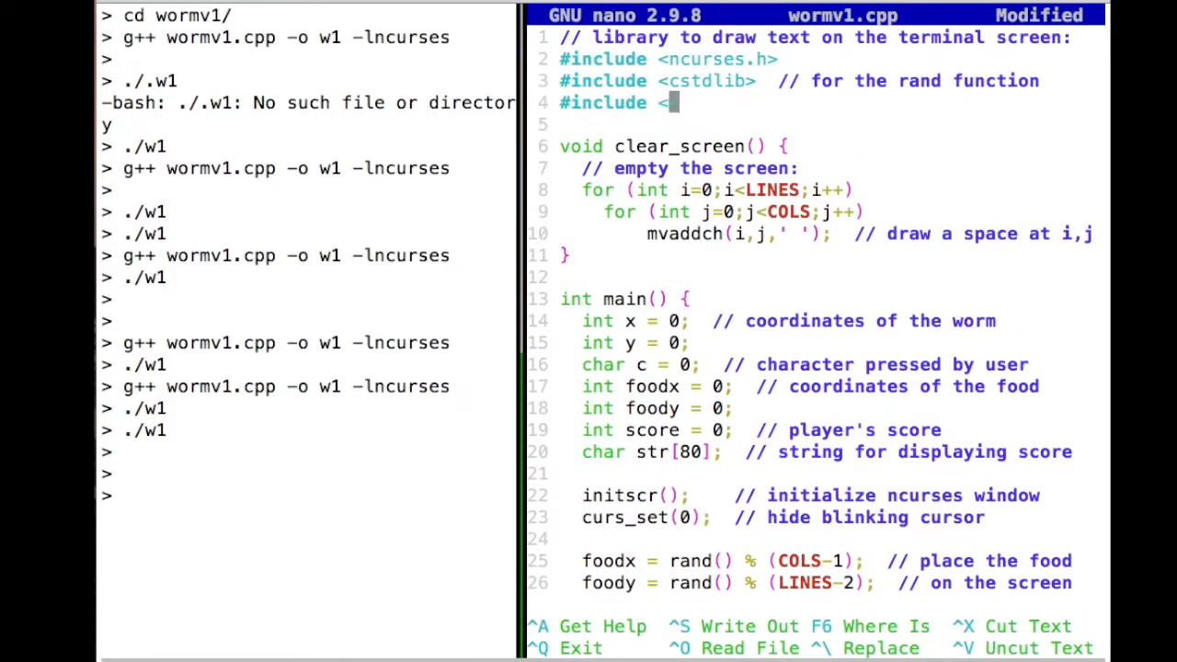
Step: Finish '#include <cstdio> // for sprintf function' and scroll back down to the draw-score code
{"action": "type", "text": "stdio>  // for sprintf function"}
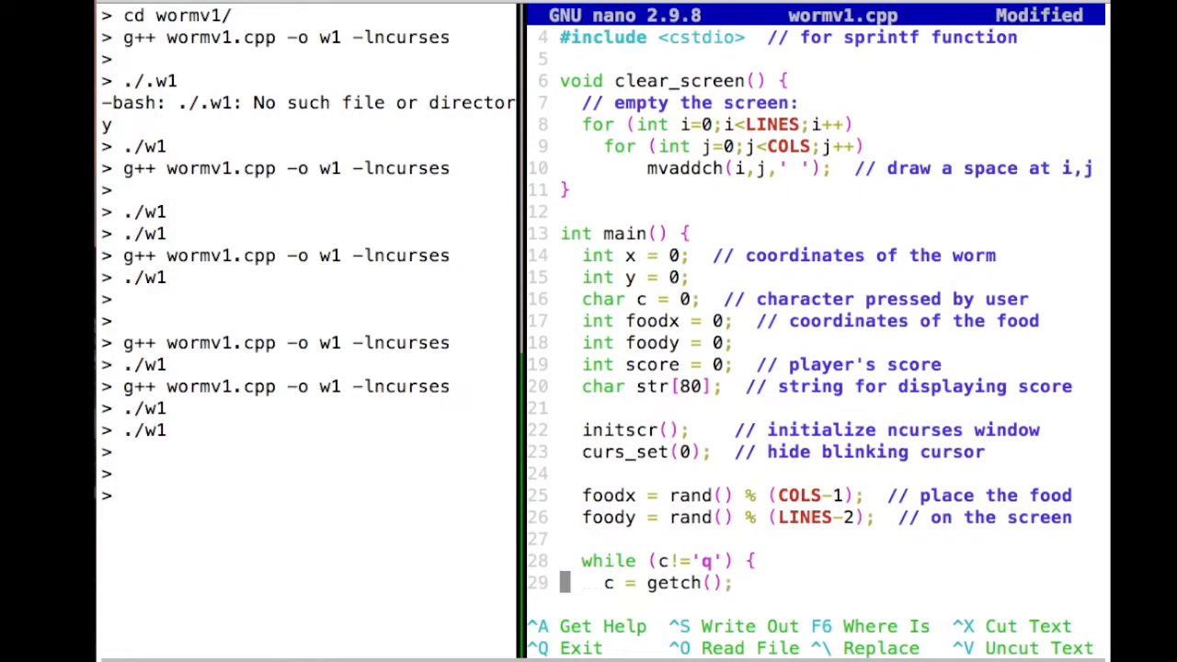
{"action": "scroll", "scroll_direction": "down", "scroll_amount": 3}
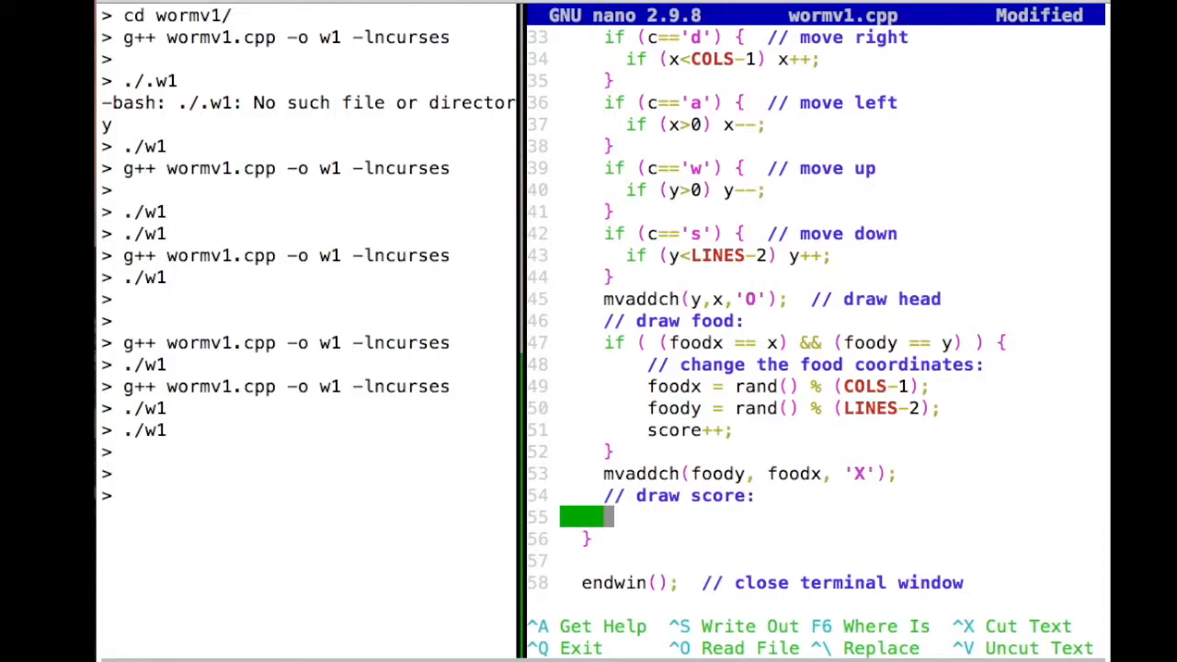
Step: Type 'sprintf(str, "Score: %i", score);' on the line under the draw-score comment
{"action": "type", "text": "print"}
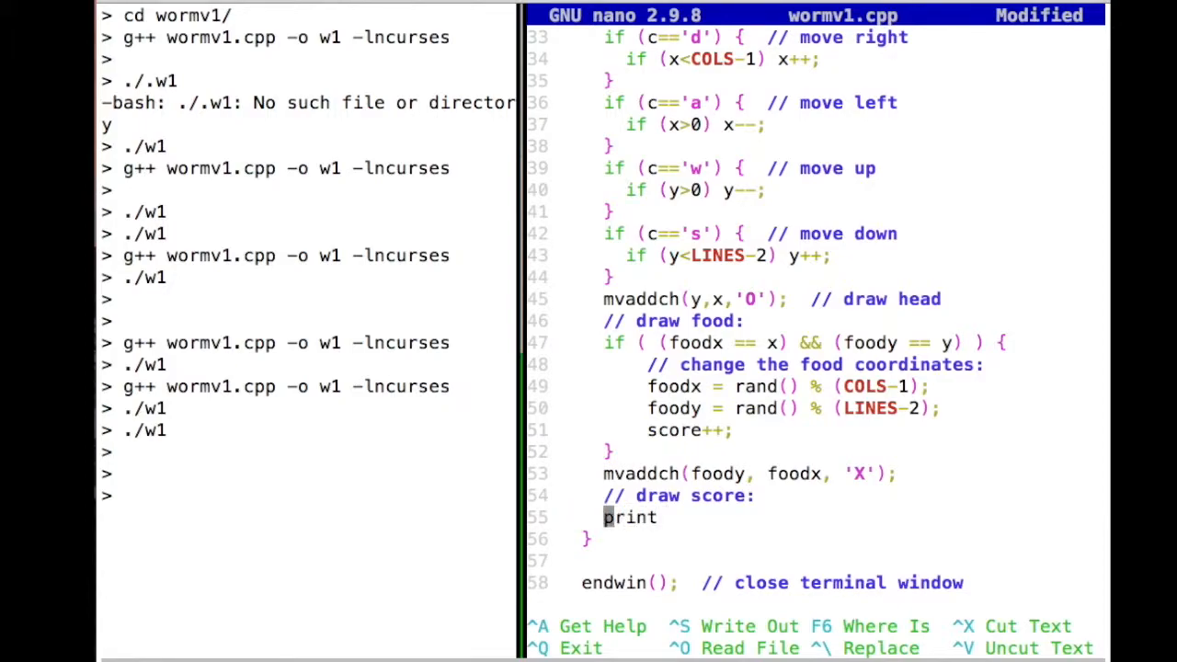
{"action": "type", "text": "sprintf"}
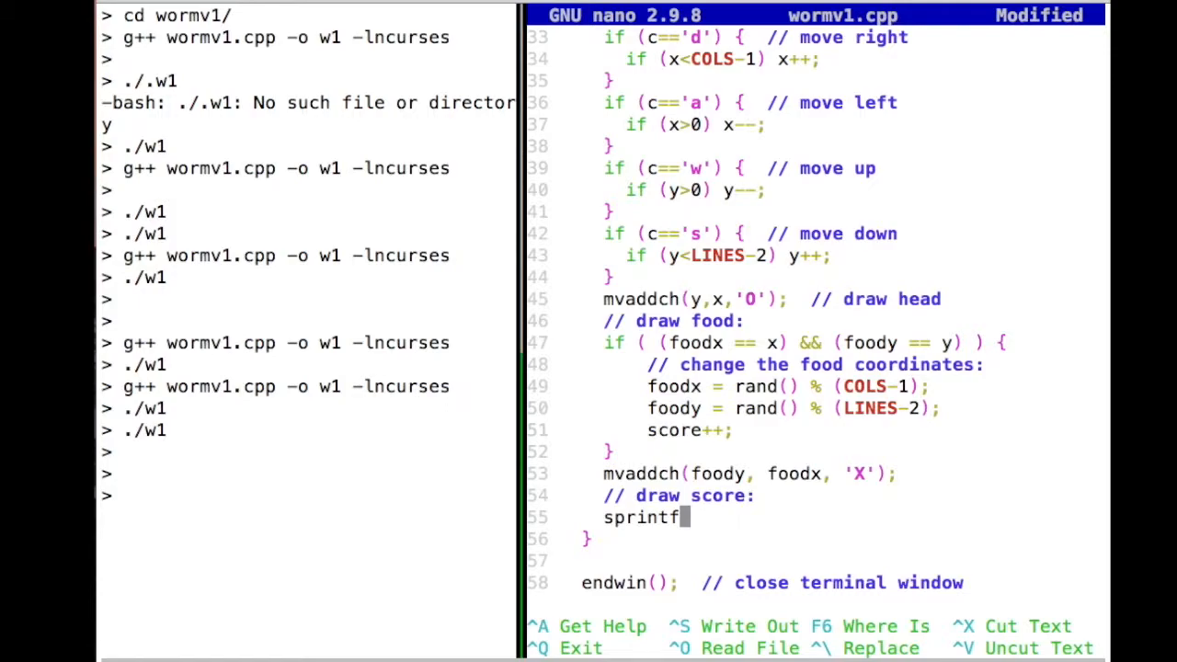
{"action": "type", "text": "("}
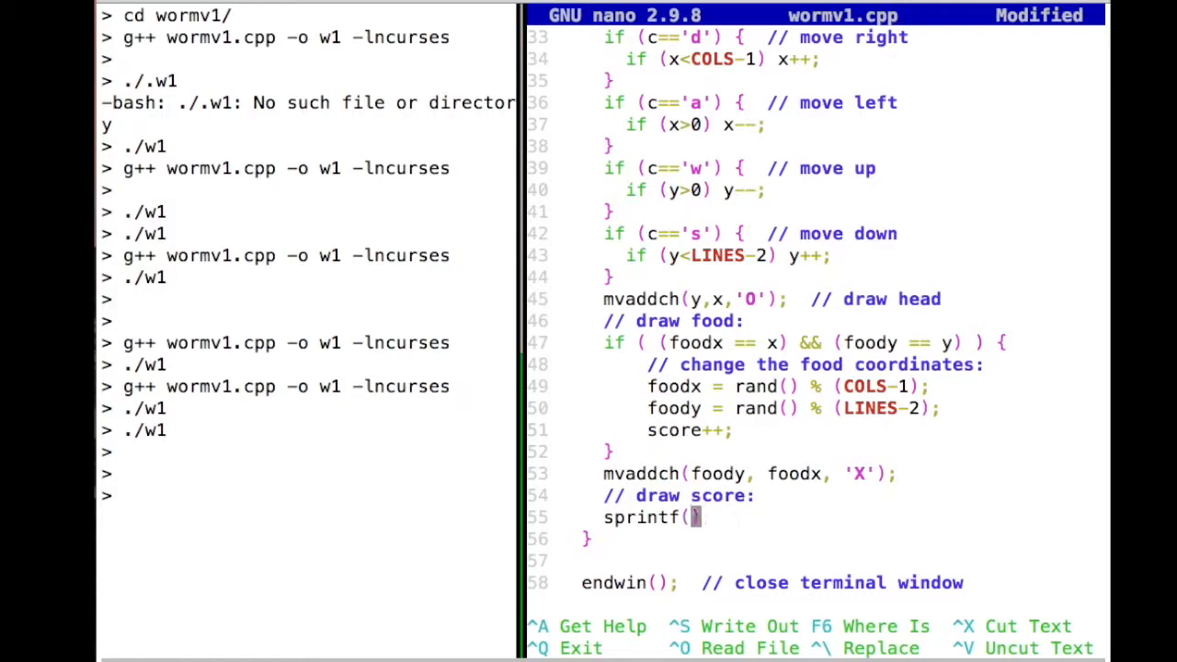
{"action": "type", "text": "str,"}
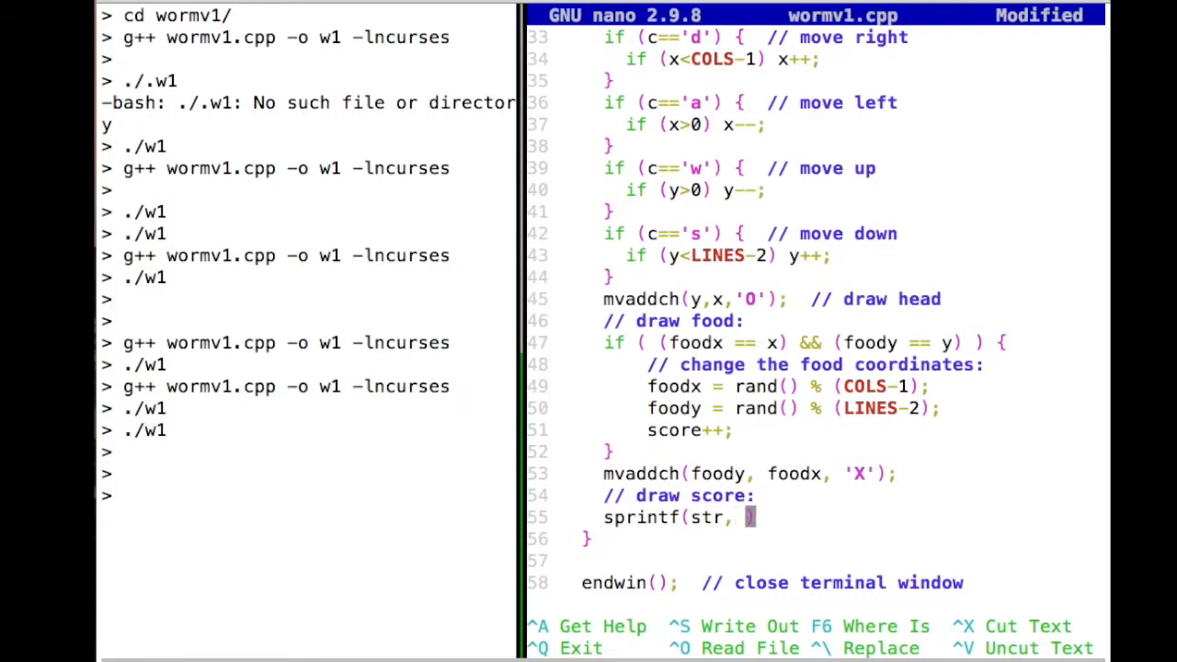
{"action": "type", "text": "\"\""}
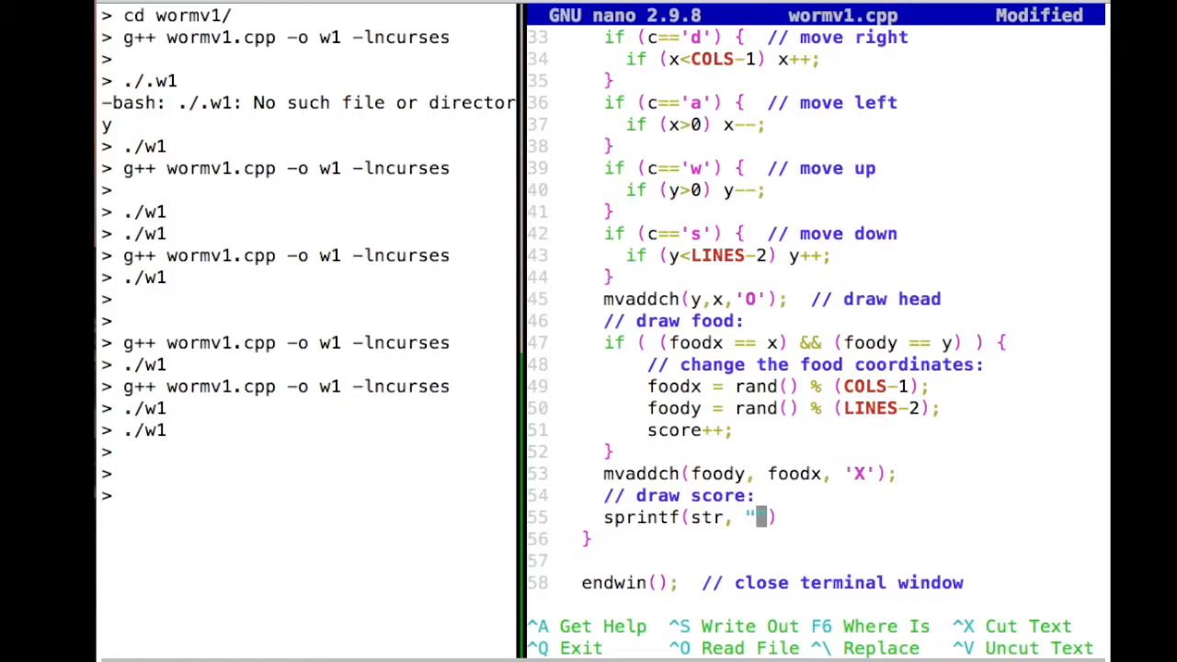
{"action": "type", "text": "Score:"}
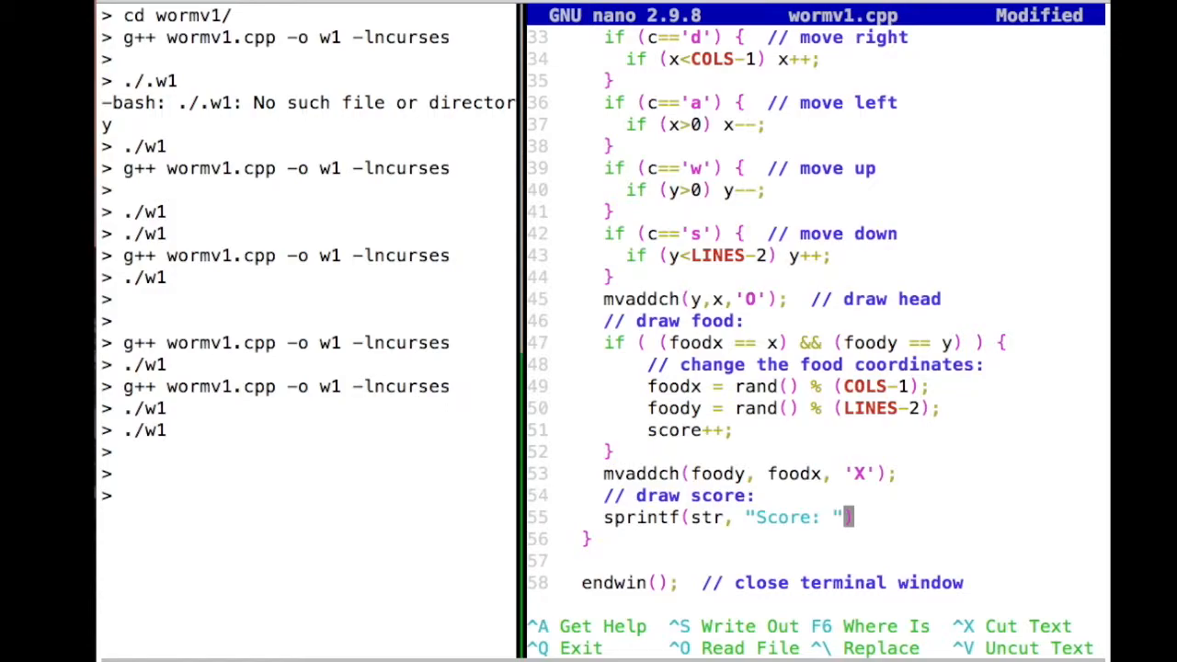
{"action": "type", "text": "%i"}
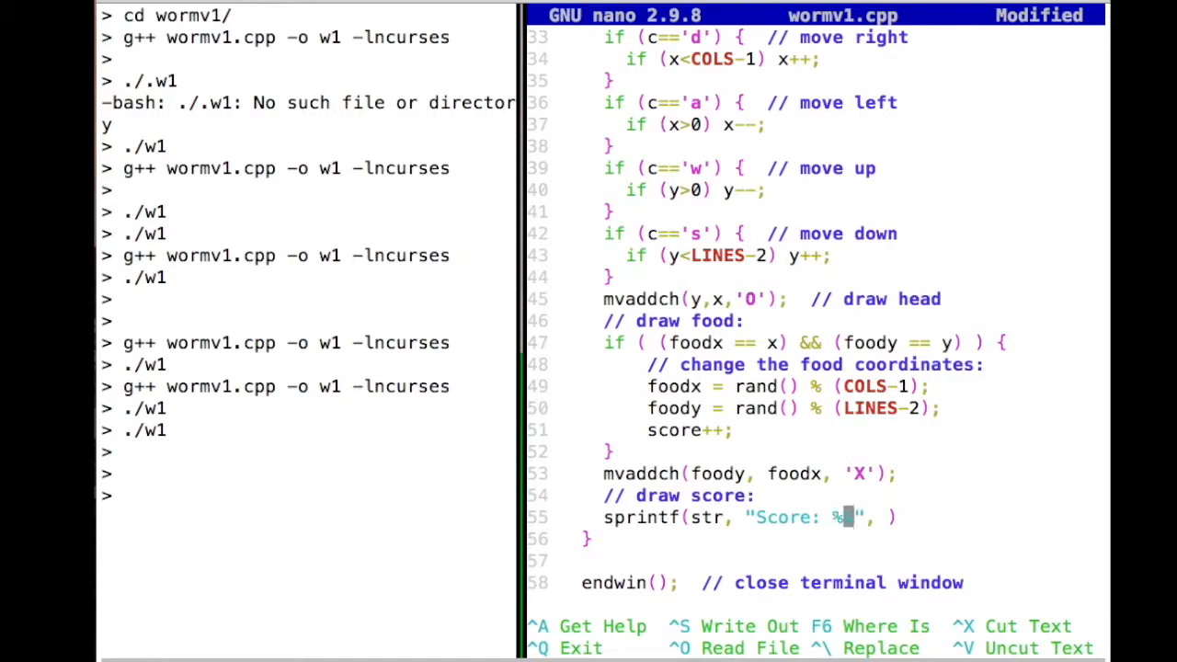
{"action": "type", "text": "i"}
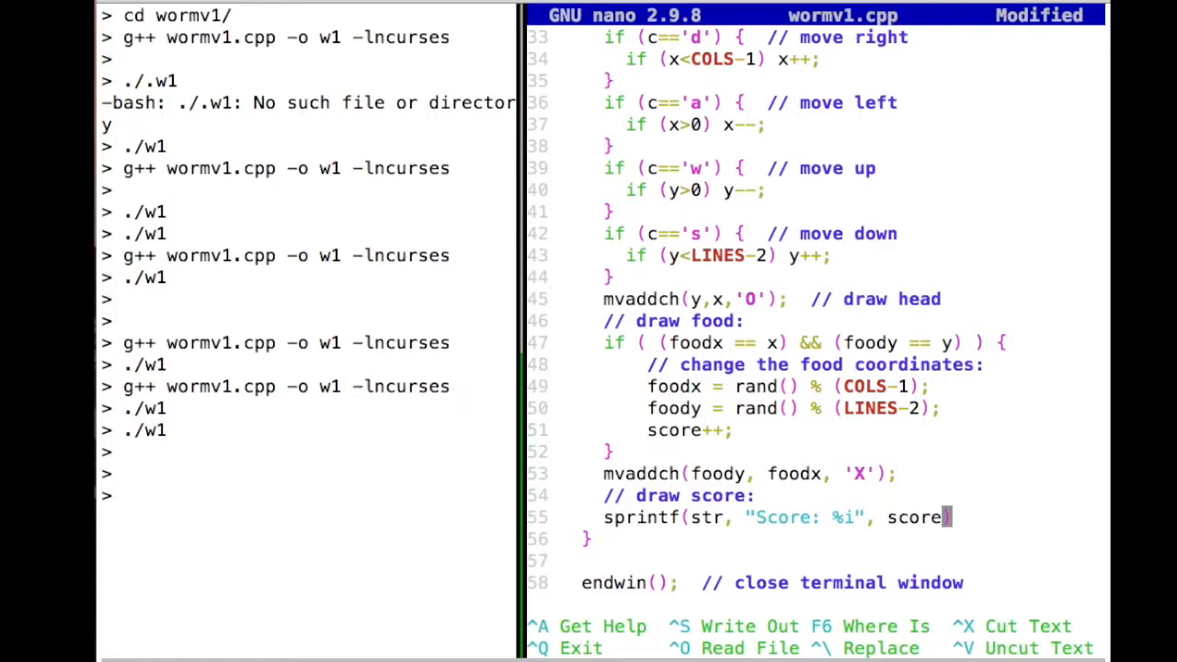
{"action": "type", "text": ");"}
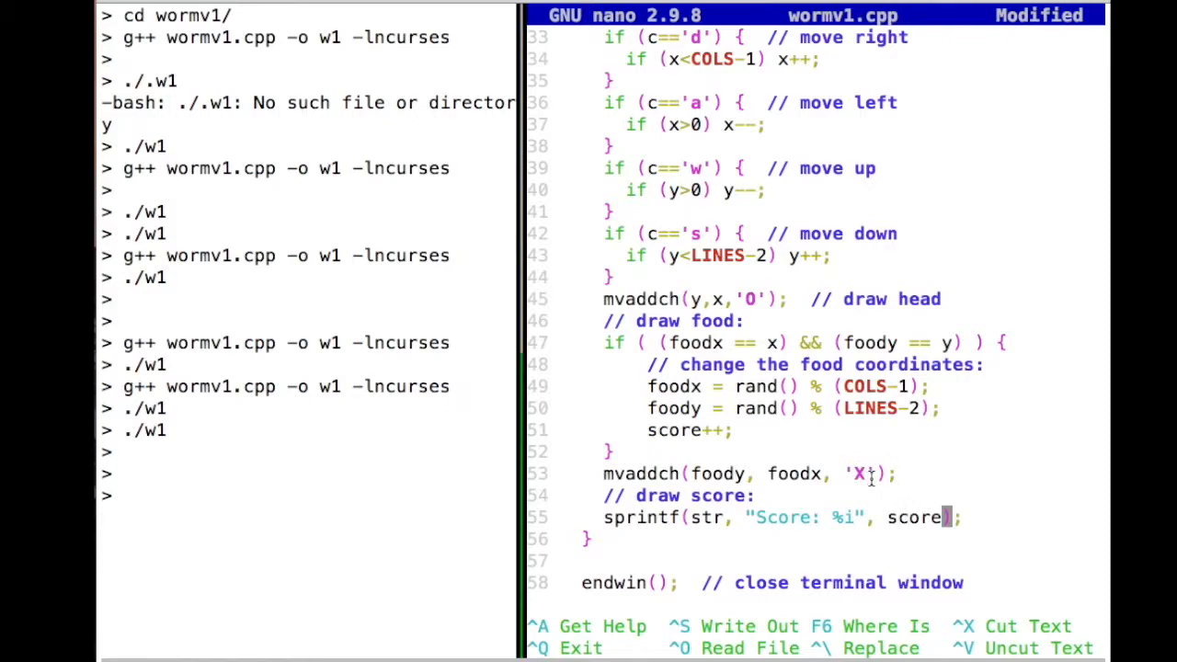
{"action": "mouse_move", "coordinate": [883, 517]}
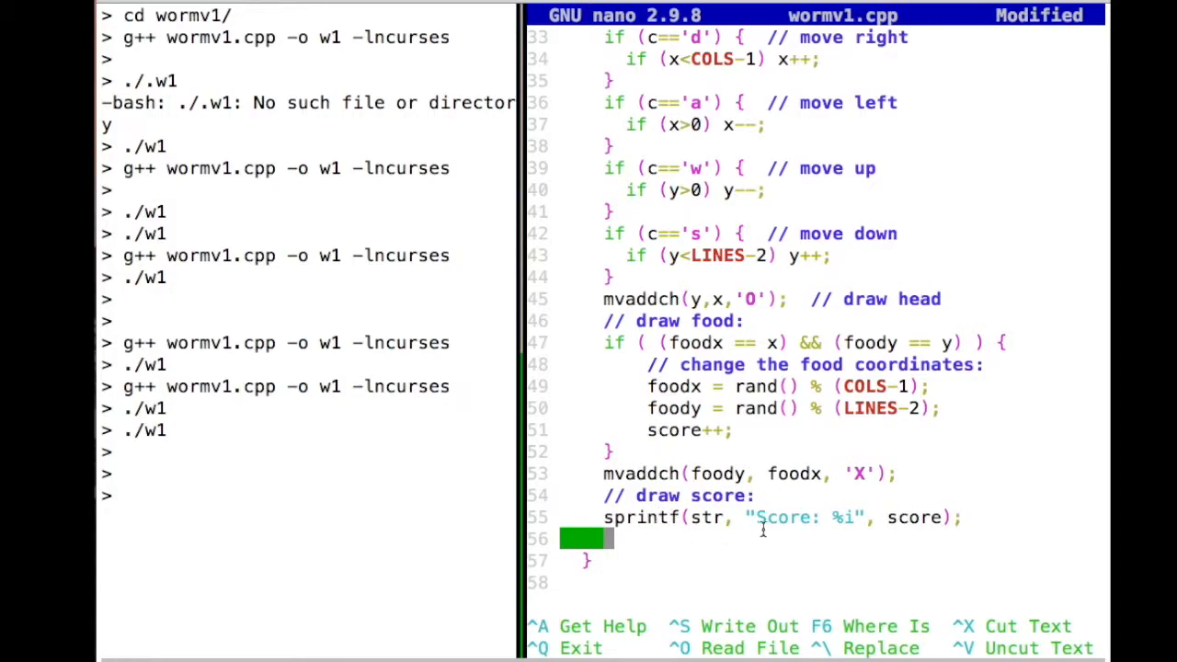
{"action": "mouse_move", "coordinate": [704, 517]}
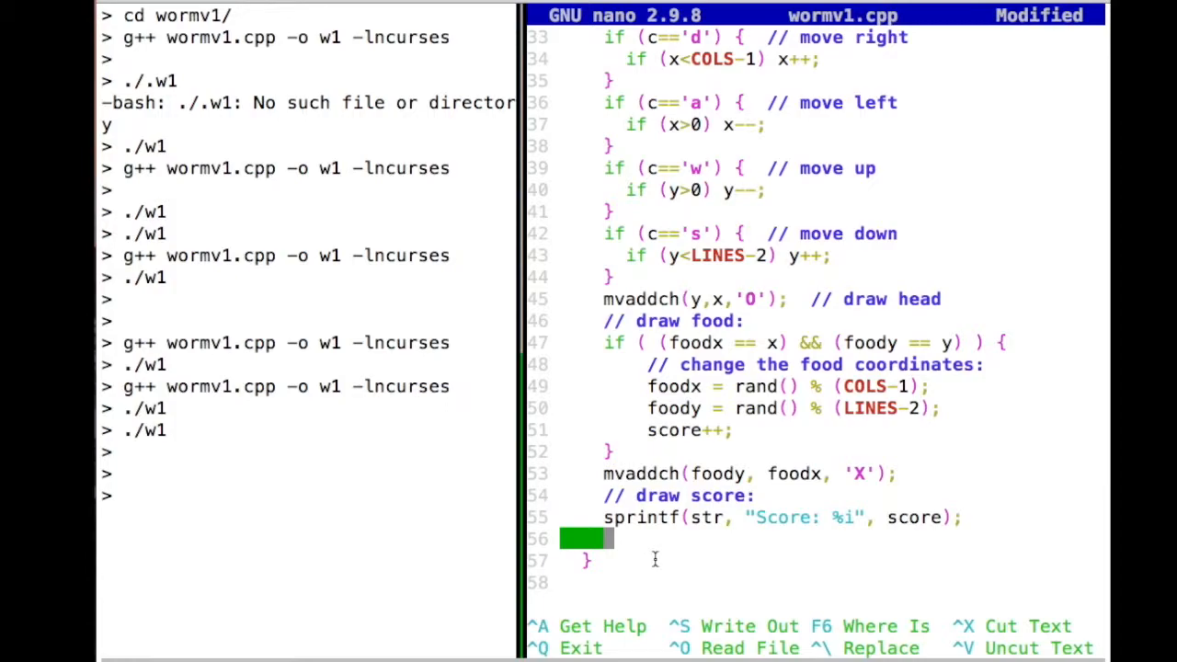
Step: Add the line move(LINES-1,1); with the comment 'move to the bottom'
{"action": "type", "text": "move"}
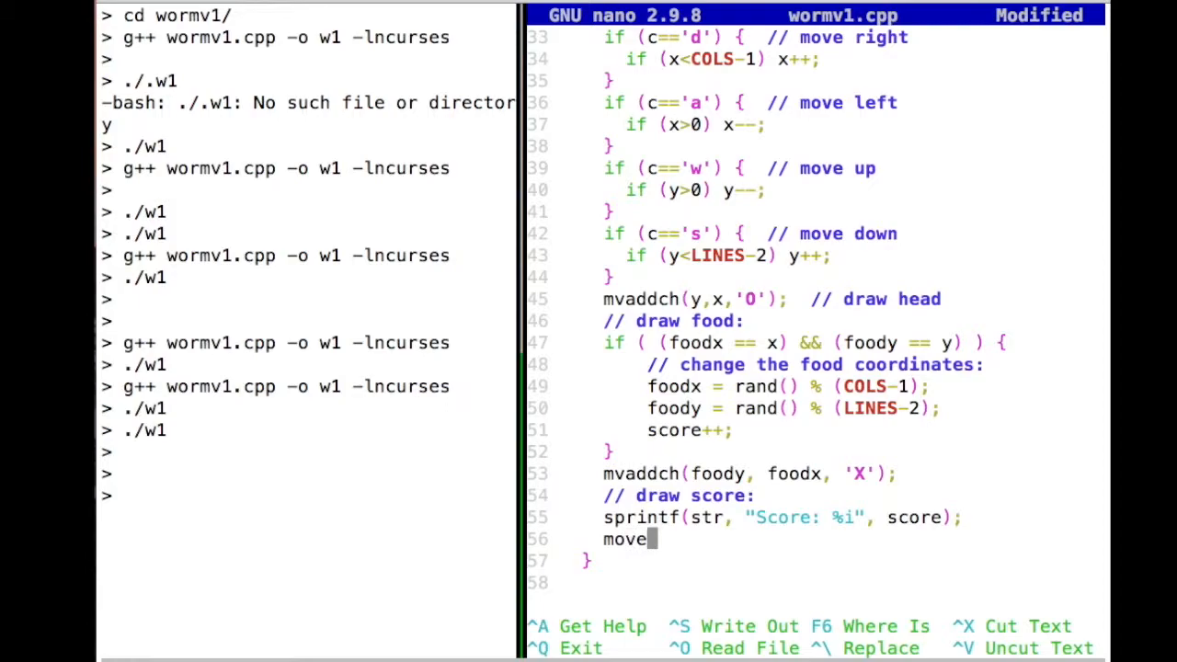
{"action": "type", "text": "();"}
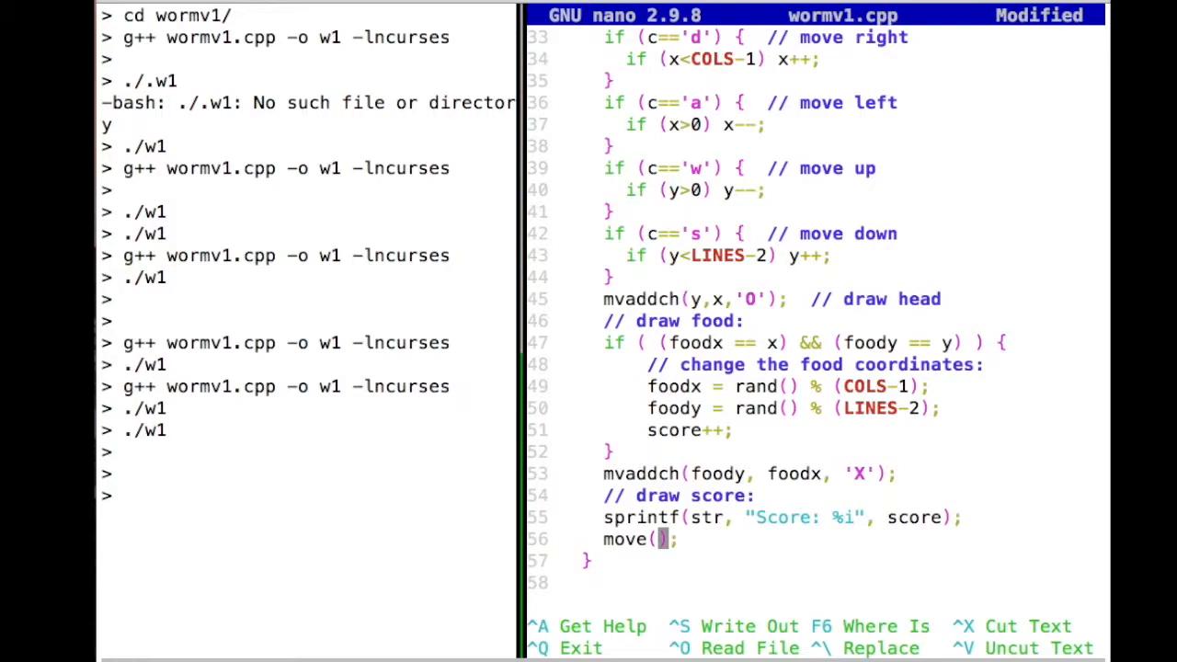
{"action": "type", "text": "LINES-1"}
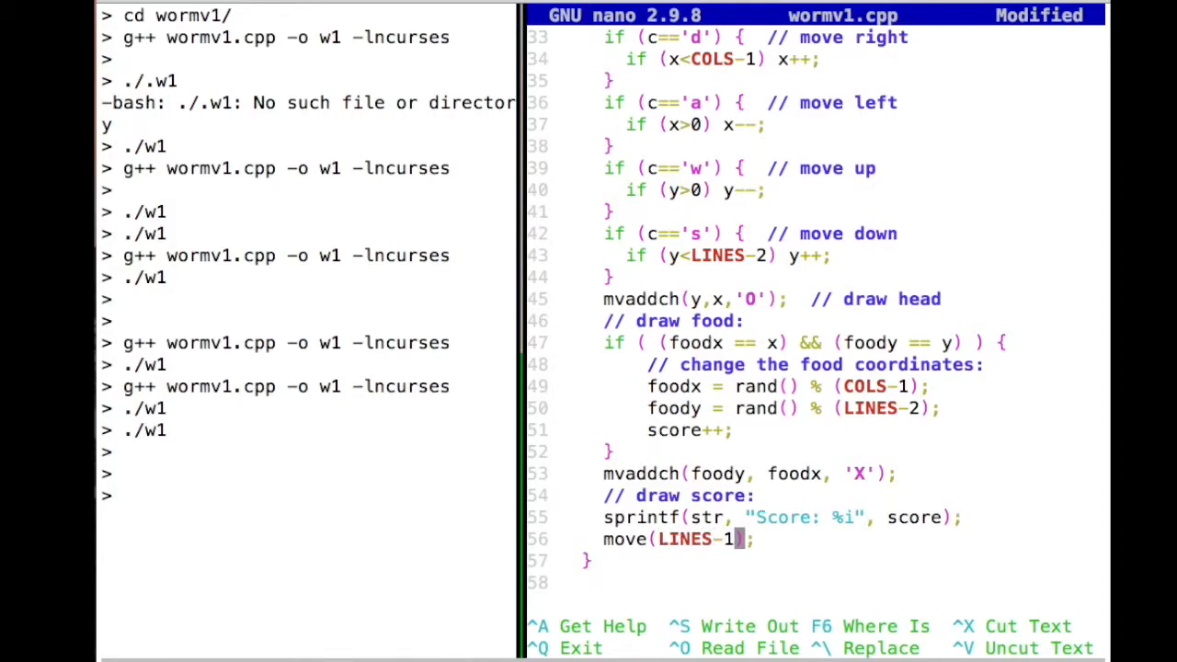
{"action": "type", "text": ","}
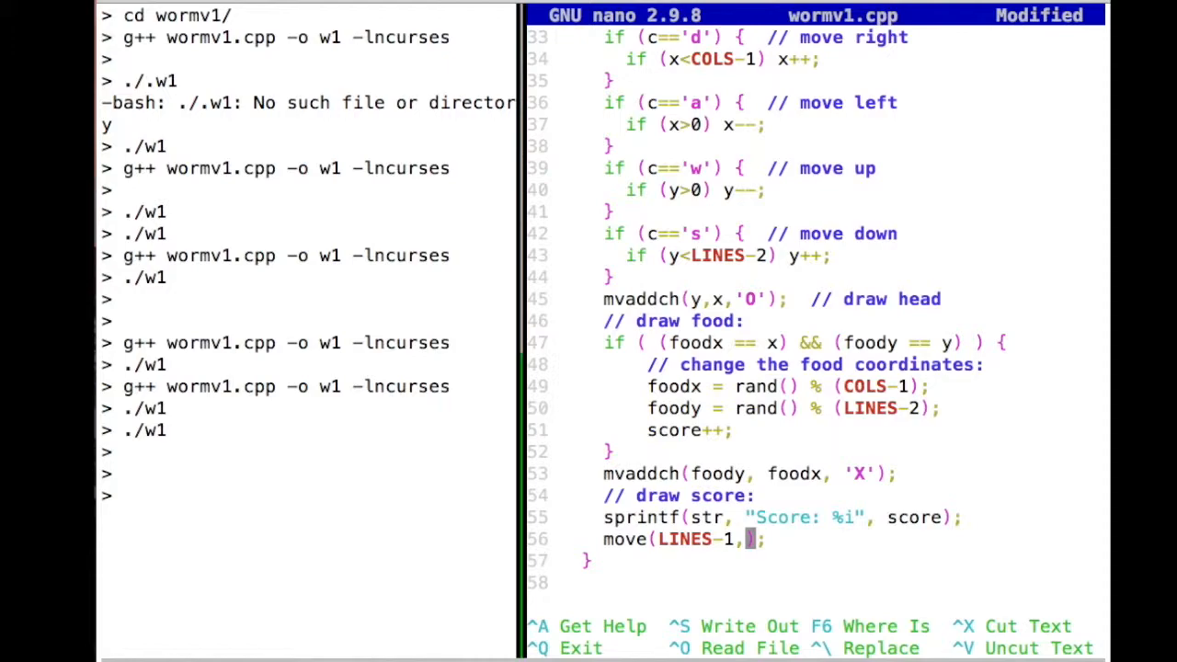
{"action": "type", "text": "1"}
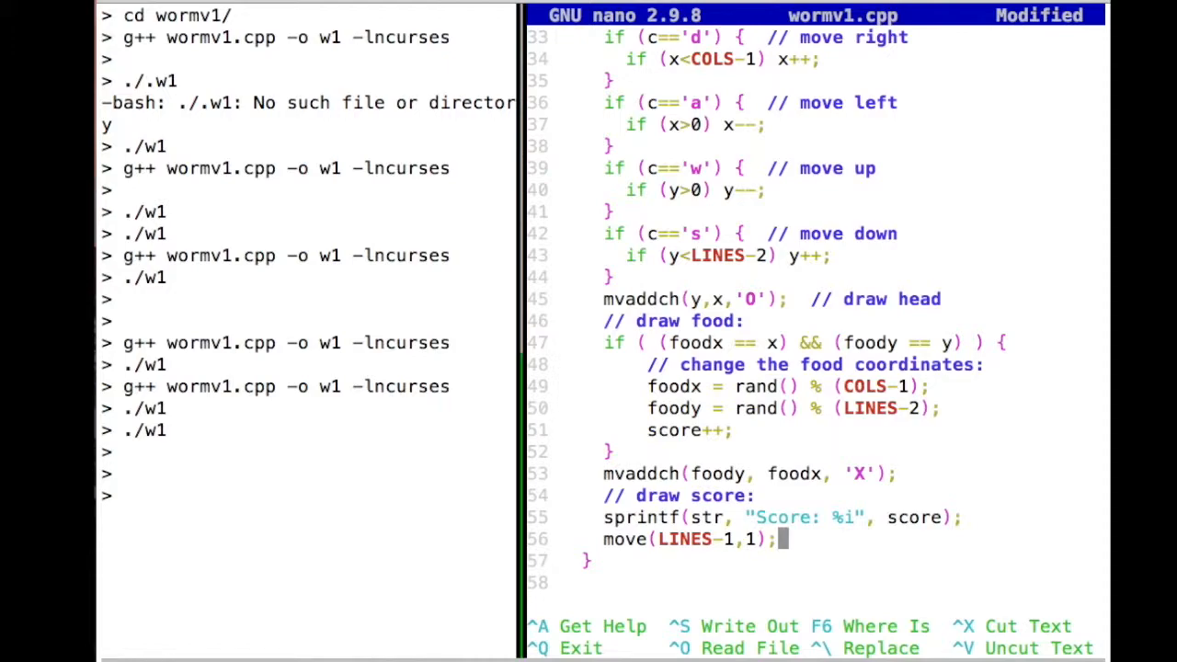
{"action": "type", "text": "//"}
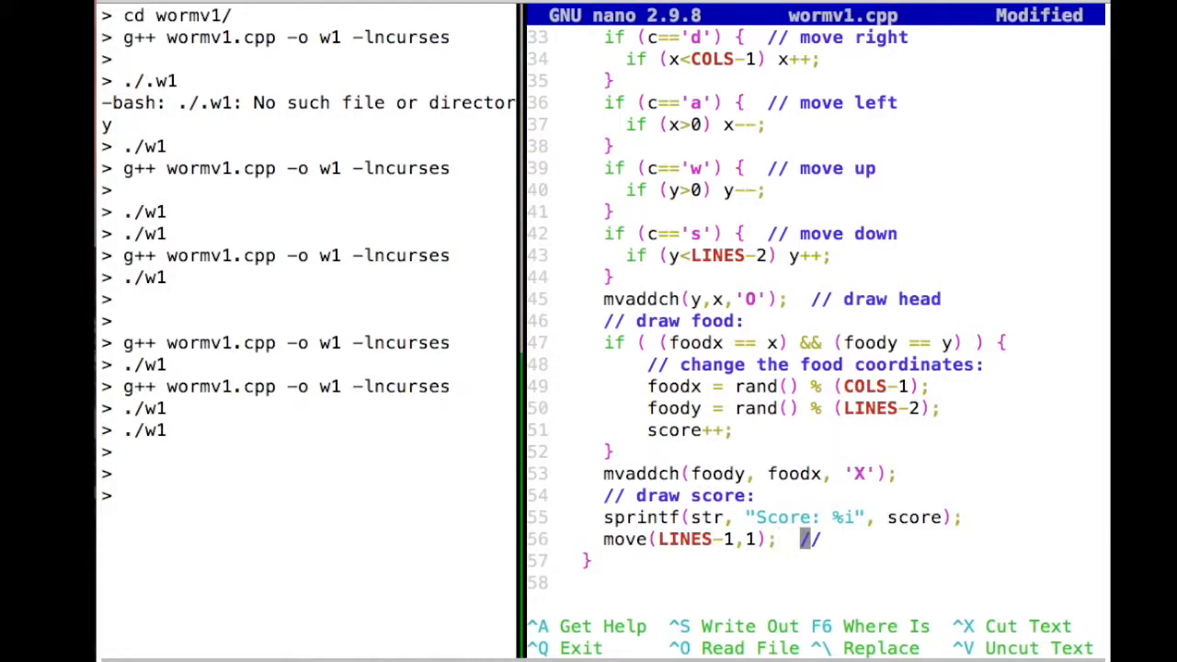
{"action": "type", "text": "move to the bottom"}
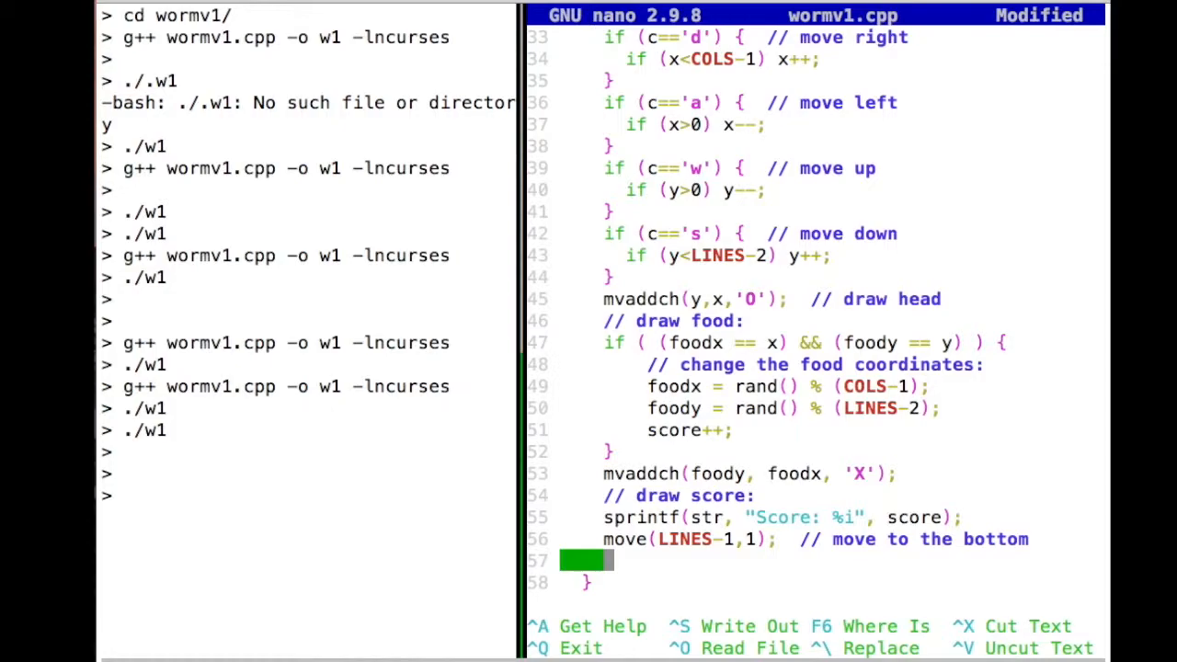
Step: Add addstr(str); below it with the comment 'print string str'
{"action": "type", "text": "add"}
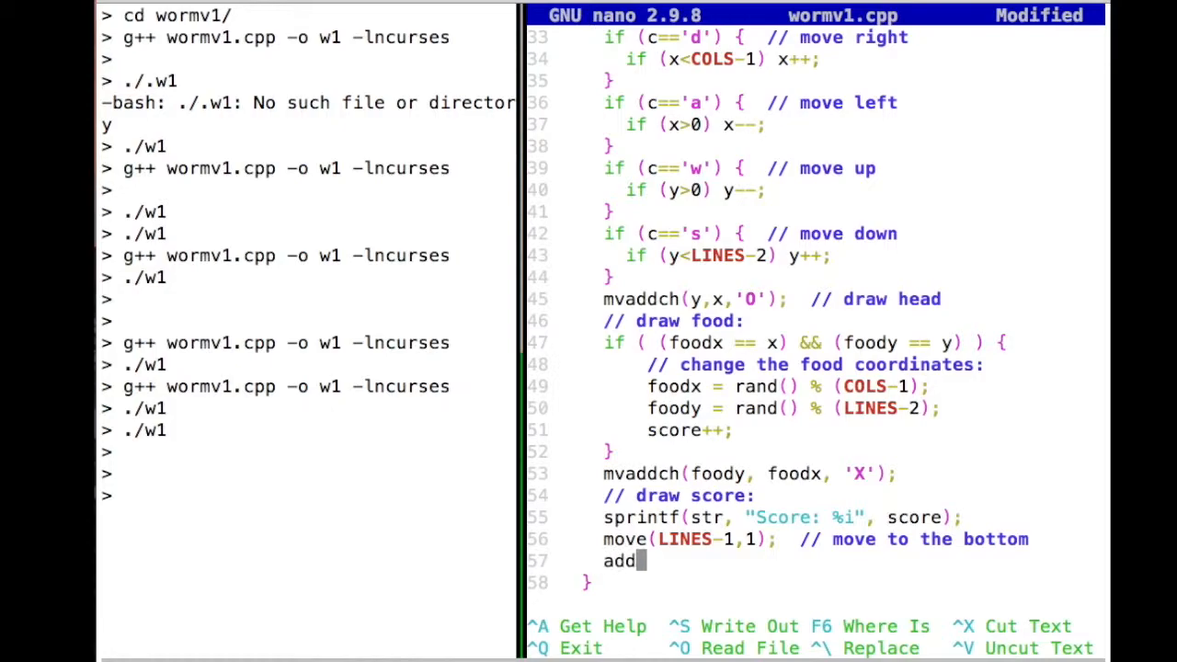
{"action": "type", "text": "str();  //"}
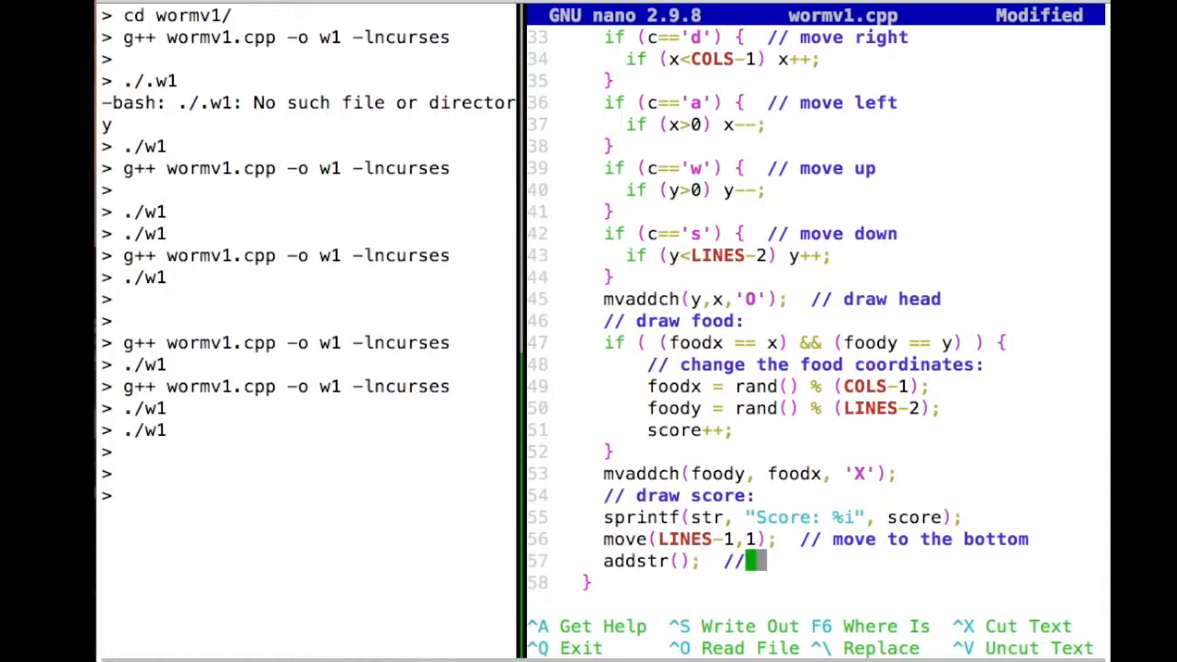
{"action": "type", "text": "print string str"}
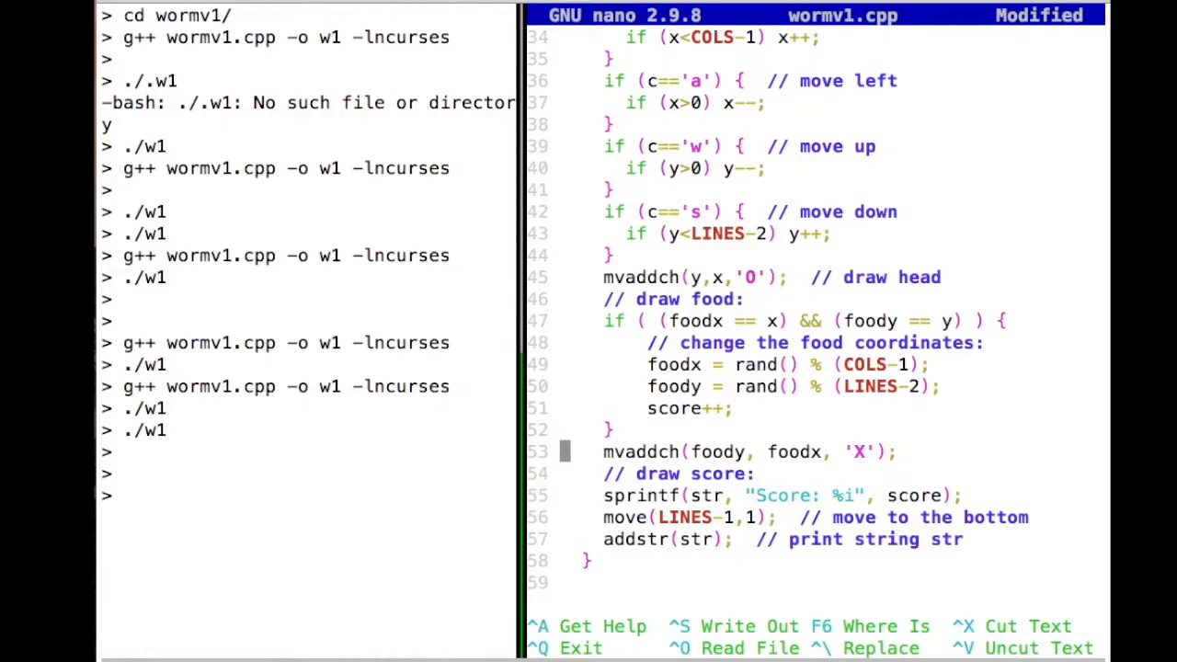
Step: Save wormv1.cpp and recompile it into w1 with g++ wormv1.cpp -o w1 -lncurses
{"action": "key", "text": "ctrl+o"}
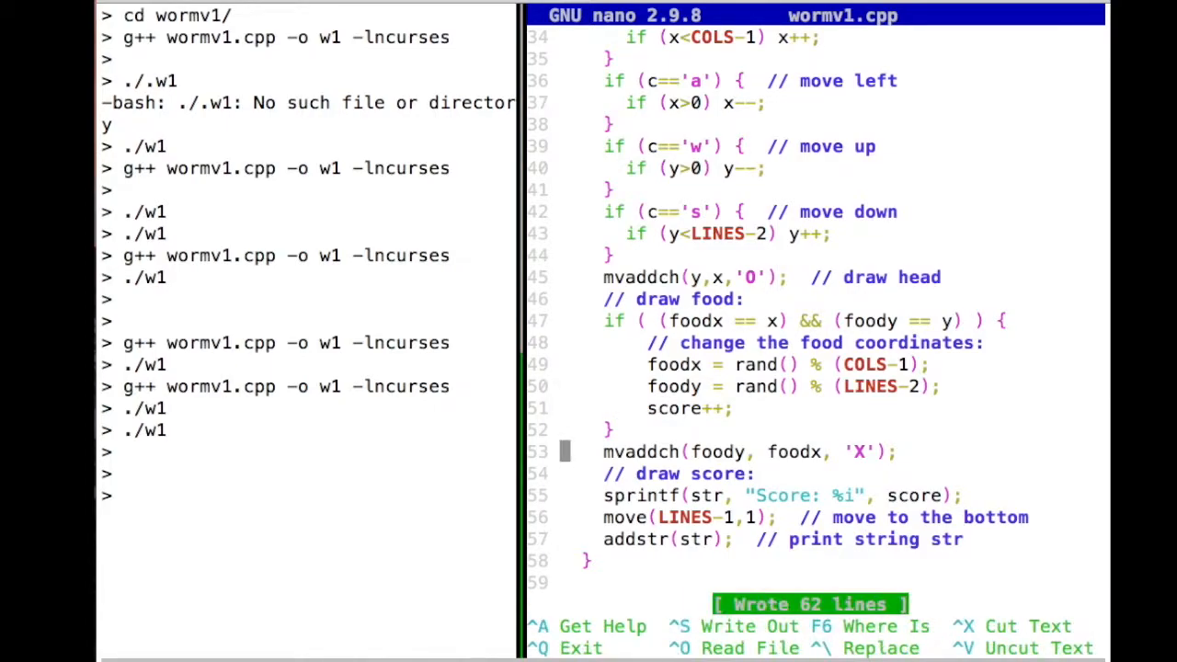
{"action": "type", "text": "g++ wormv1.cpp -o w1 -lncurses"}
{"action": "type", "text": "./w1"}
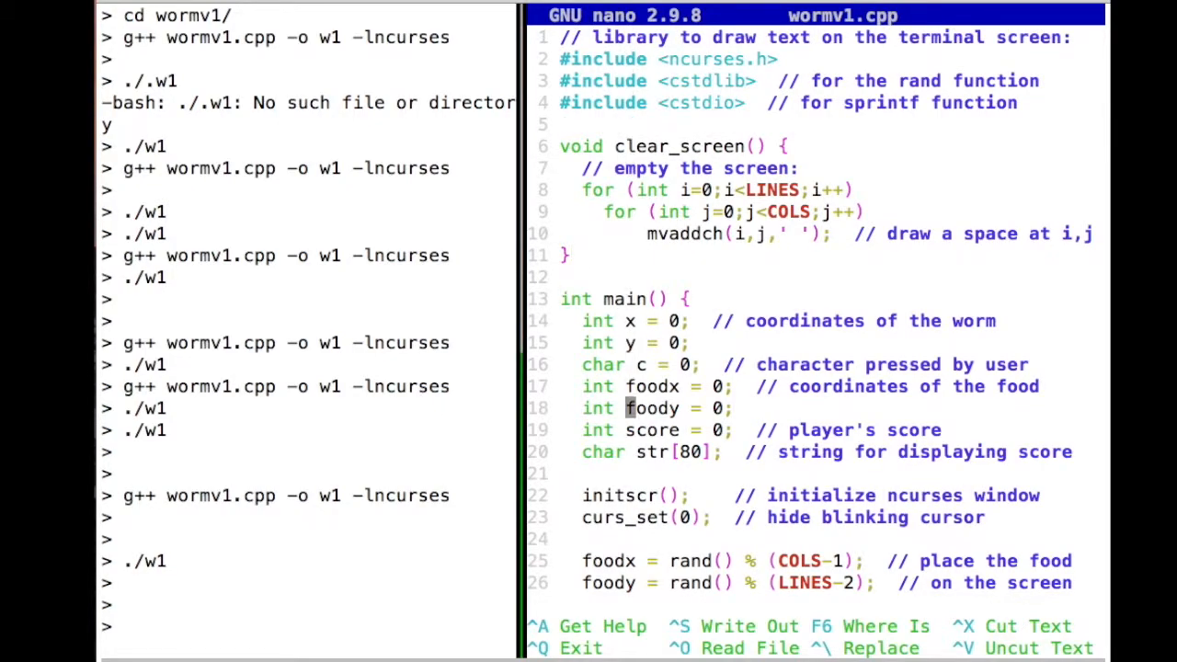
{"action": "scroll", "scroll_direction": "down", "scroll_amount": 3}
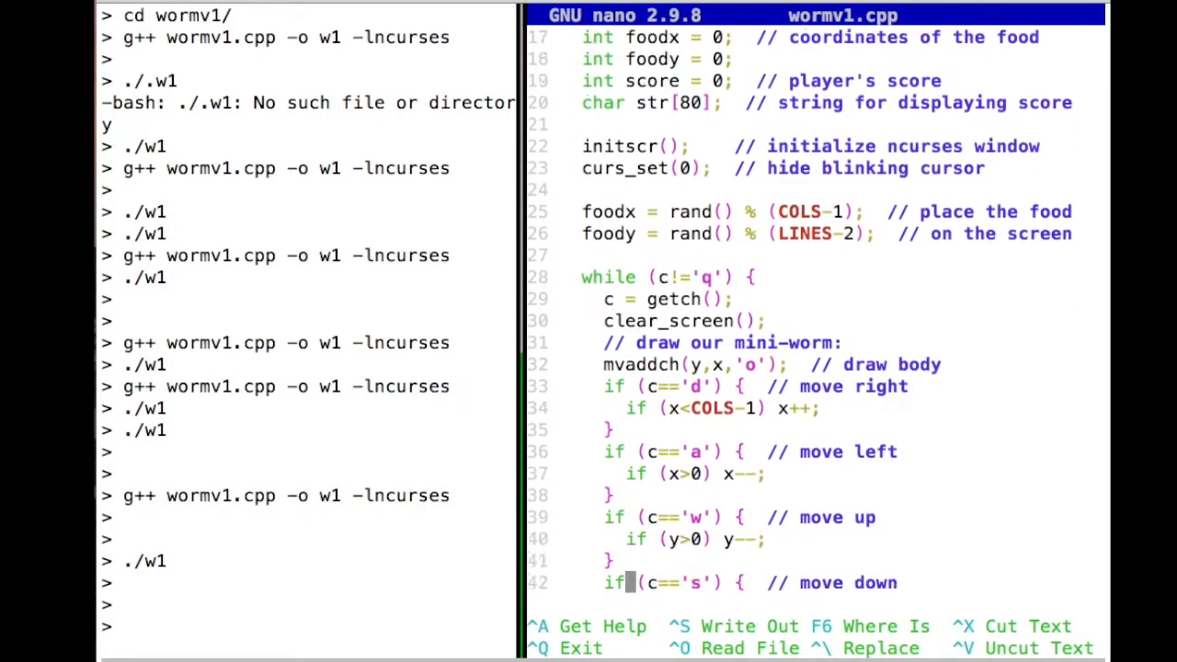